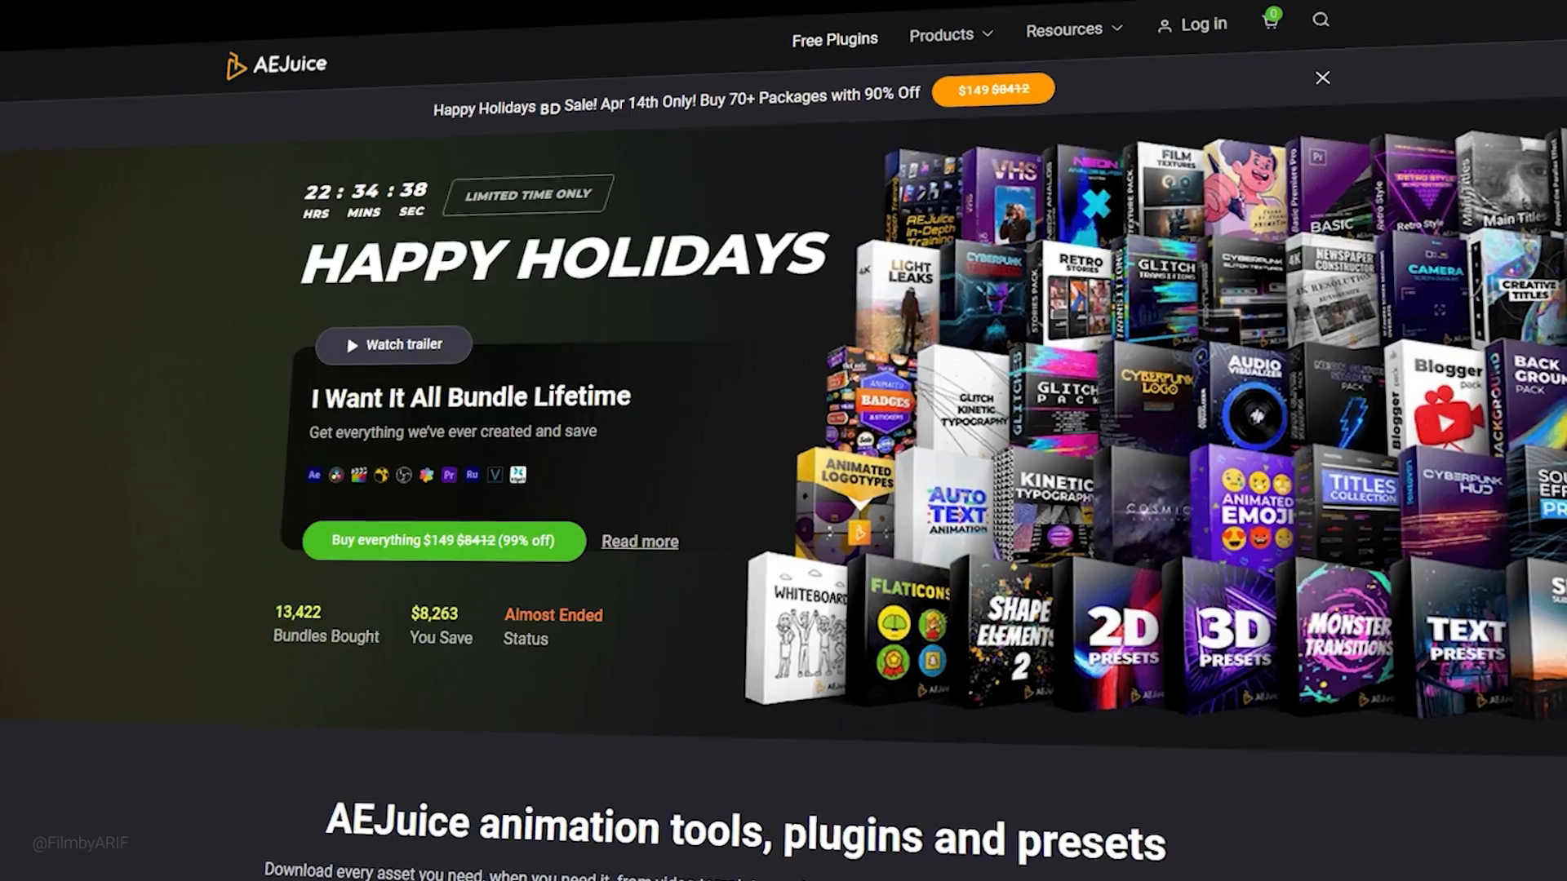
Scroll the AEJuice free plugins, from Starter Pack and Motion Cafe UI HUD down to Quick Folders.
scroll(down, 3)
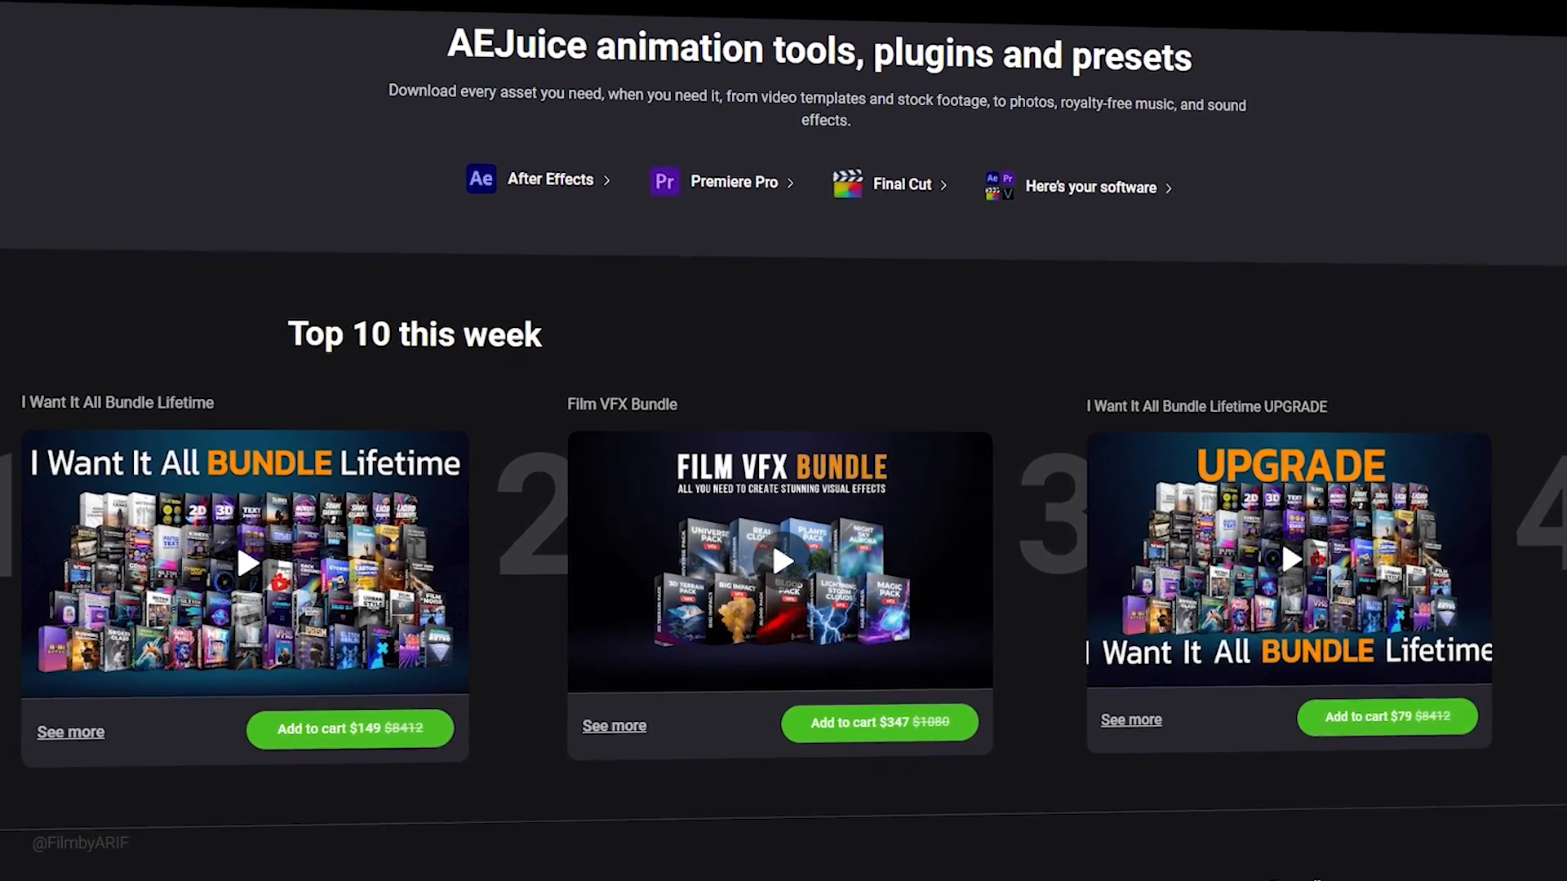
scroll(down, 3)
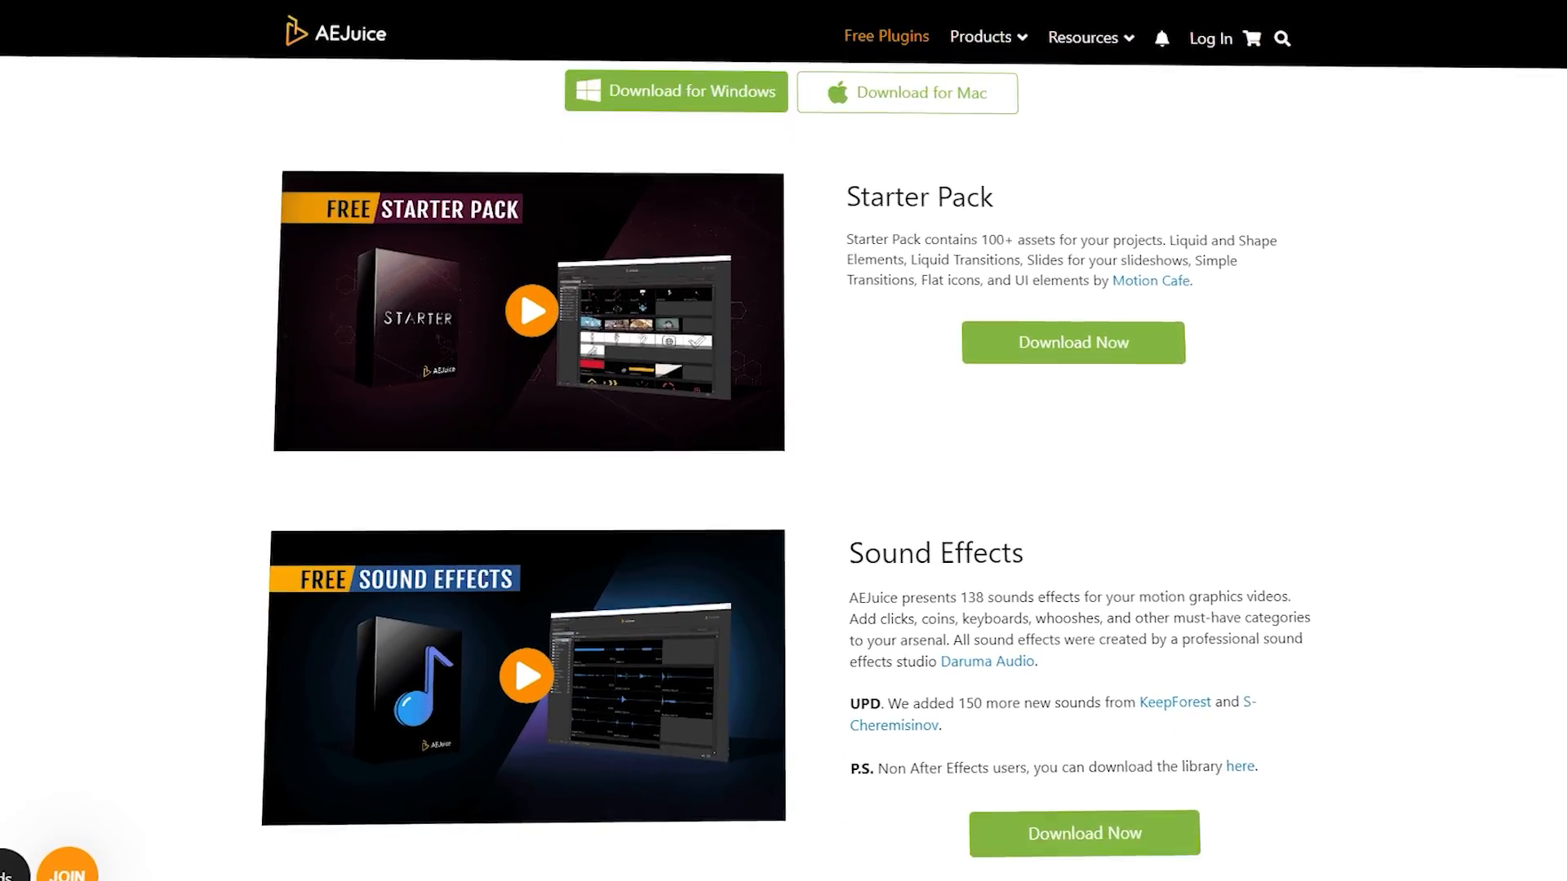
scroll(down, 3)
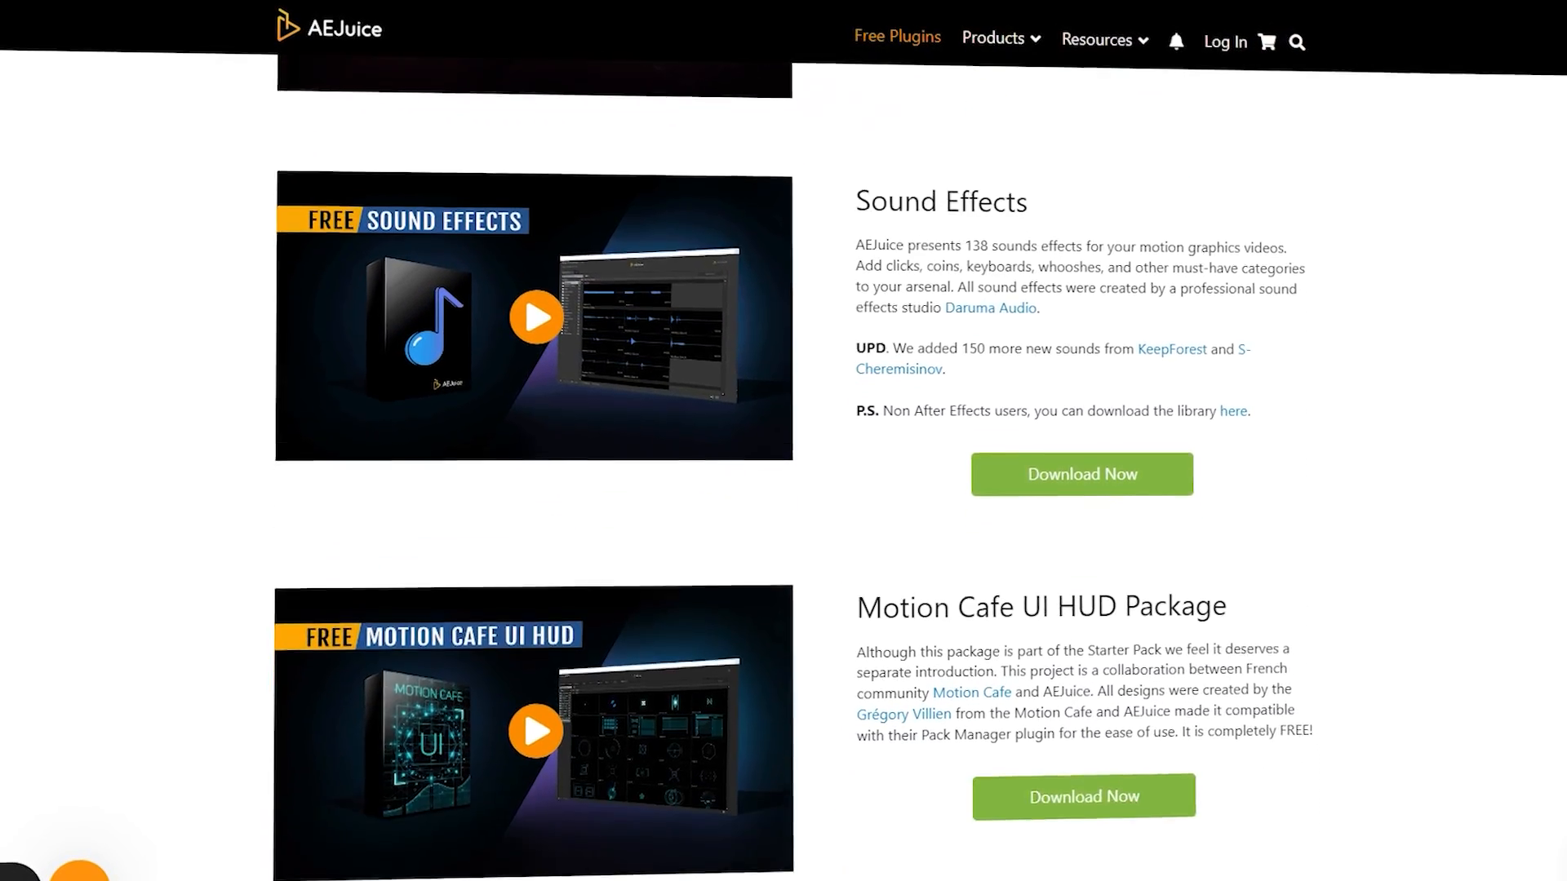
scroll(down, 3)
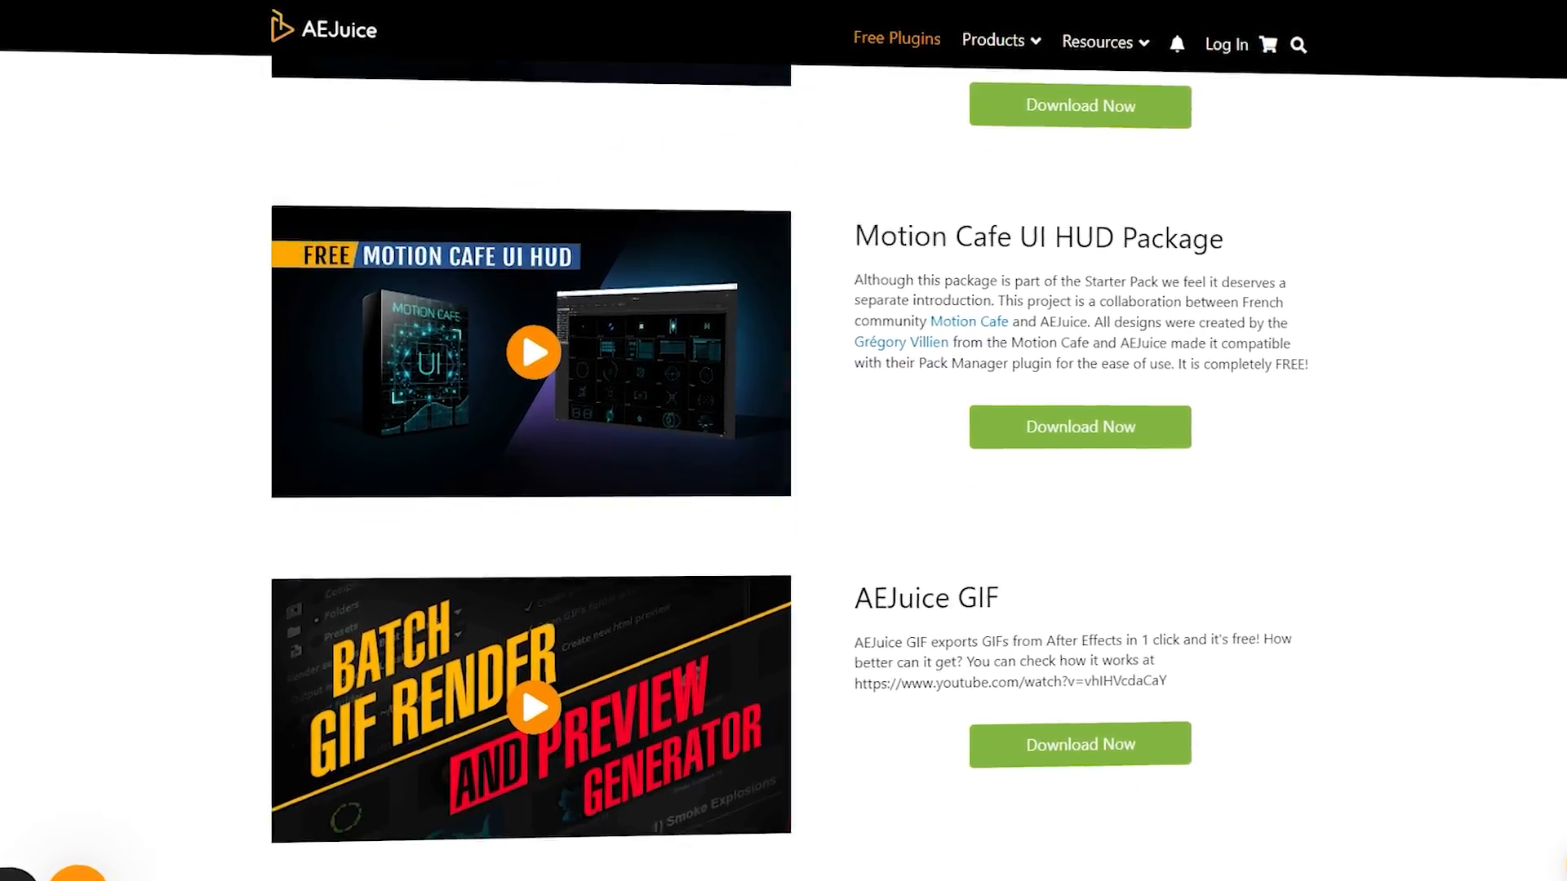
scroll(down, 3)
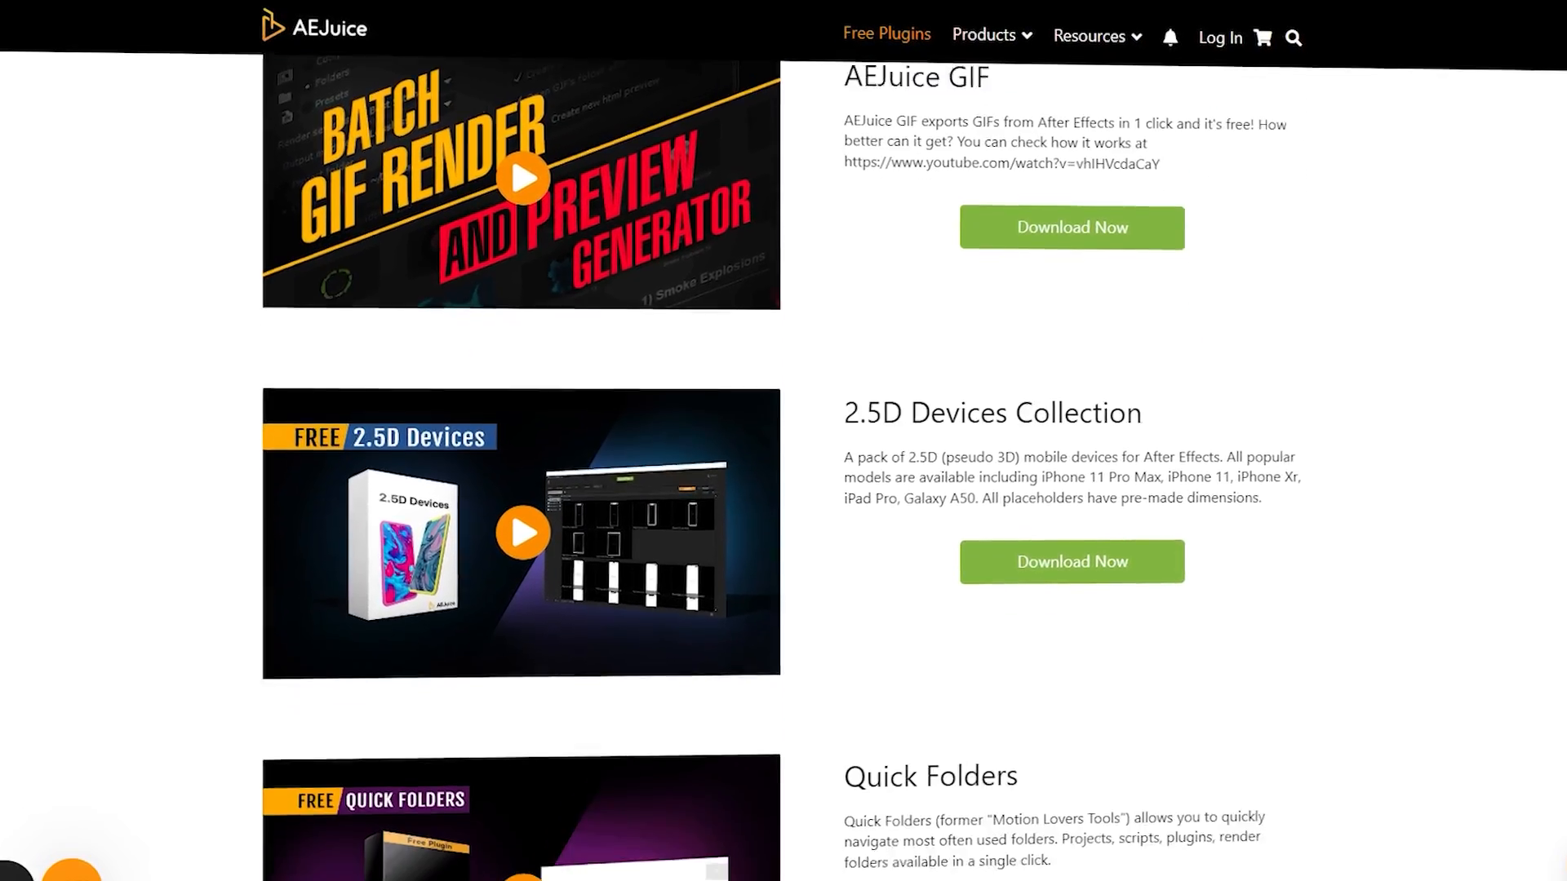
scroll(down, 3)
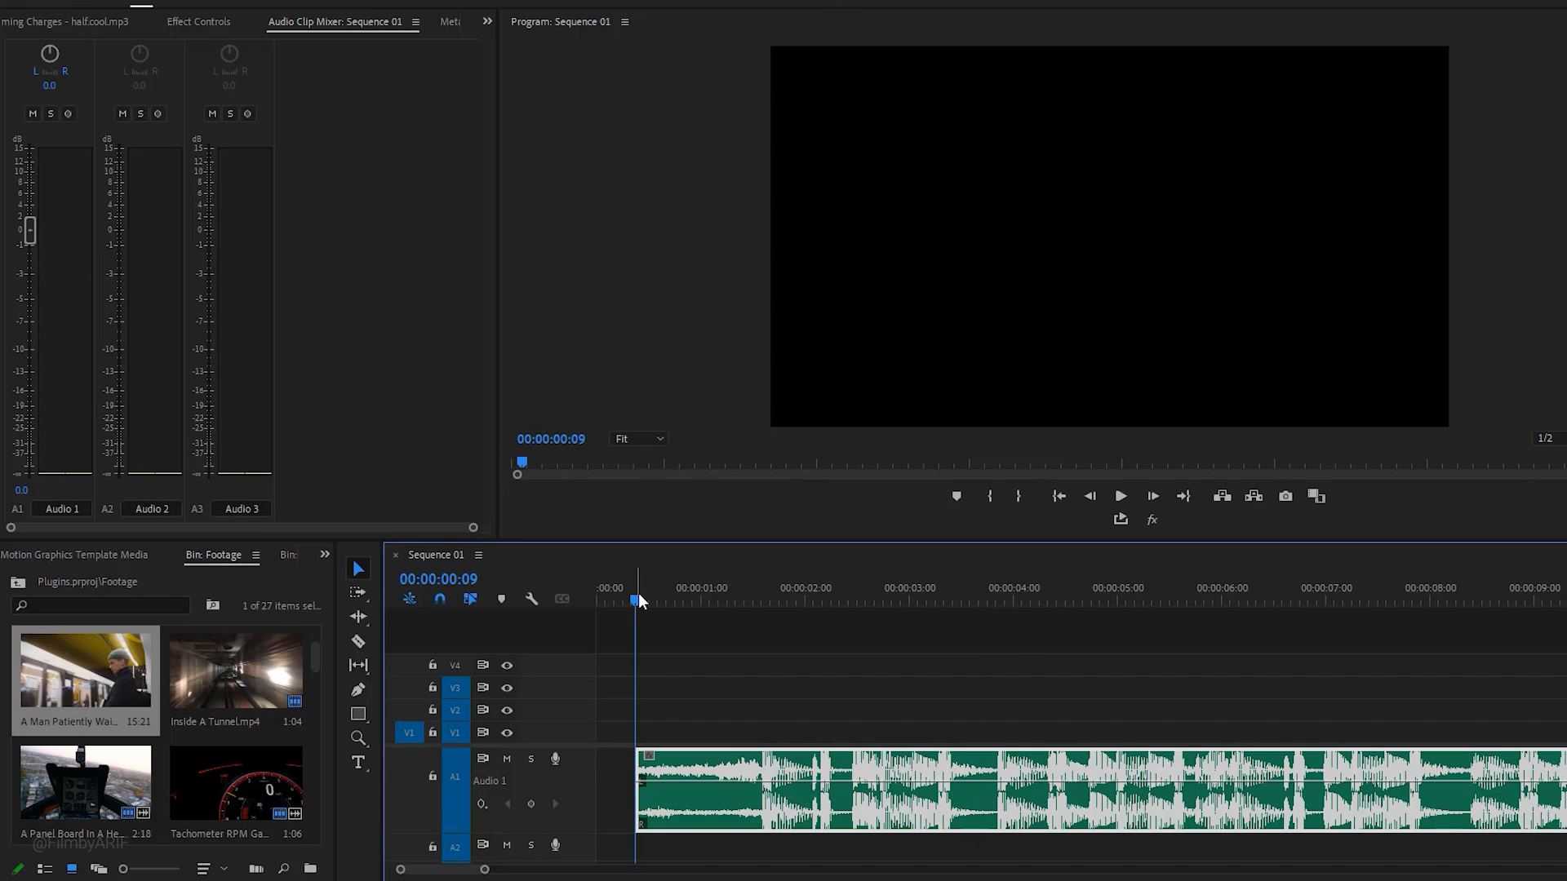
click(1121, 495)
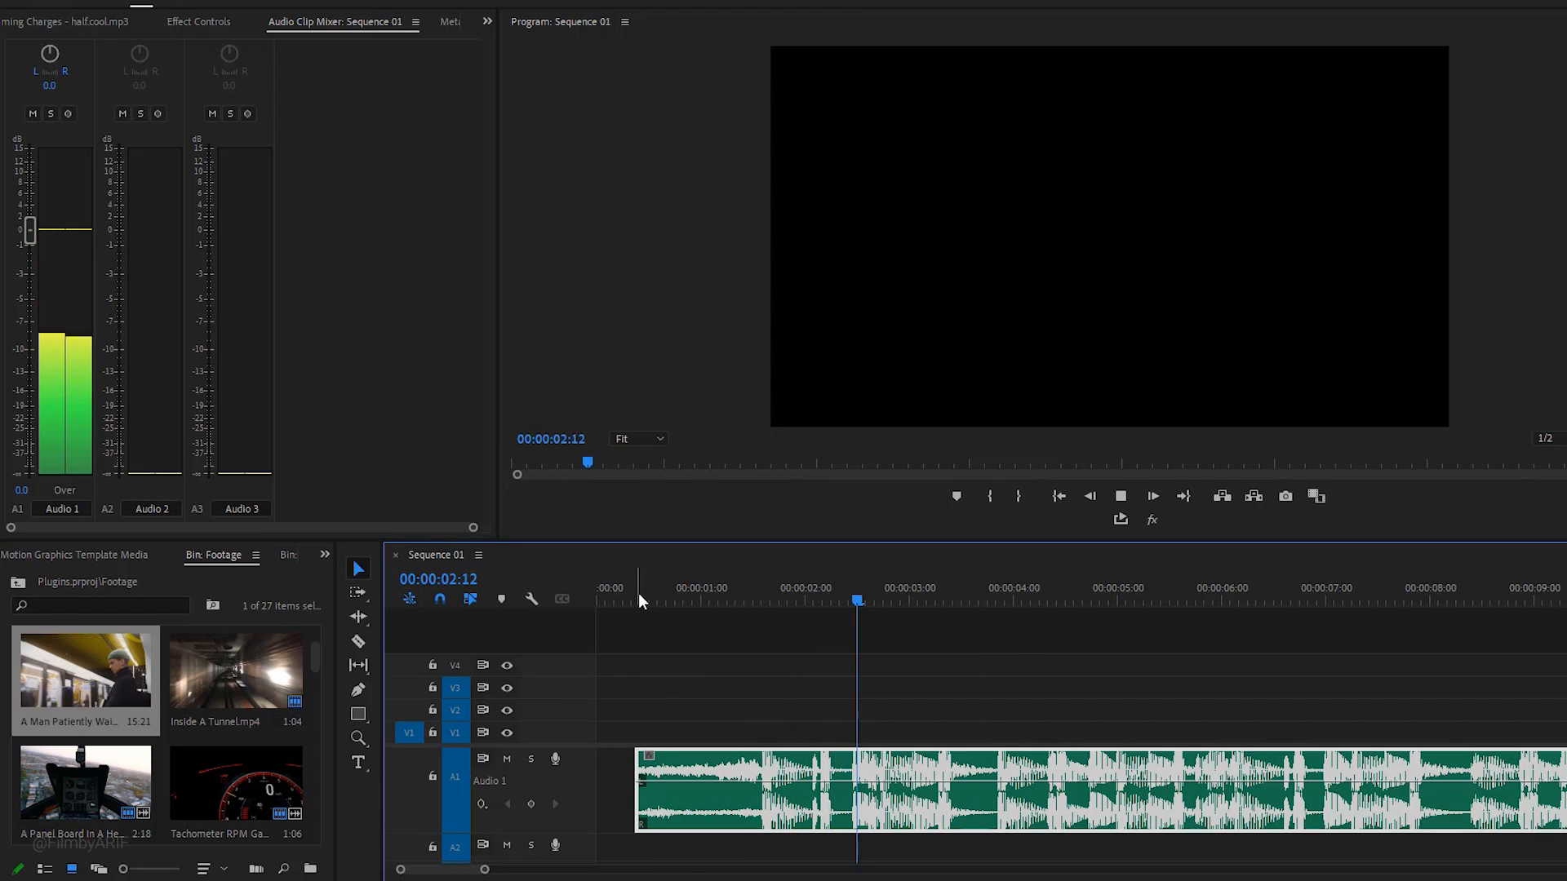
click(1152, 495)
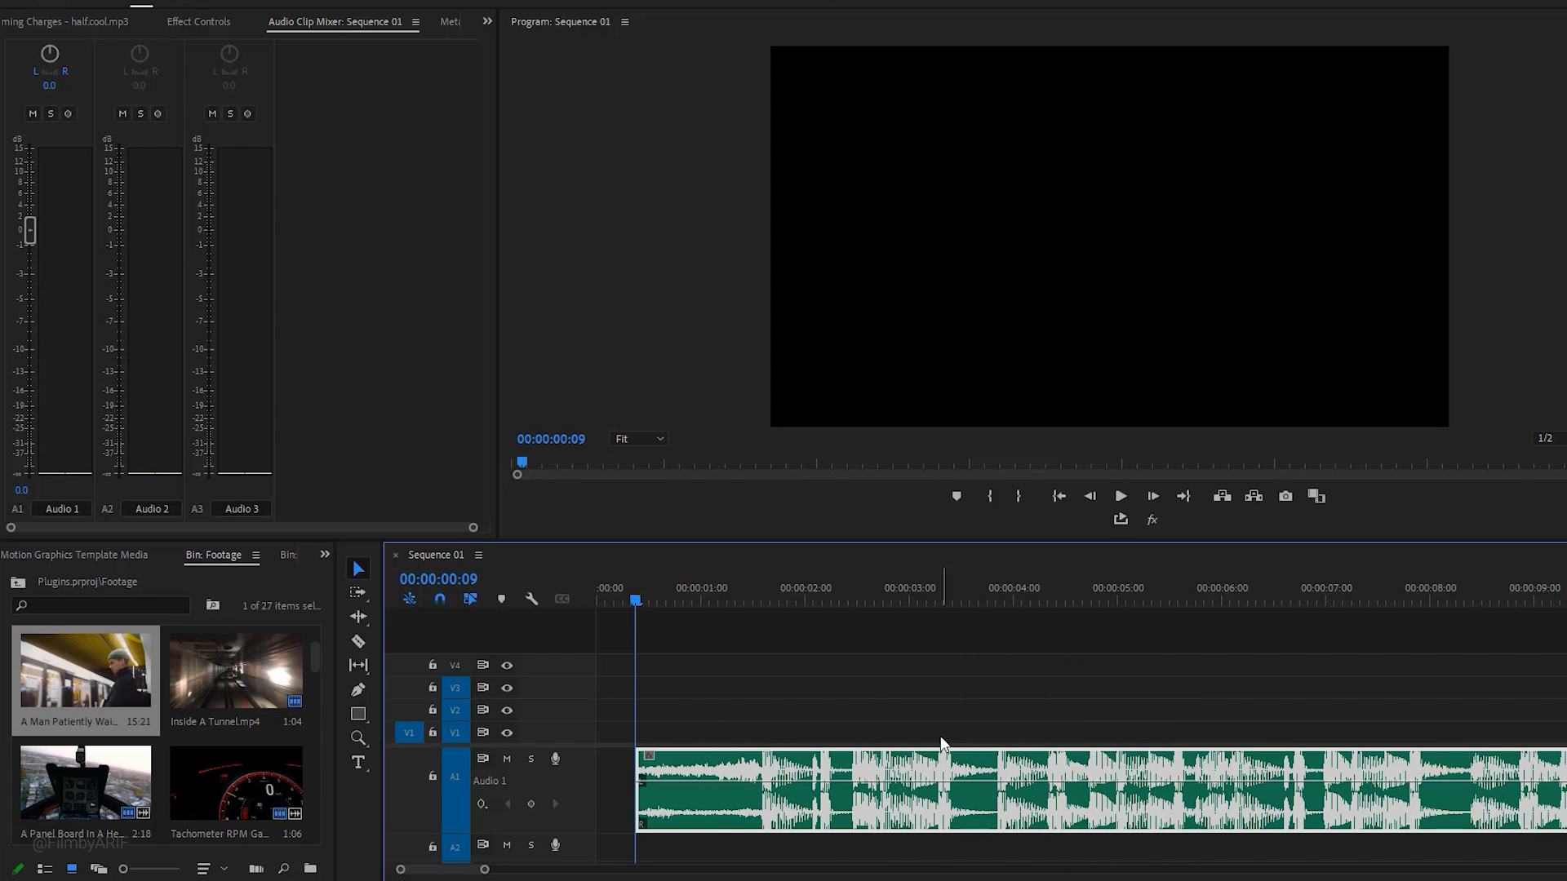
click(480, 555)
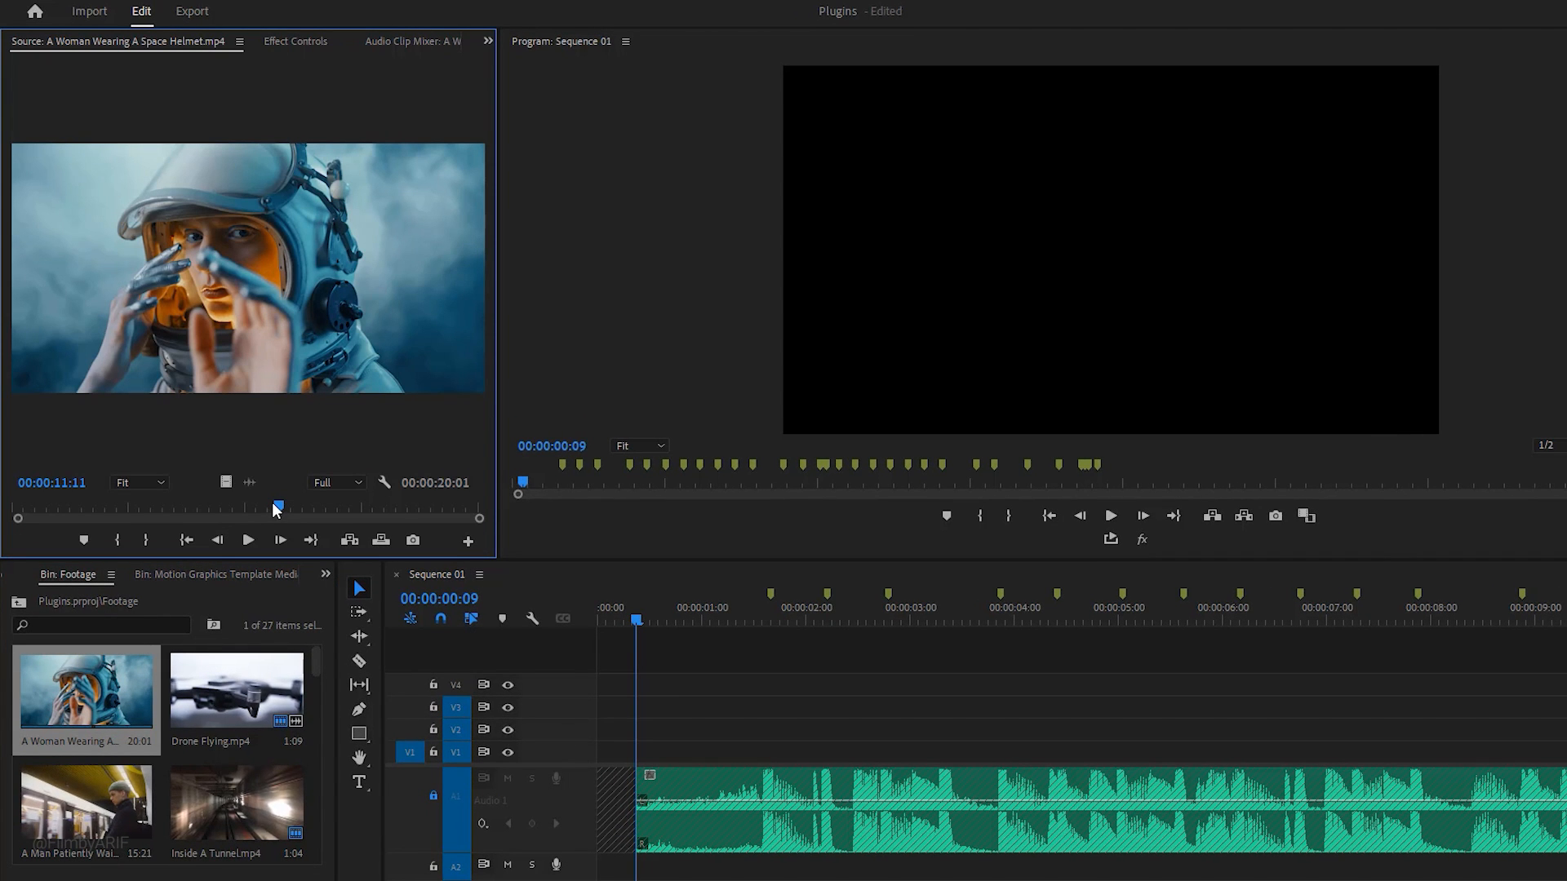
Scrub the space-helmet clip and trim its out-point at the sequence start to a short shot.
drag(277, 507, 225, 507)
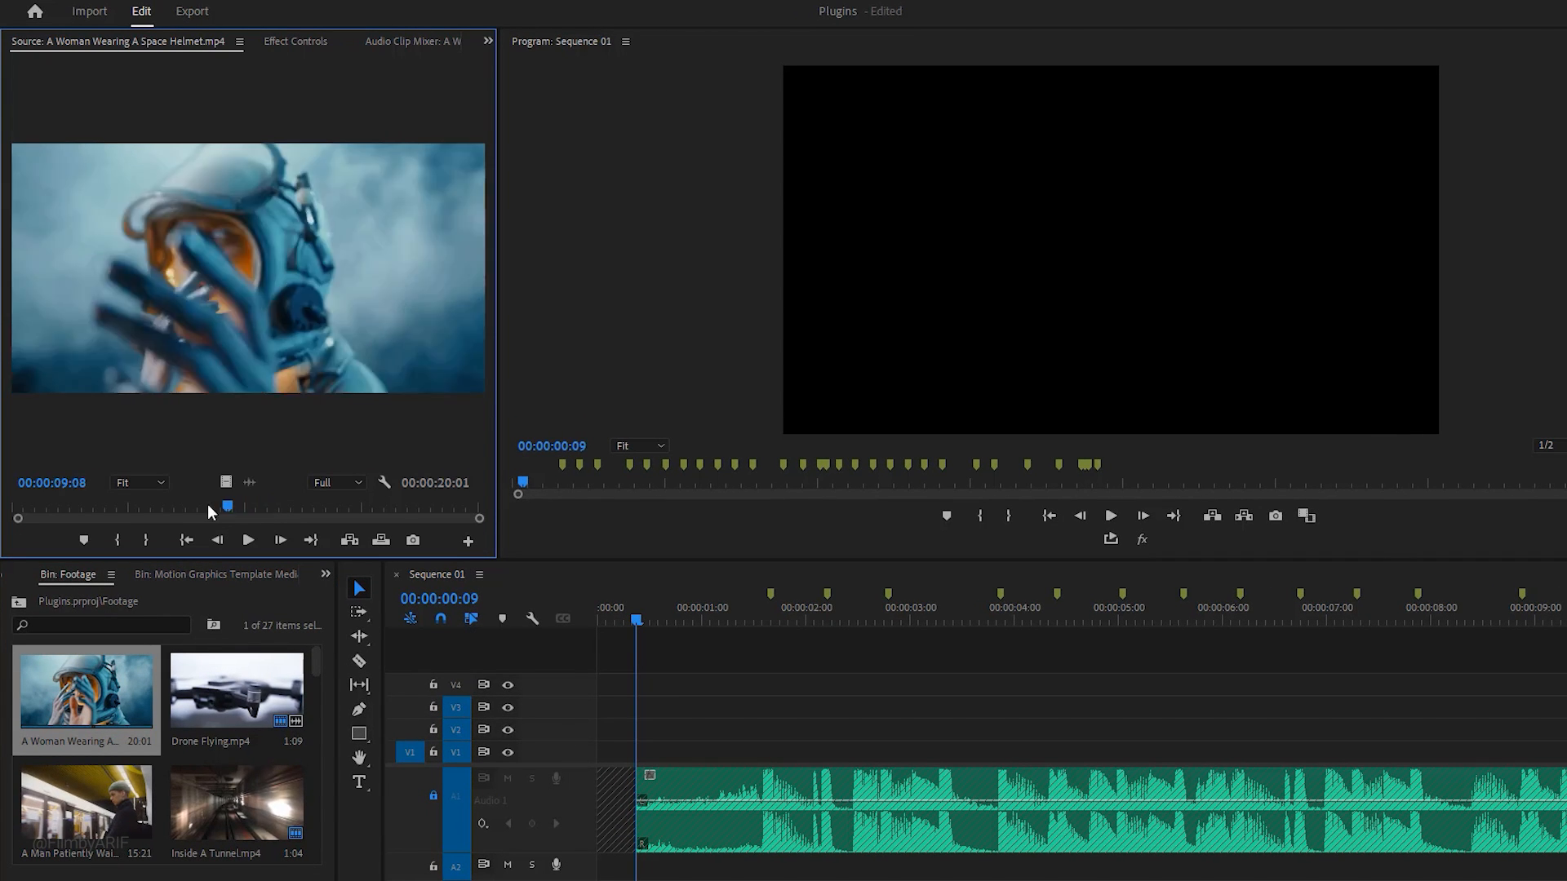
drag(227, 506, 140, 507)
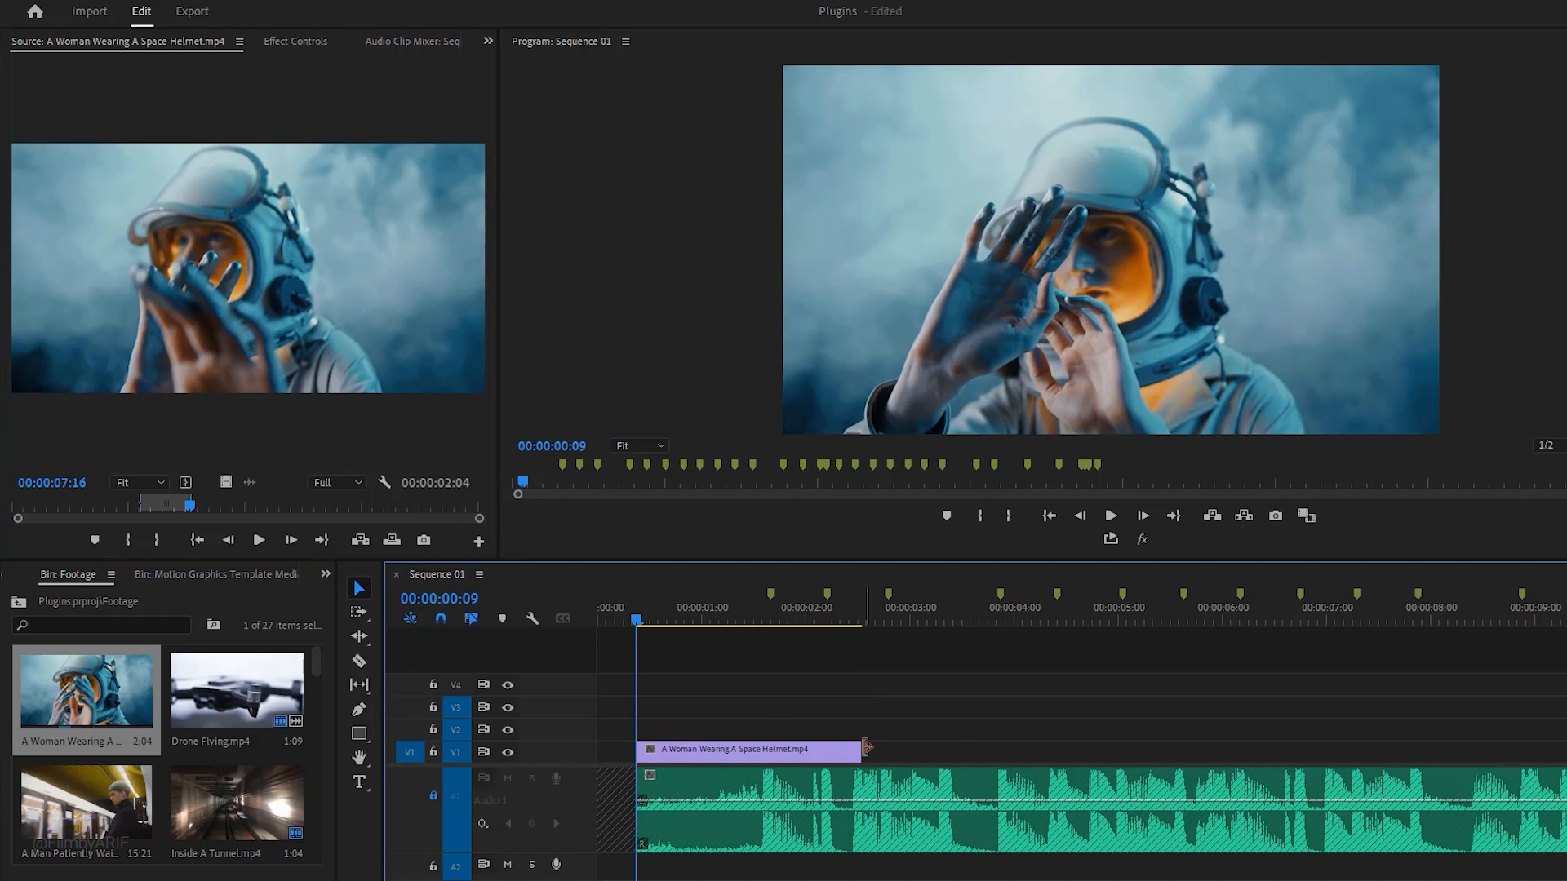
drag(864, 749, 770, 749)
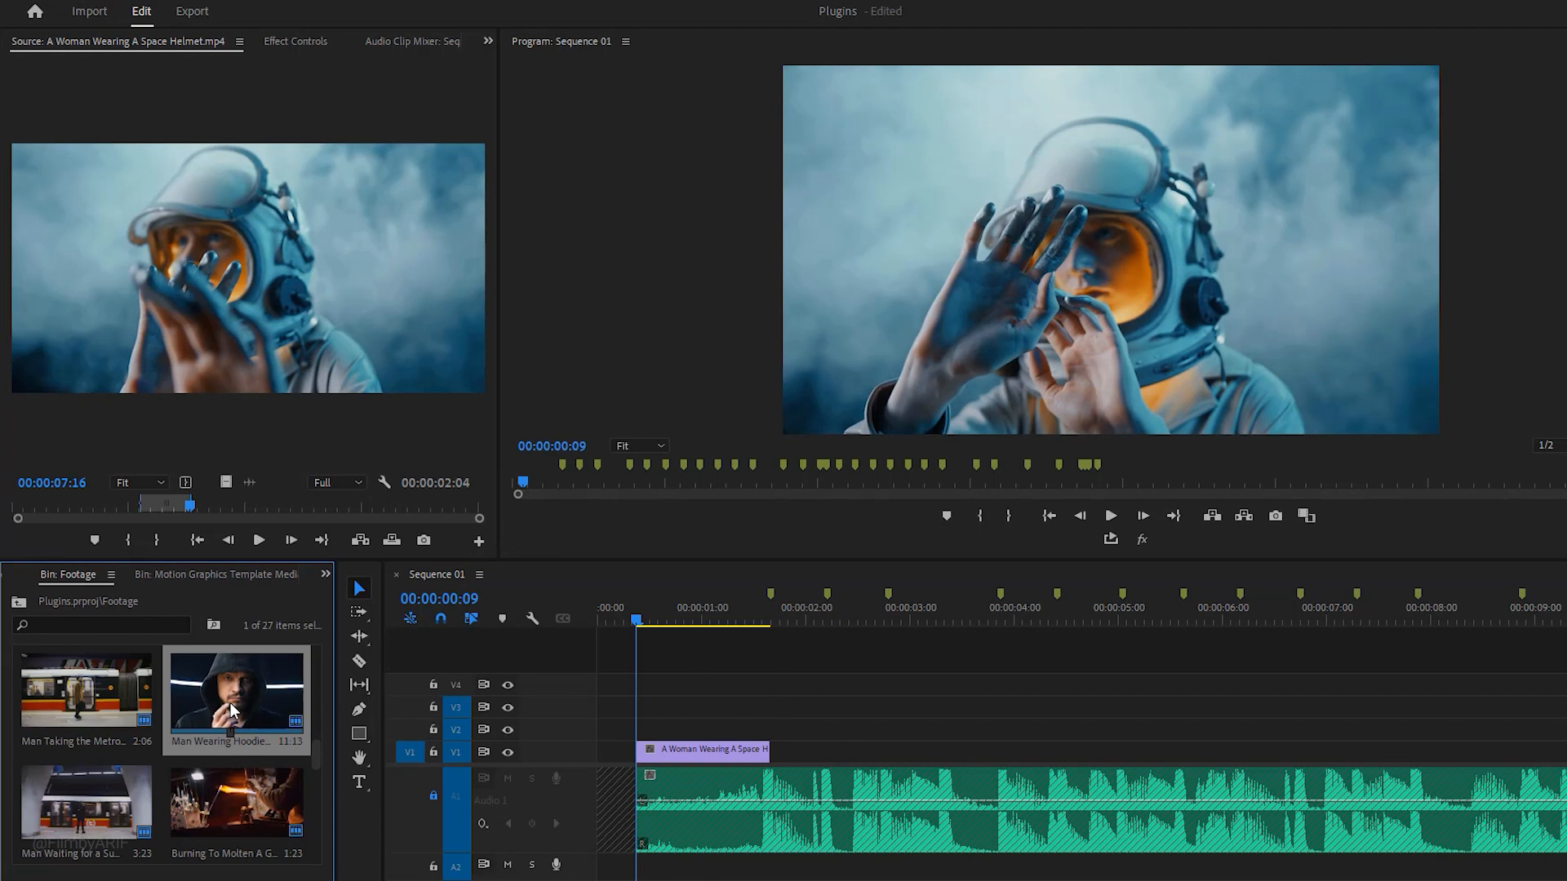
double_click(235, 699)
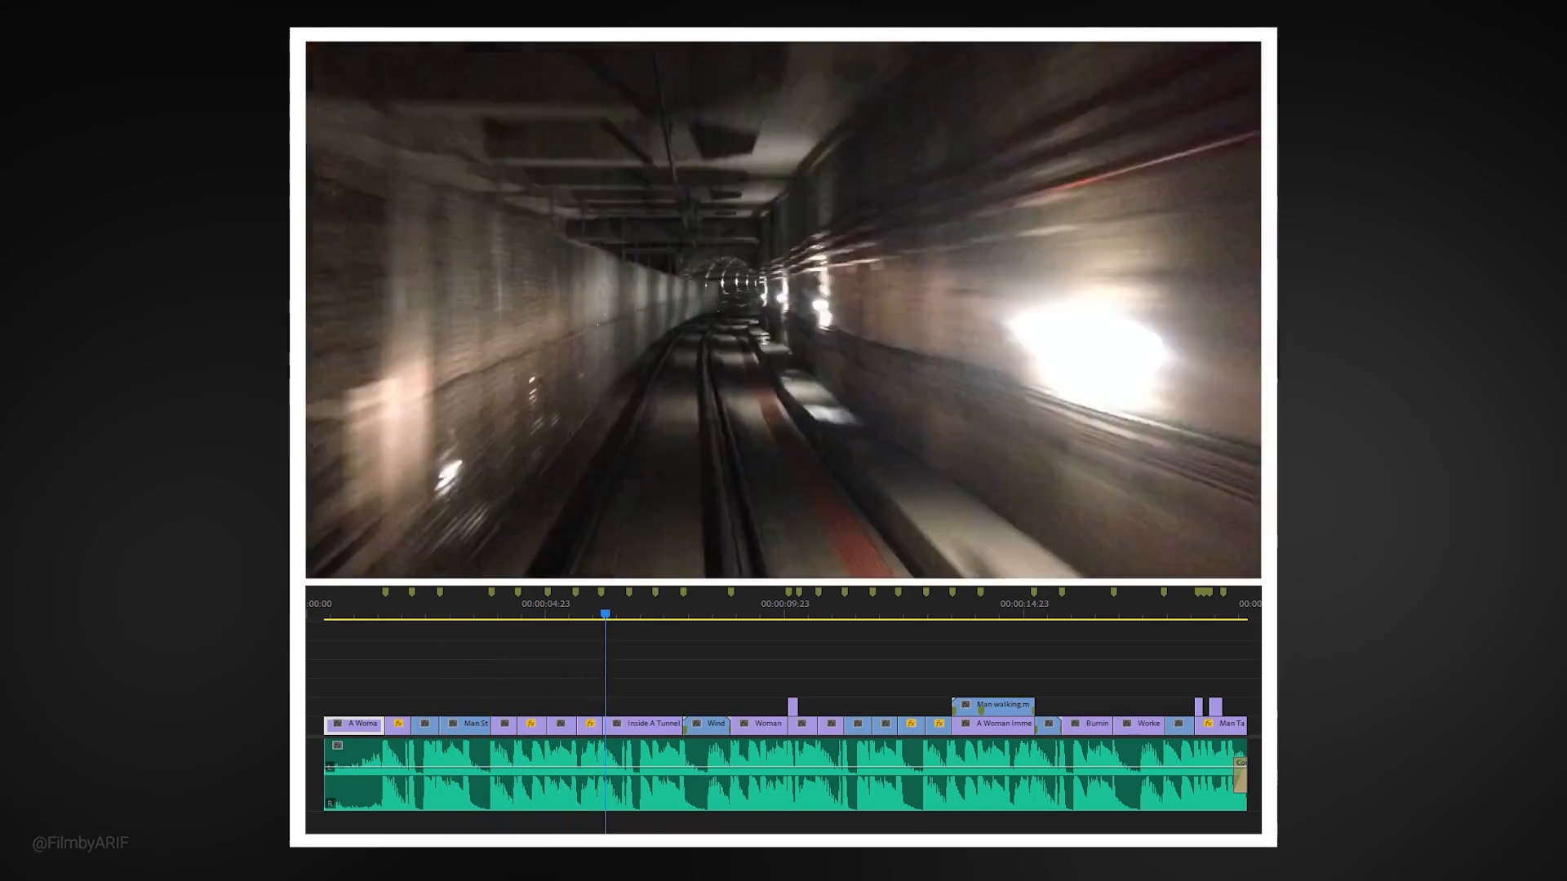
Play back the assembled run of short clips cut along the music track.
click(794, 613)
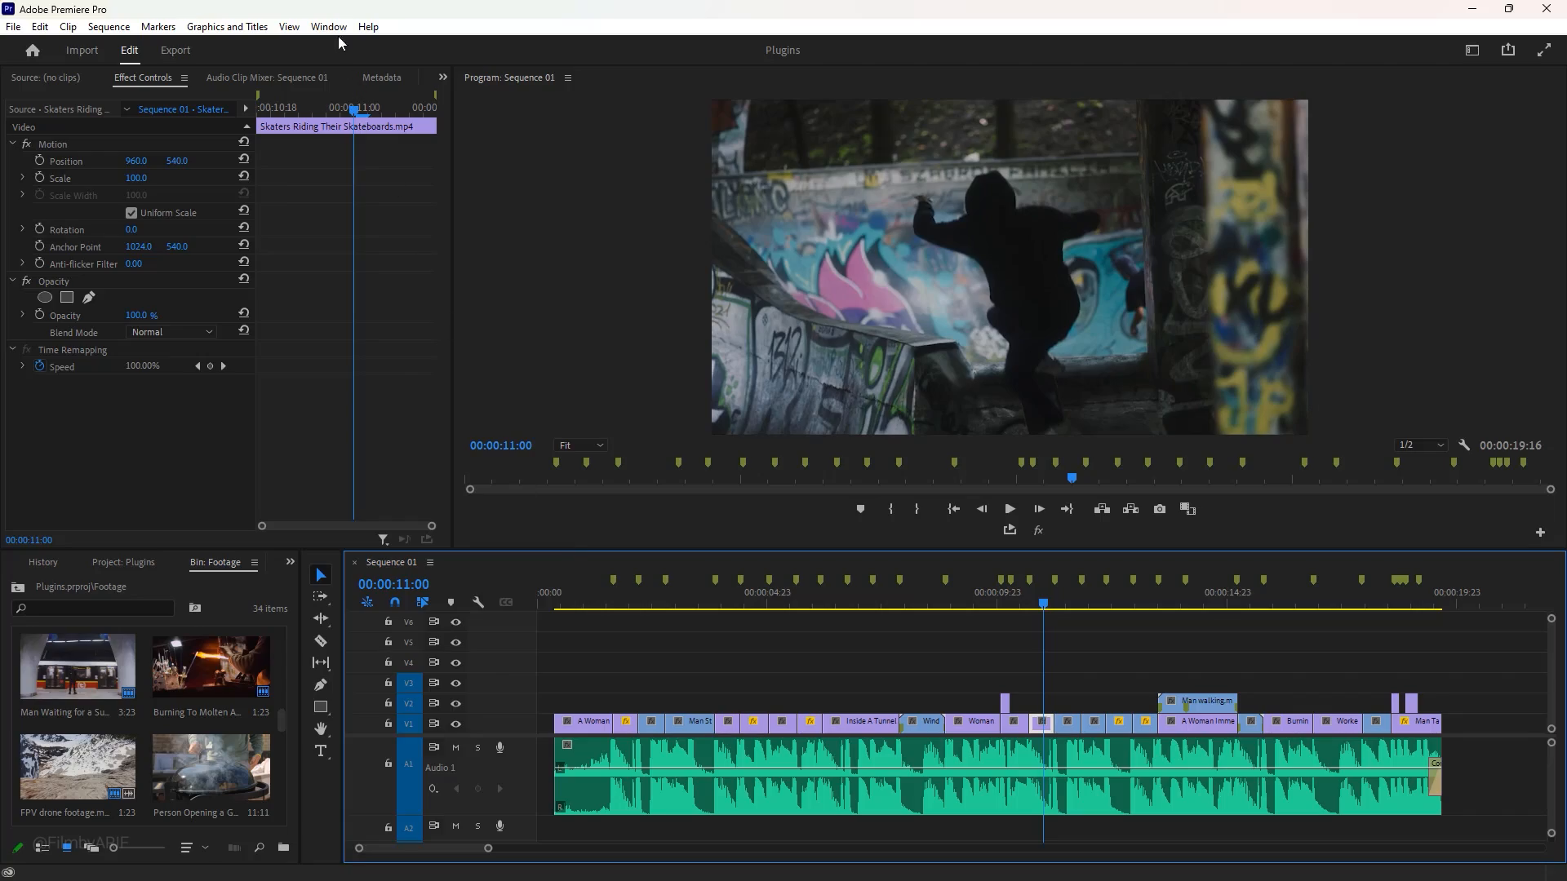
Launch the AEJuice Pack Manager 4 extension and show its account options.
click(328, 26)
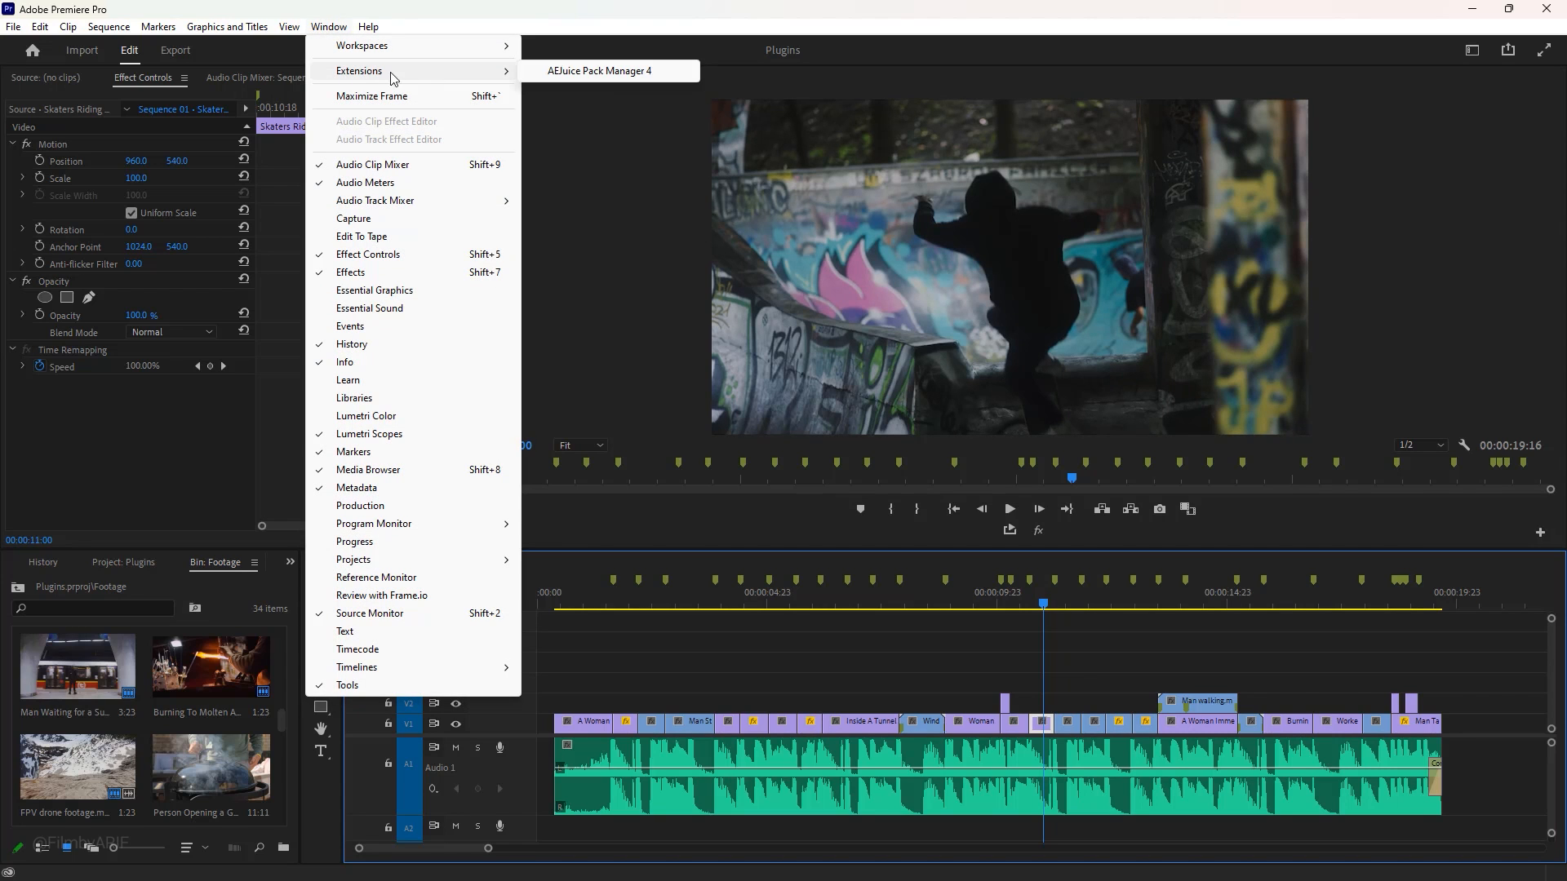
click(598, 71)
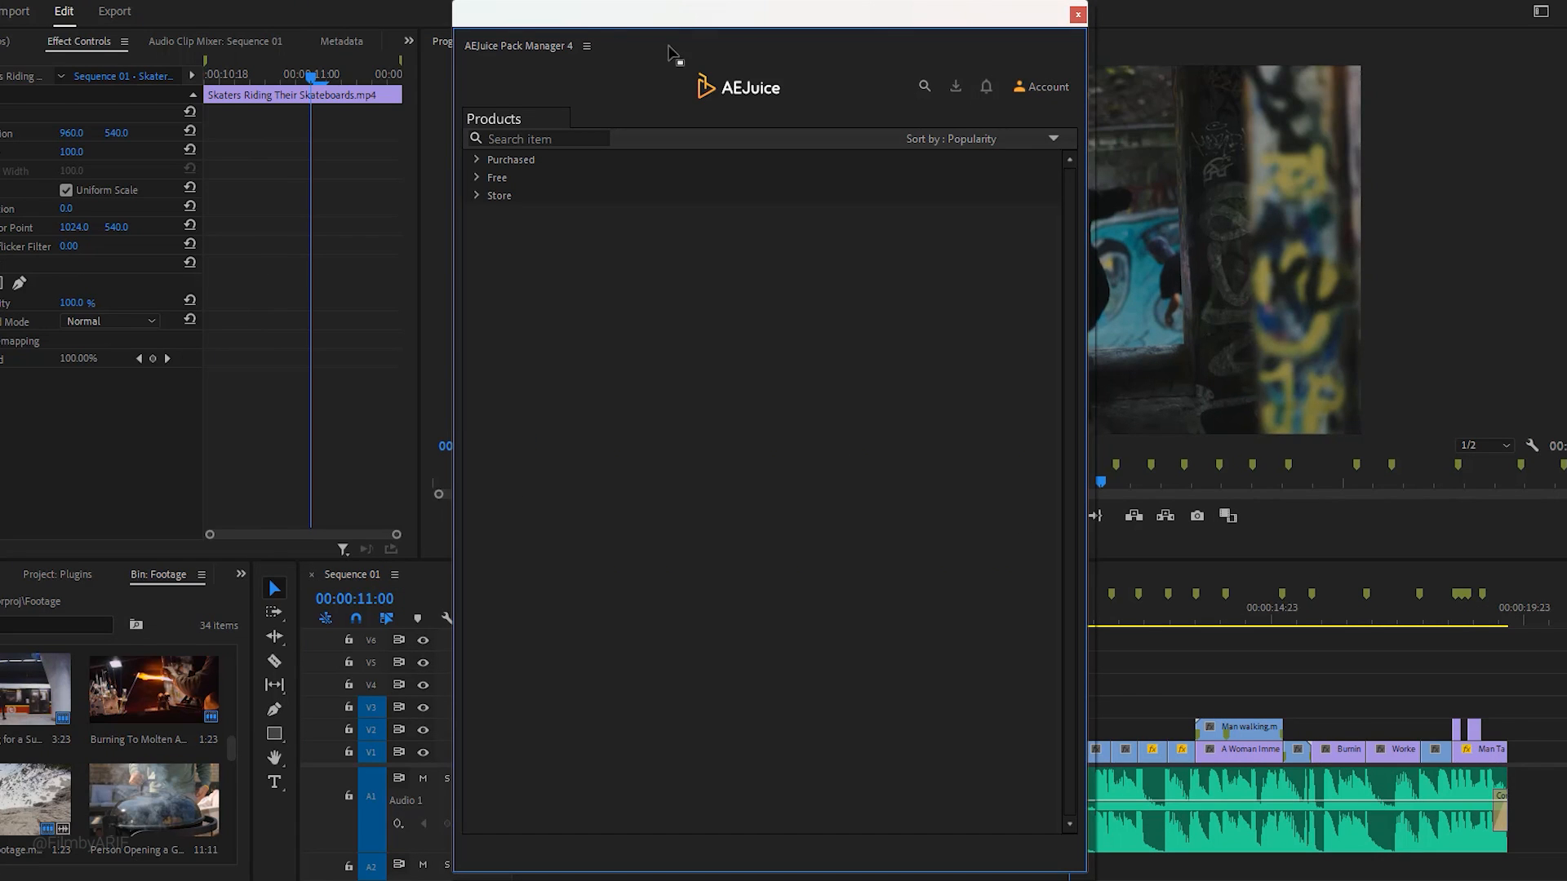
click(1043, 85)
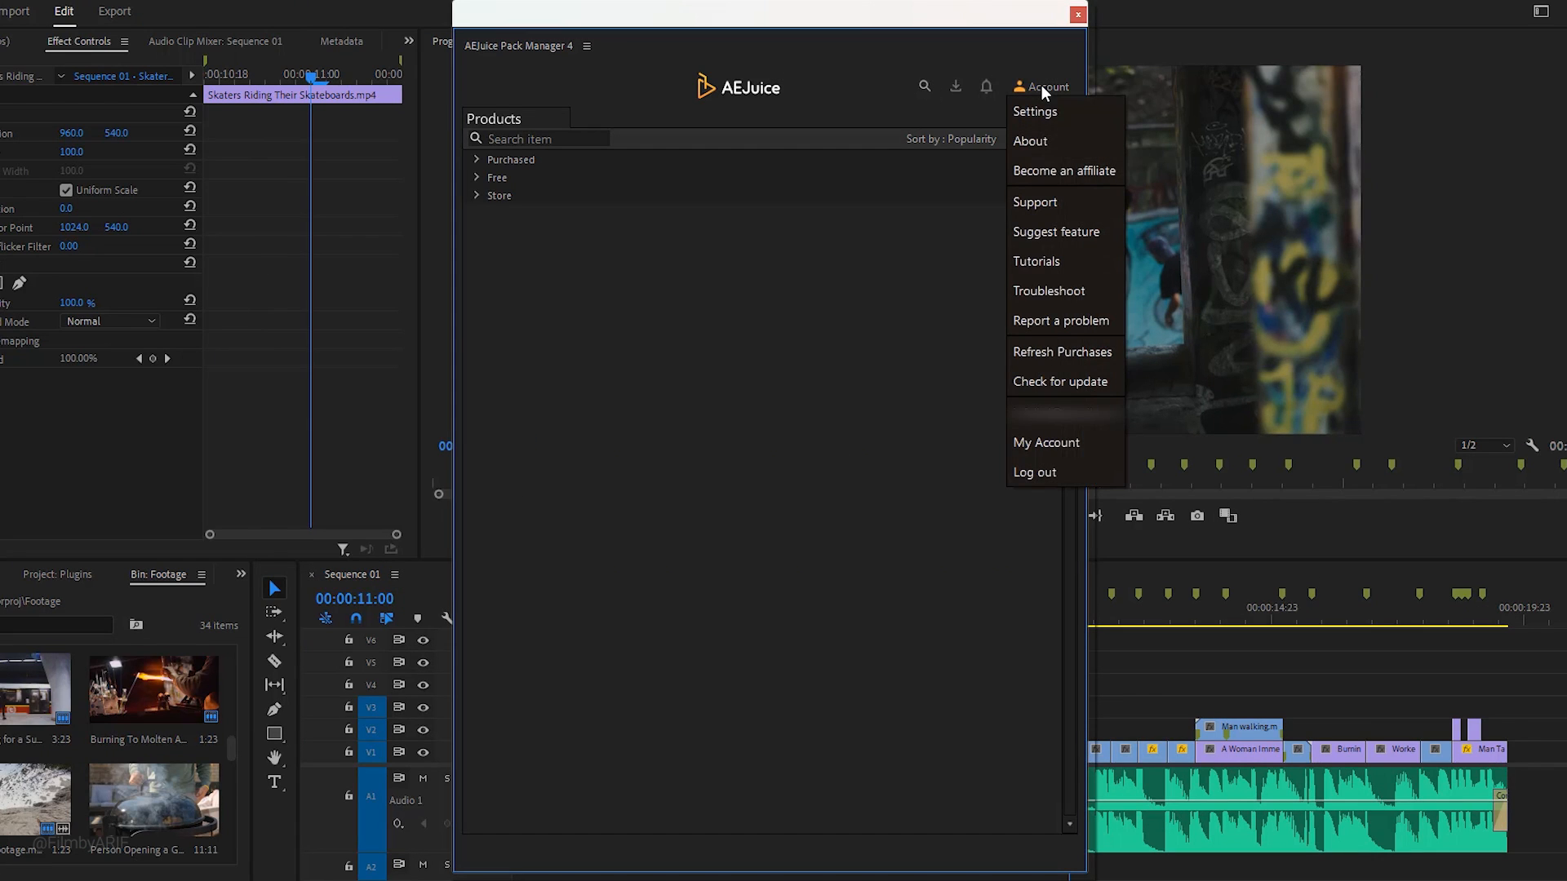
mouse_move(1046, 442)
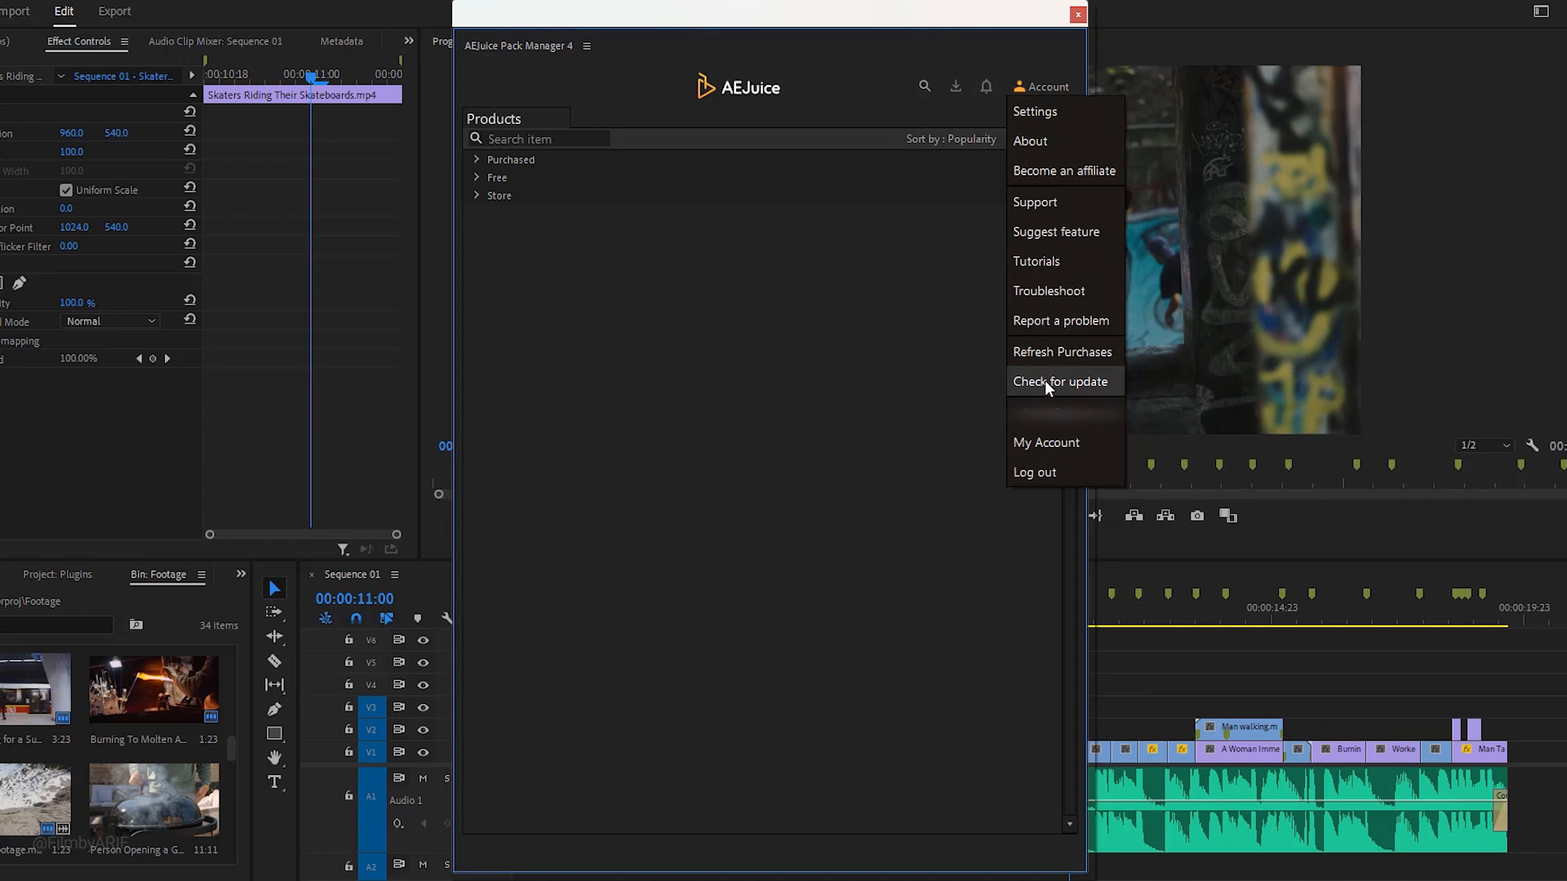
mouse_move(1058, 390)
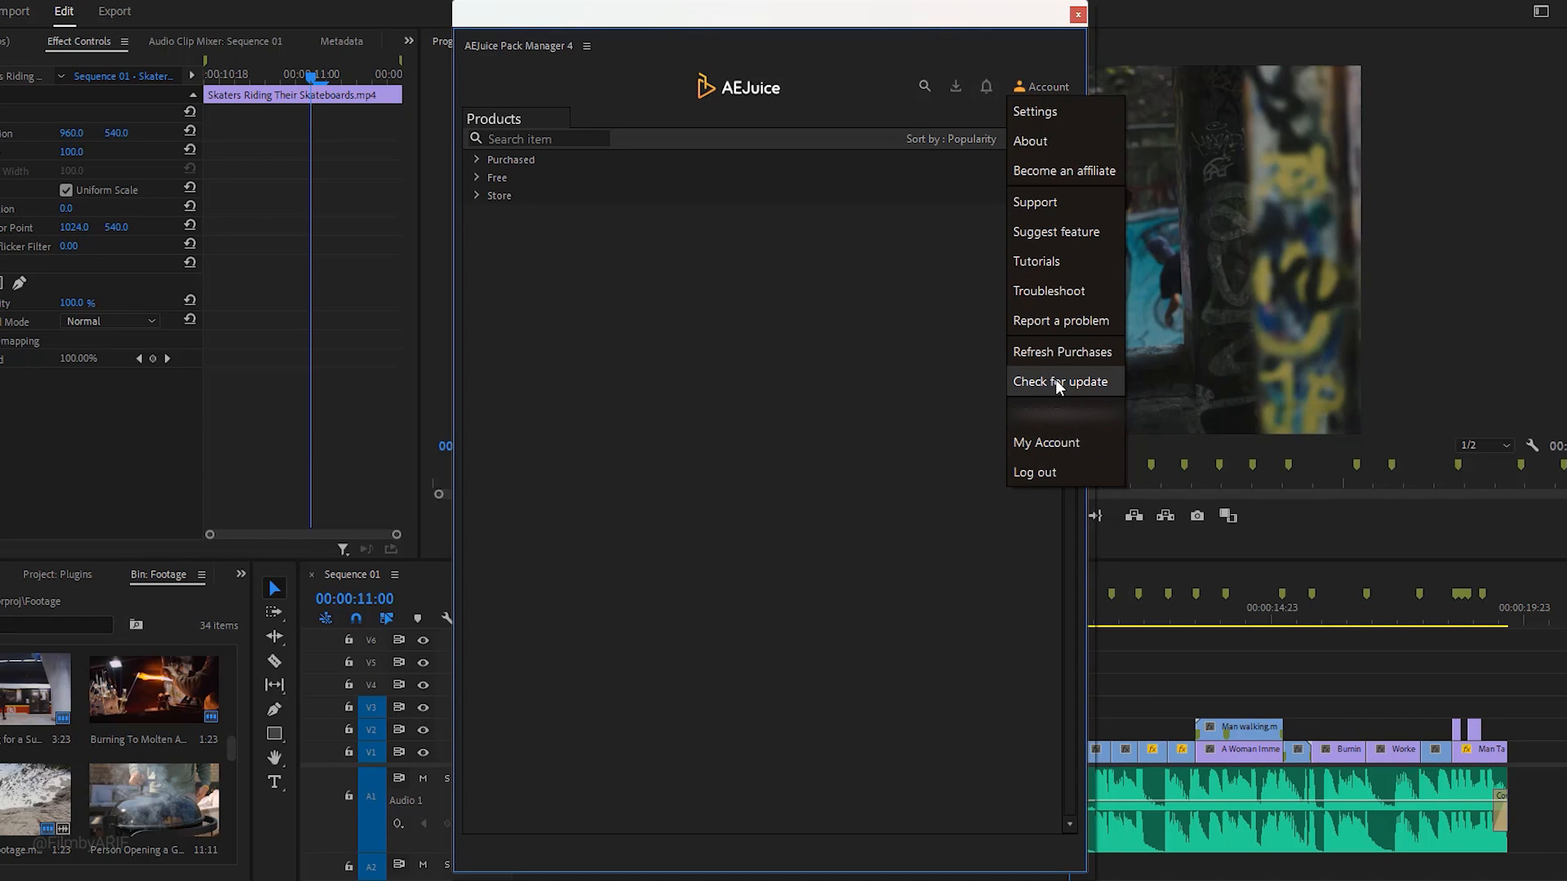
mouse_move(1036, 261)
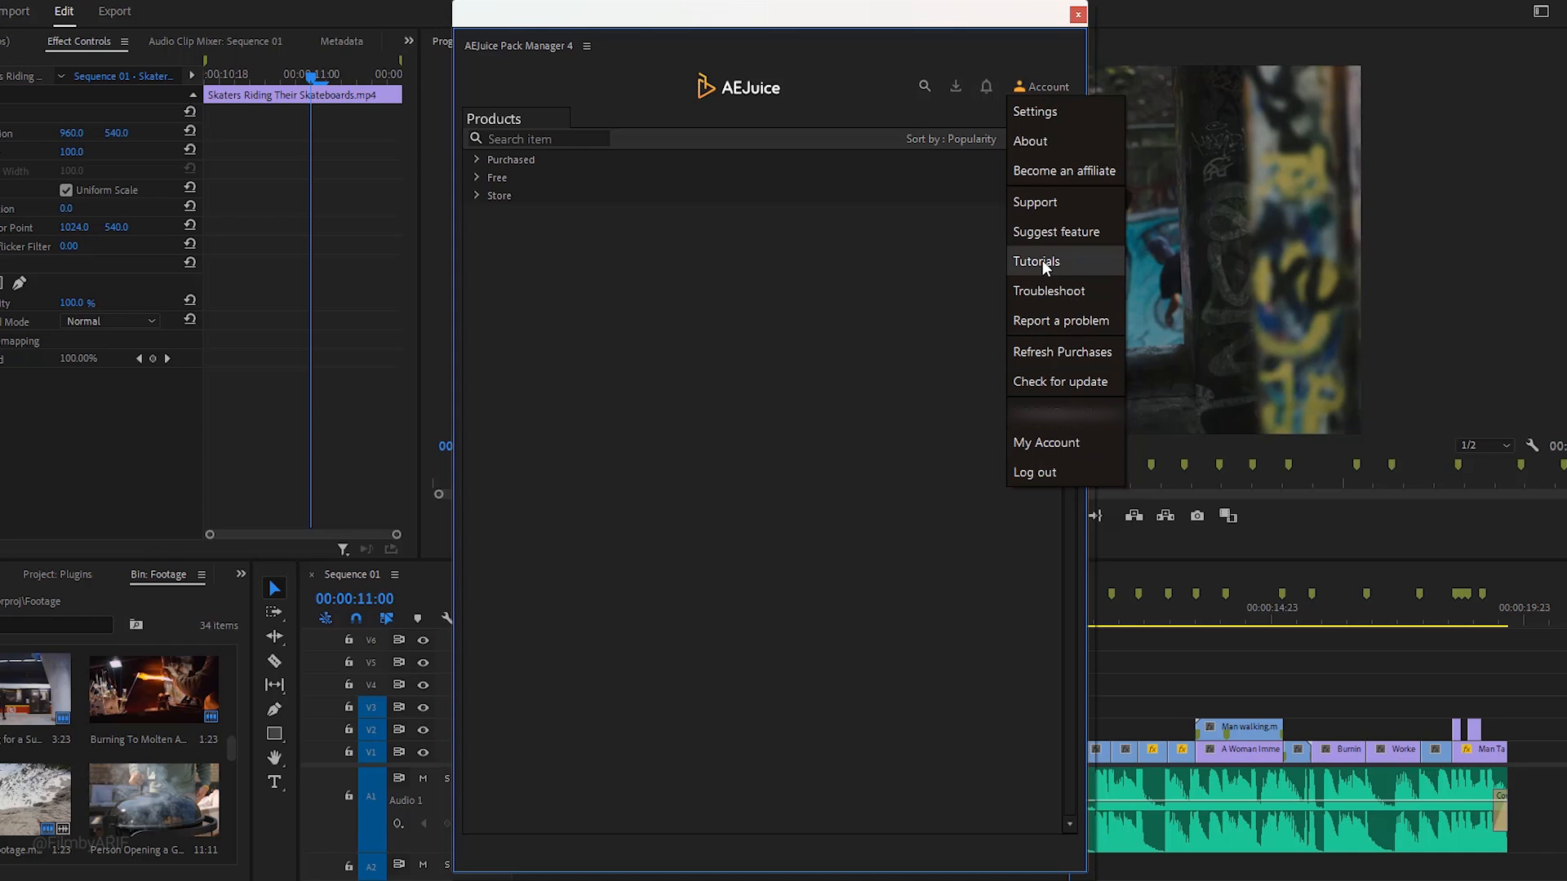
mouse_move(487, 192)
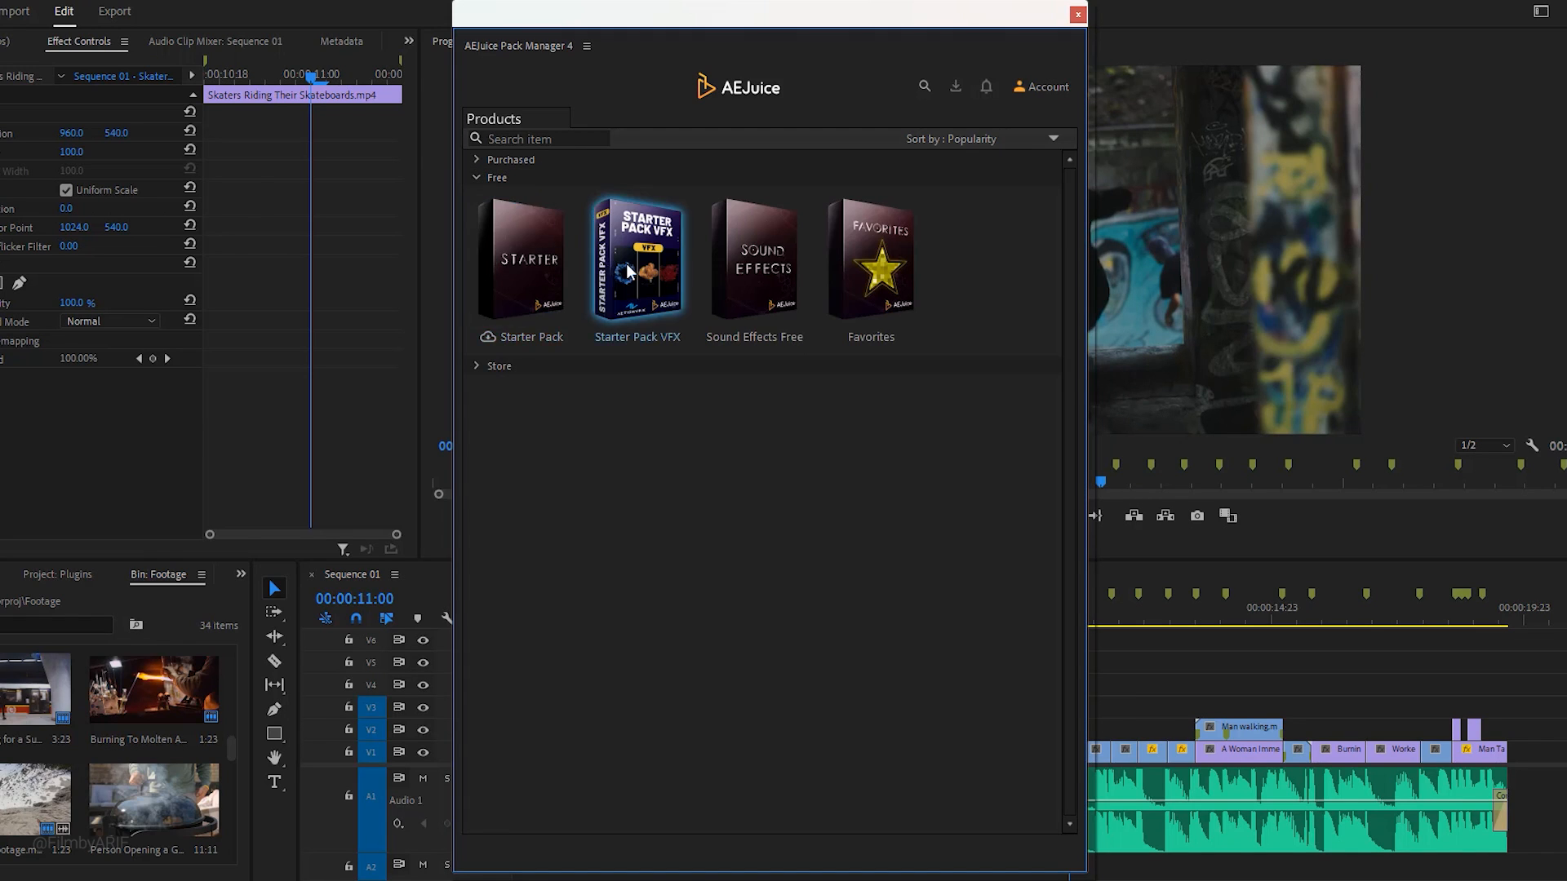
mouse_move(537, 223)
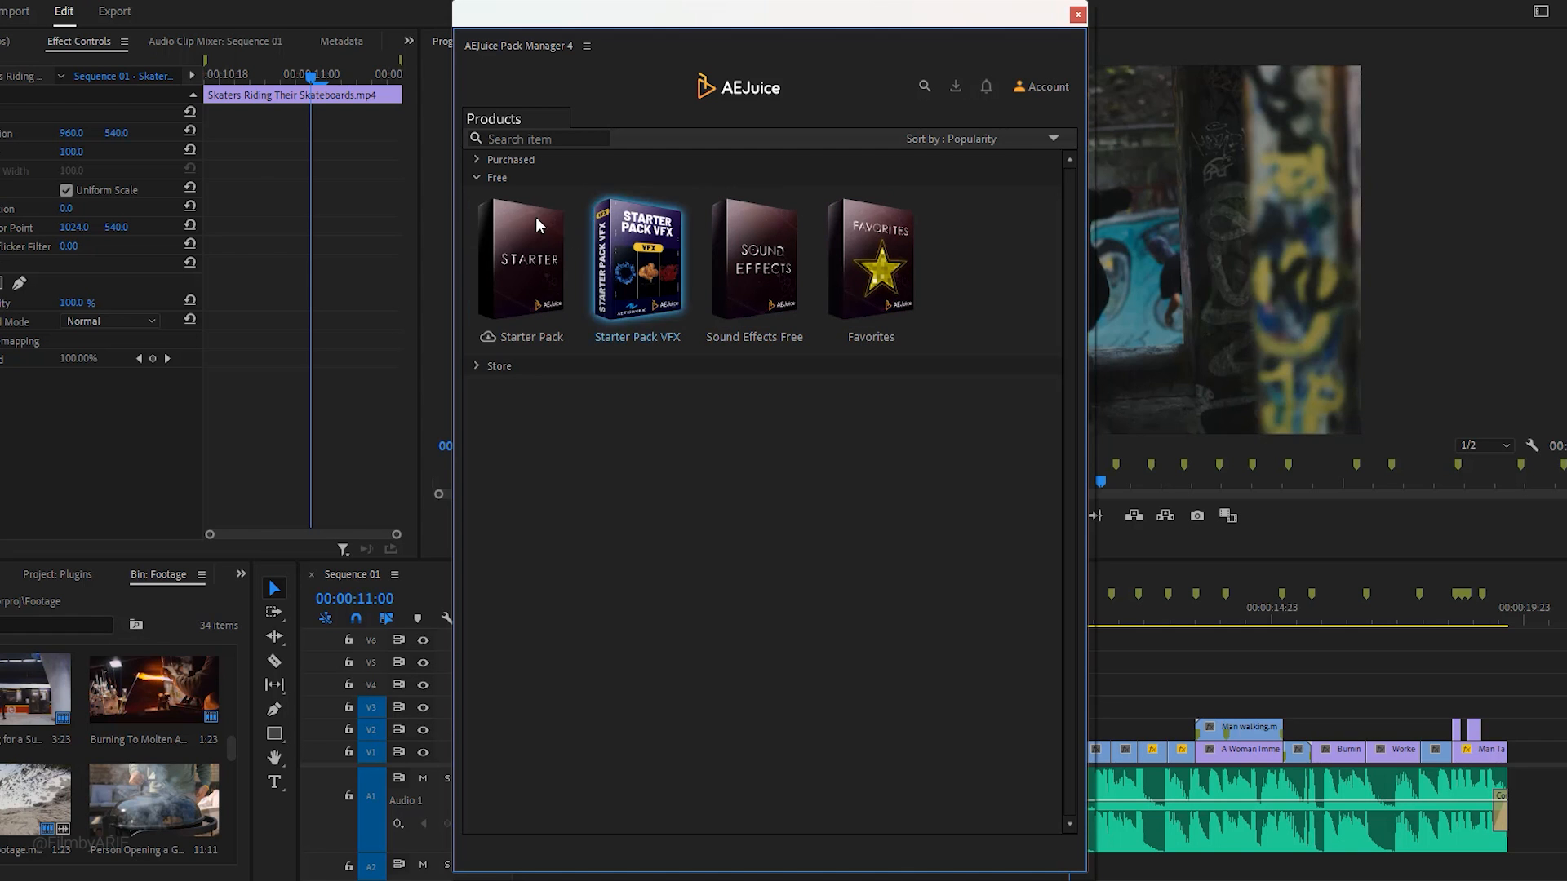
Scroll through the purchased product catalogue and reopen the Account menu.
scroll(down, 3)
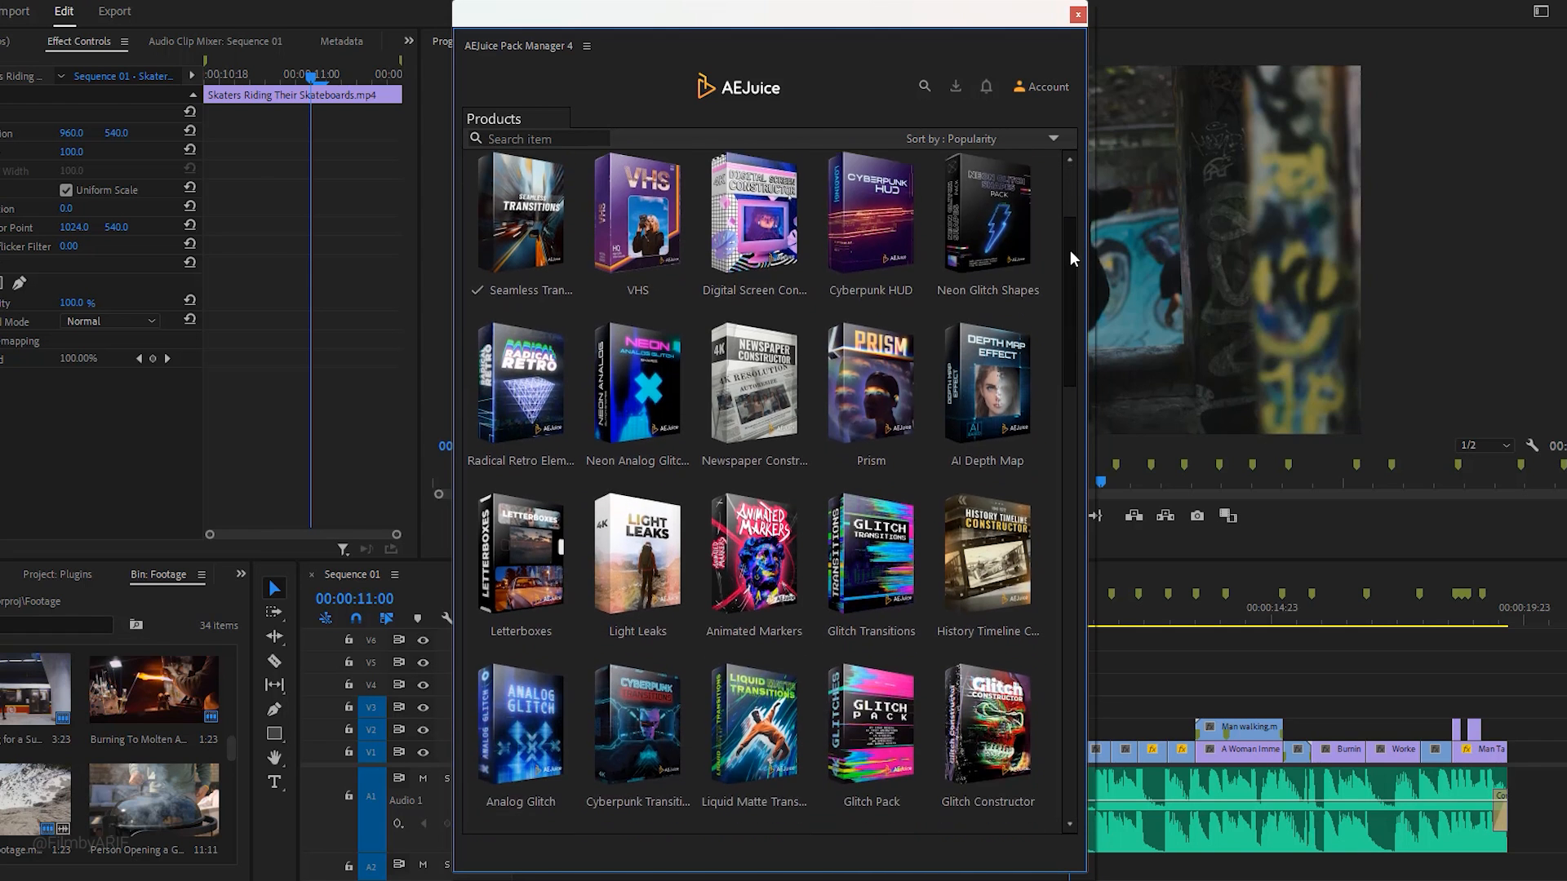
scroll(down, 3)
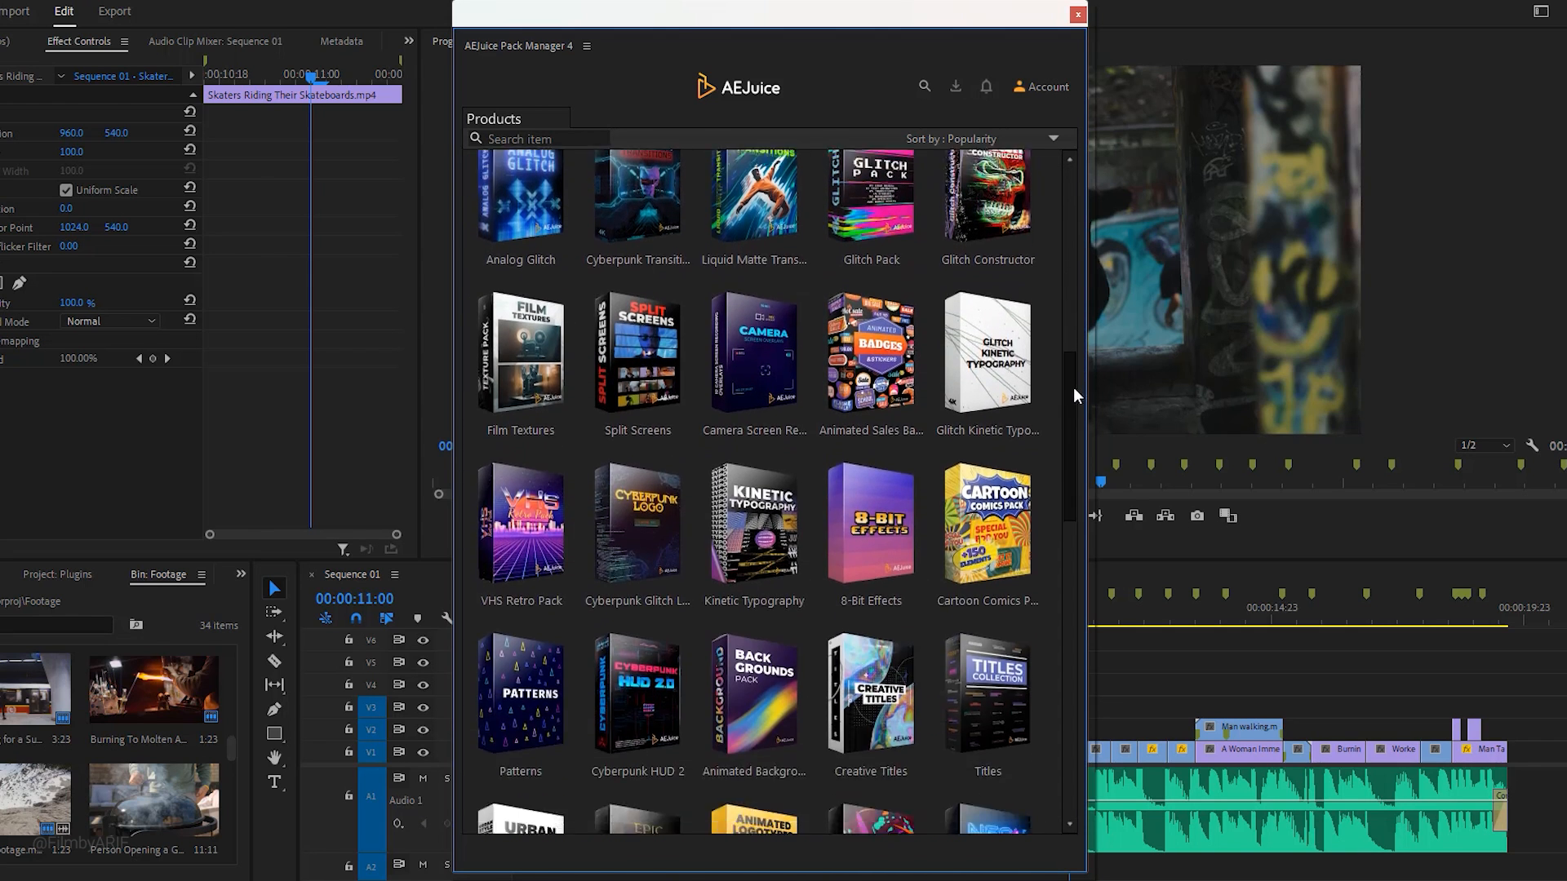
scroll(down, 3)
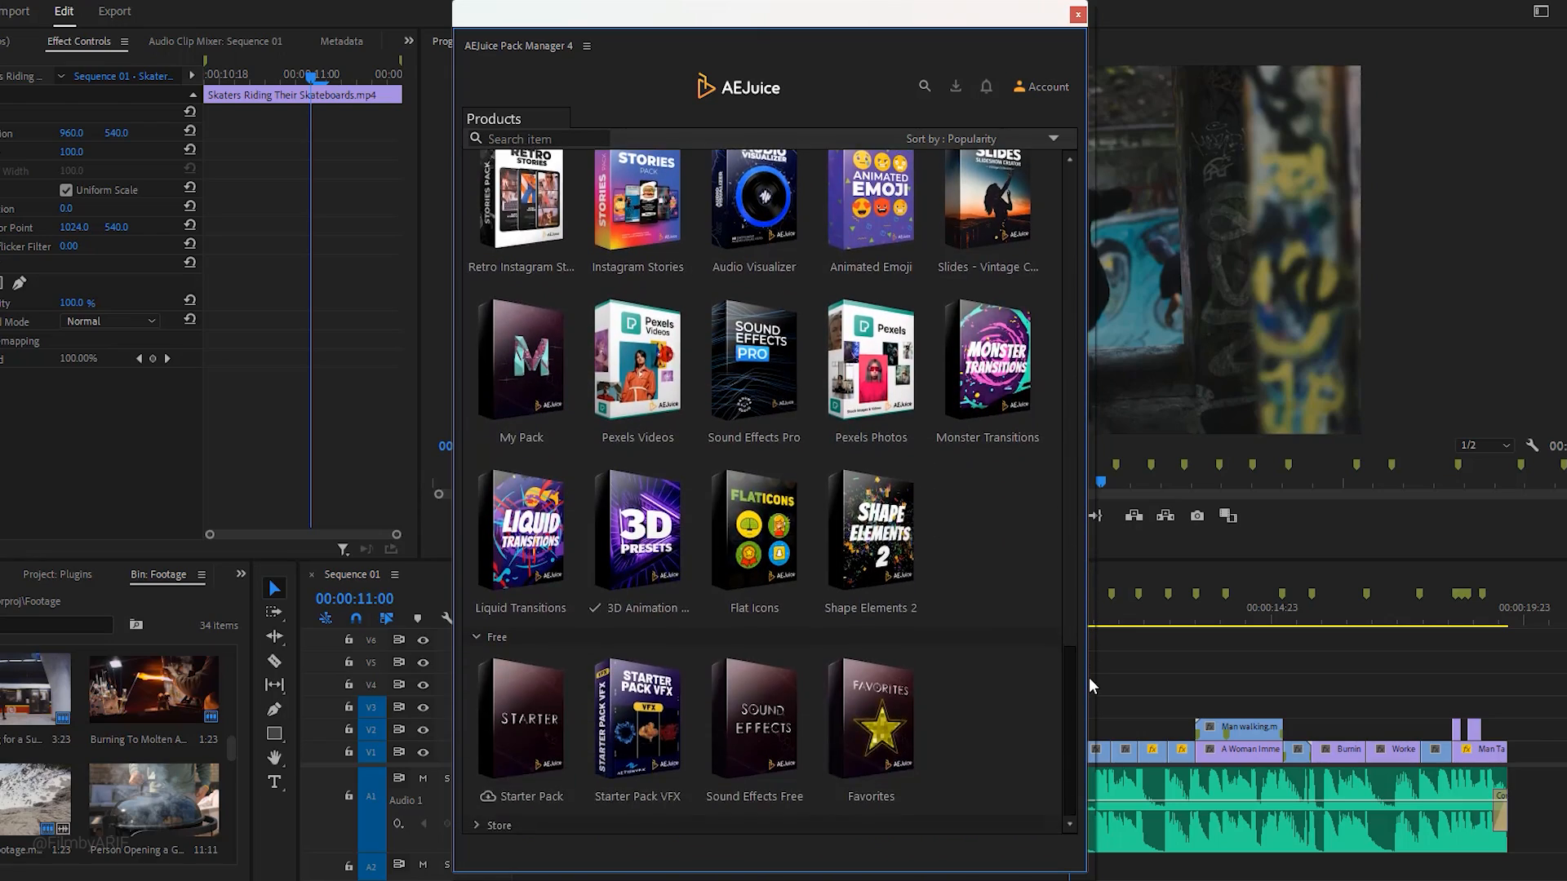
scroll(down, 3)
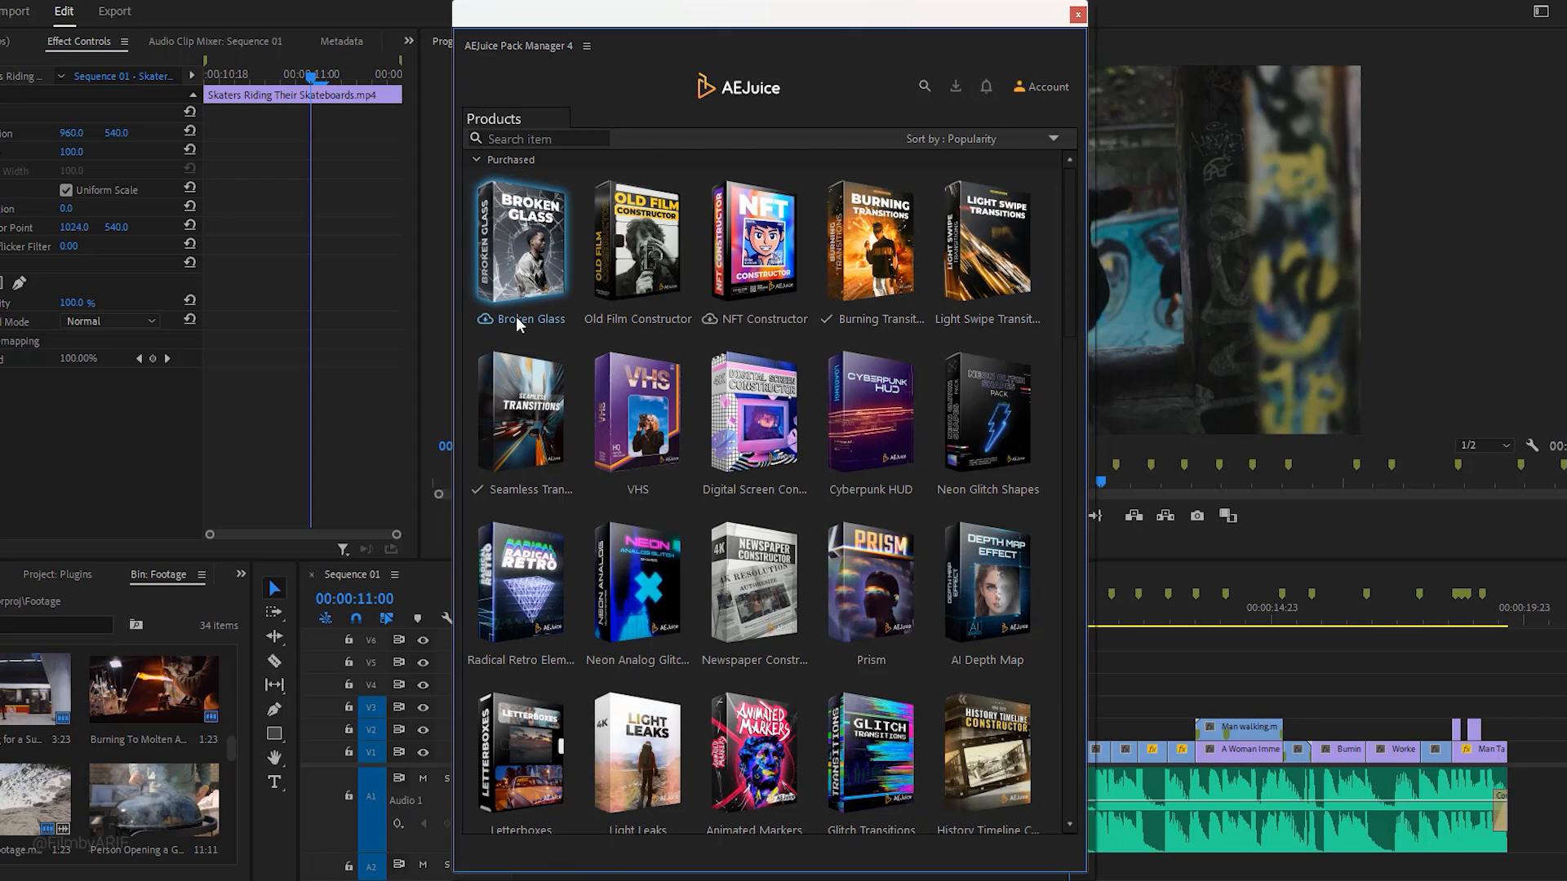
mouse_move(636, 240)
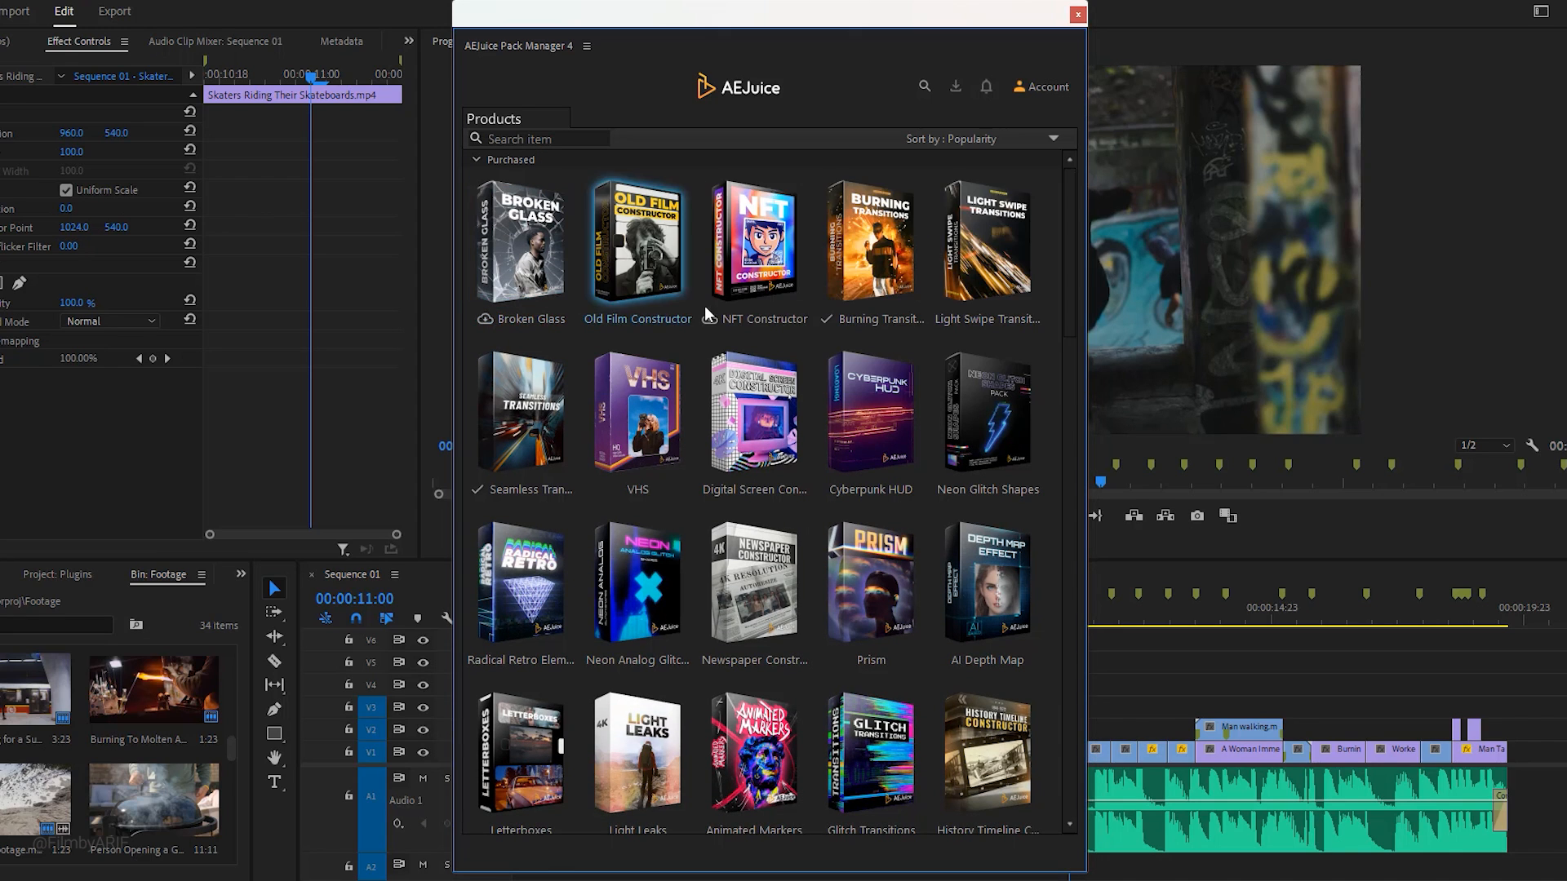
click(1042, 86)
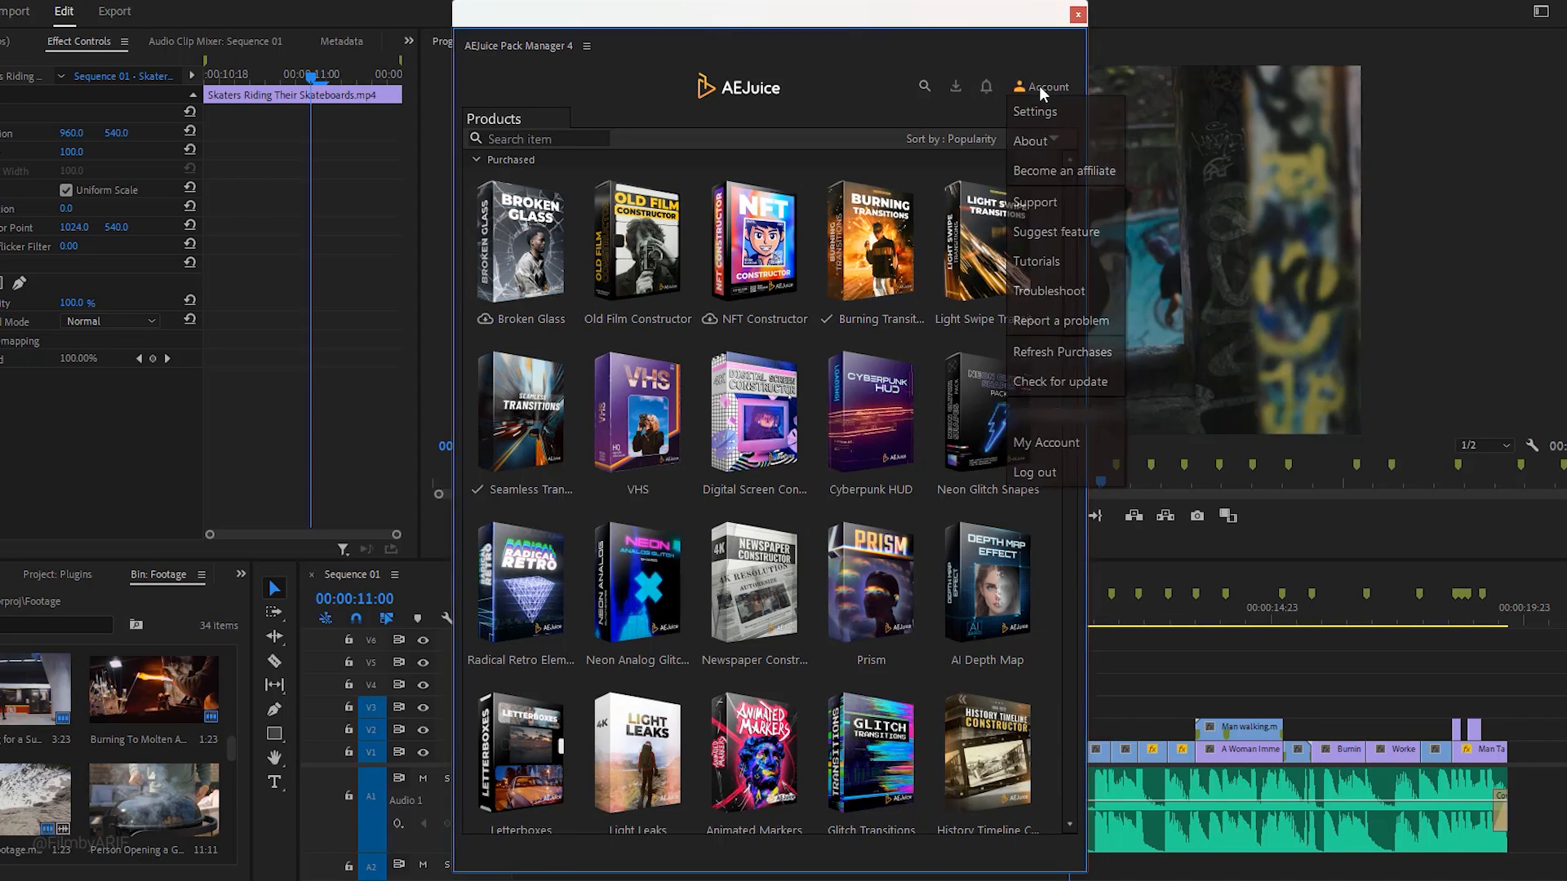
Set the Pack Manager's pack storage location to the AEJuice folder in Settings.
click(1036, 111)
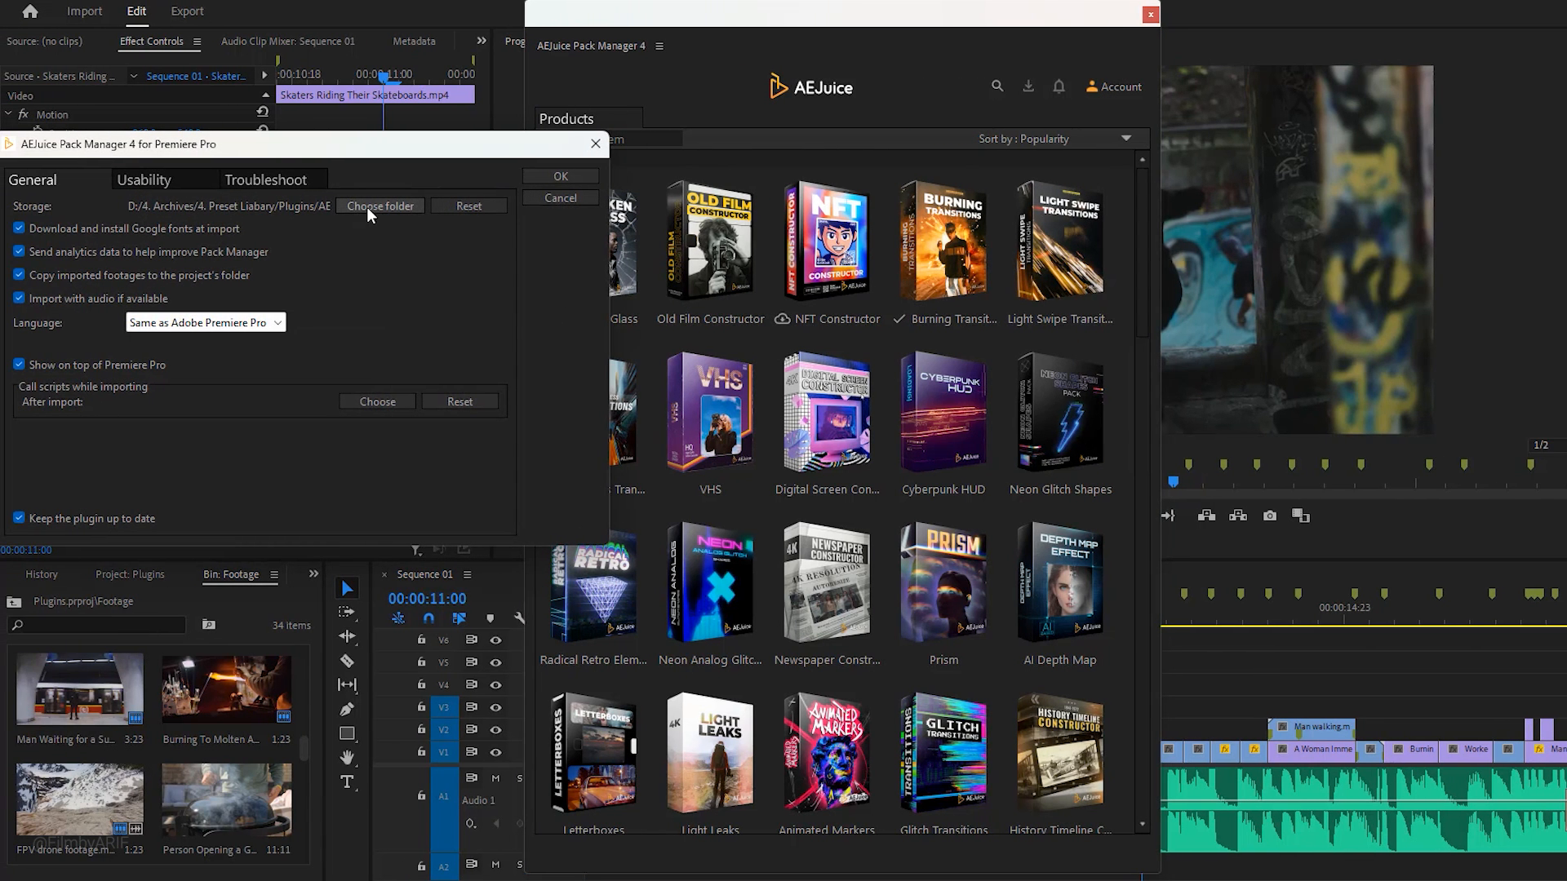
click(381, 205)
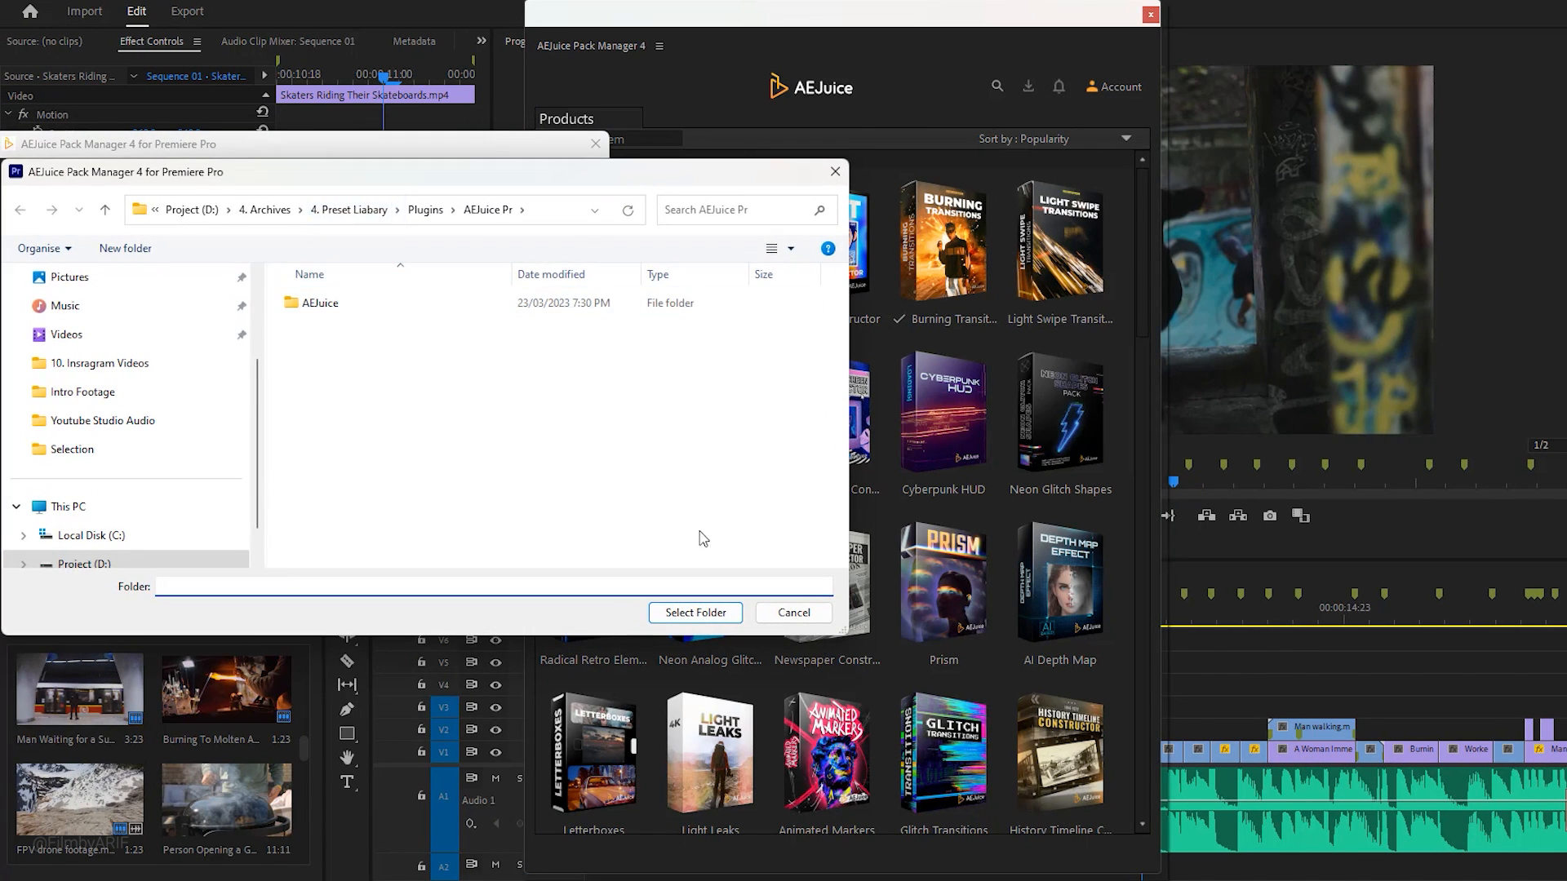
click(793, 612)
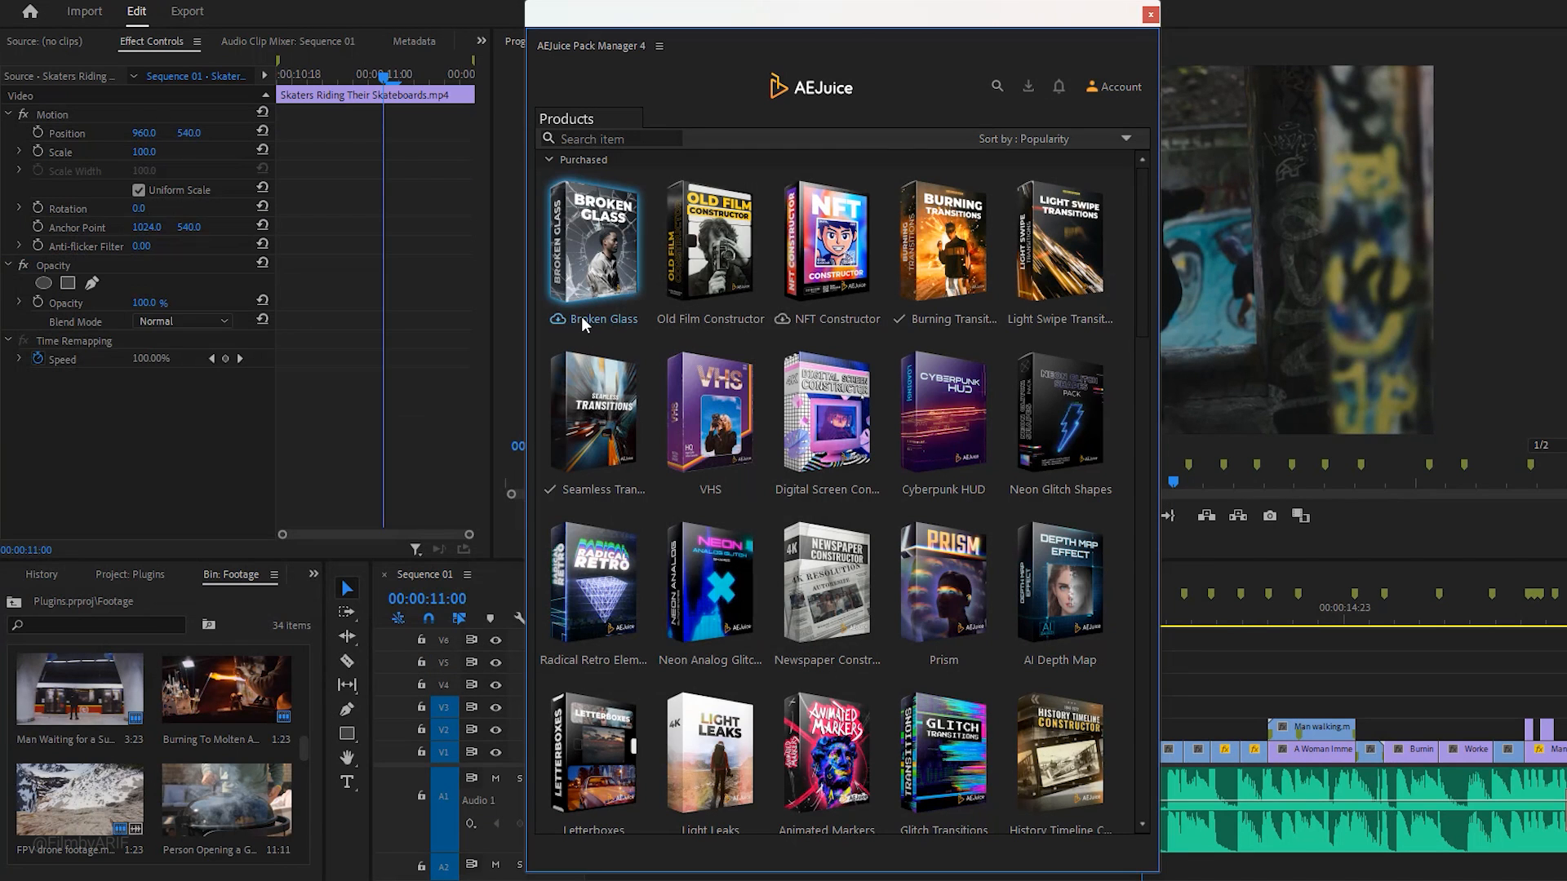
Download Broken Glass, then browse Seamless Transitions' Basic Transform, Blur and Fade categories and filters.
click(558, 319)
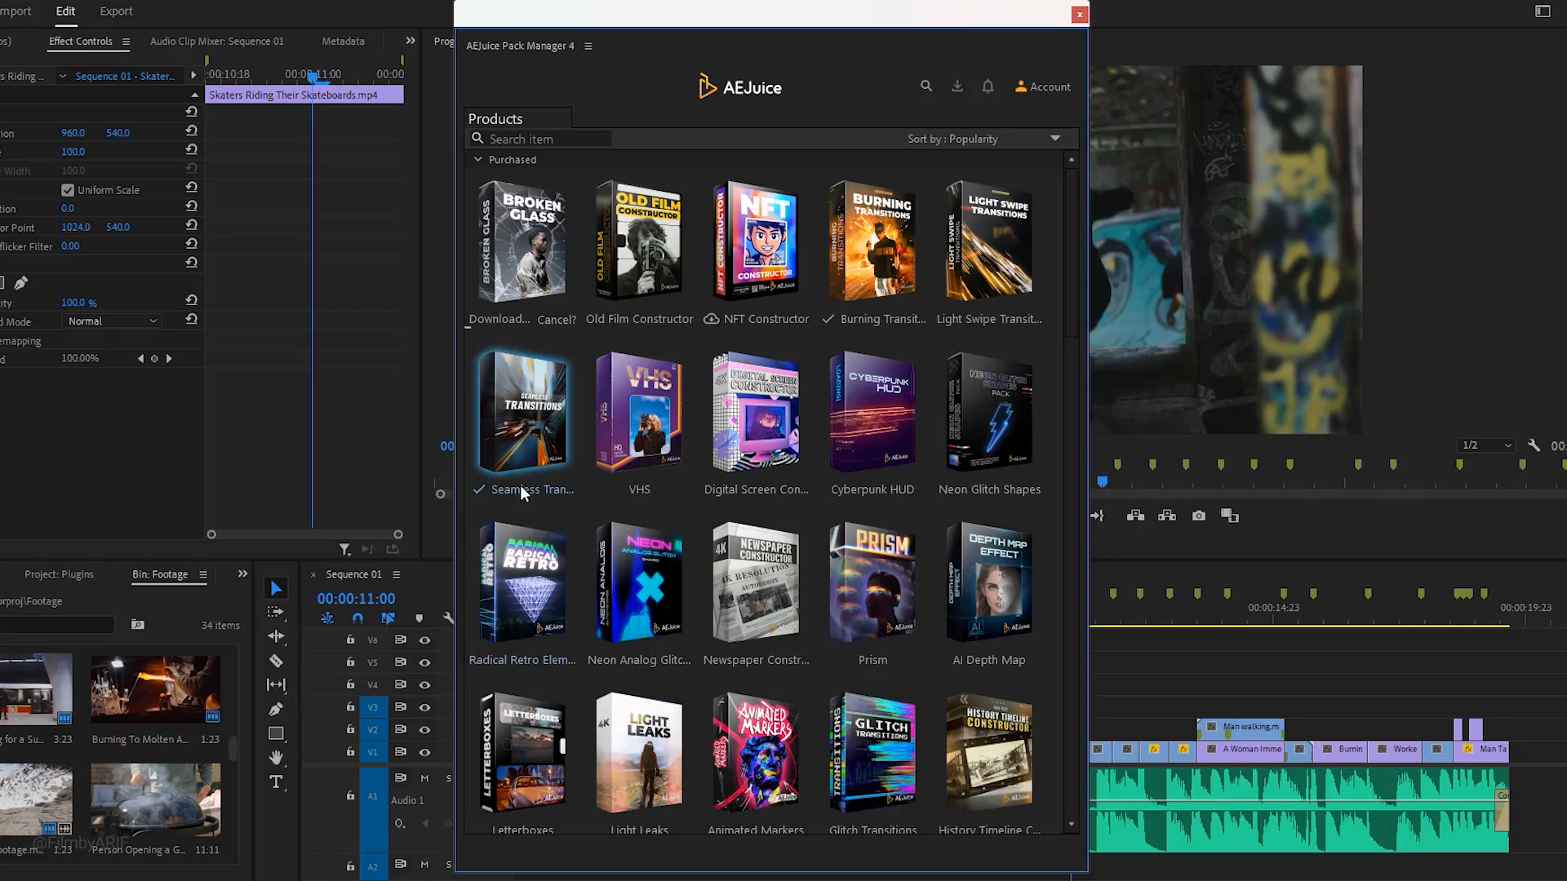
click(522, 412)
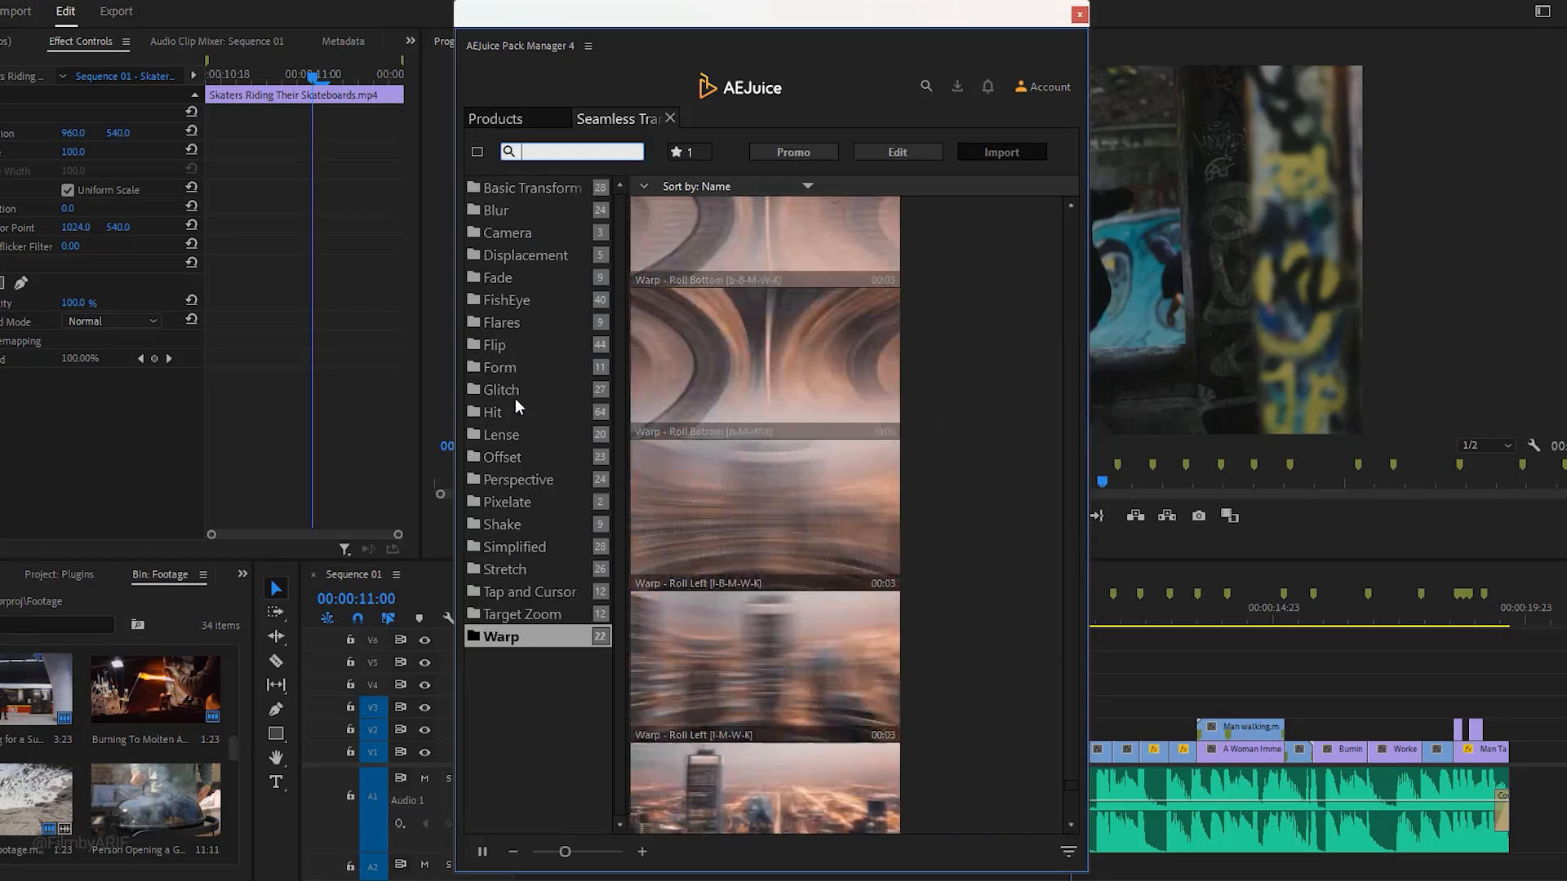
click(533, 187)
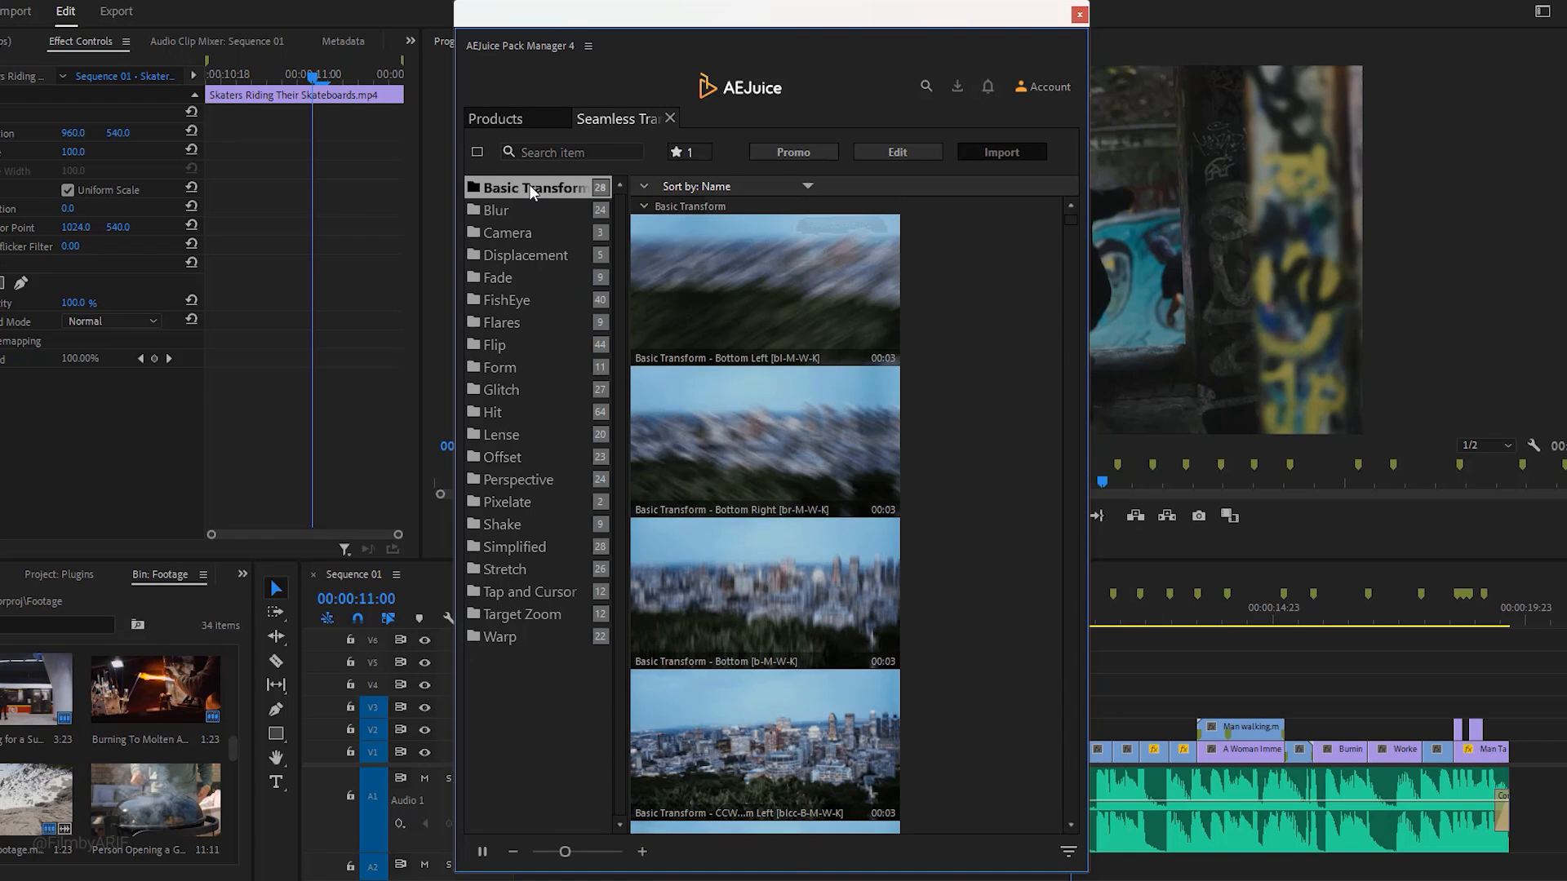
click(497, 209)
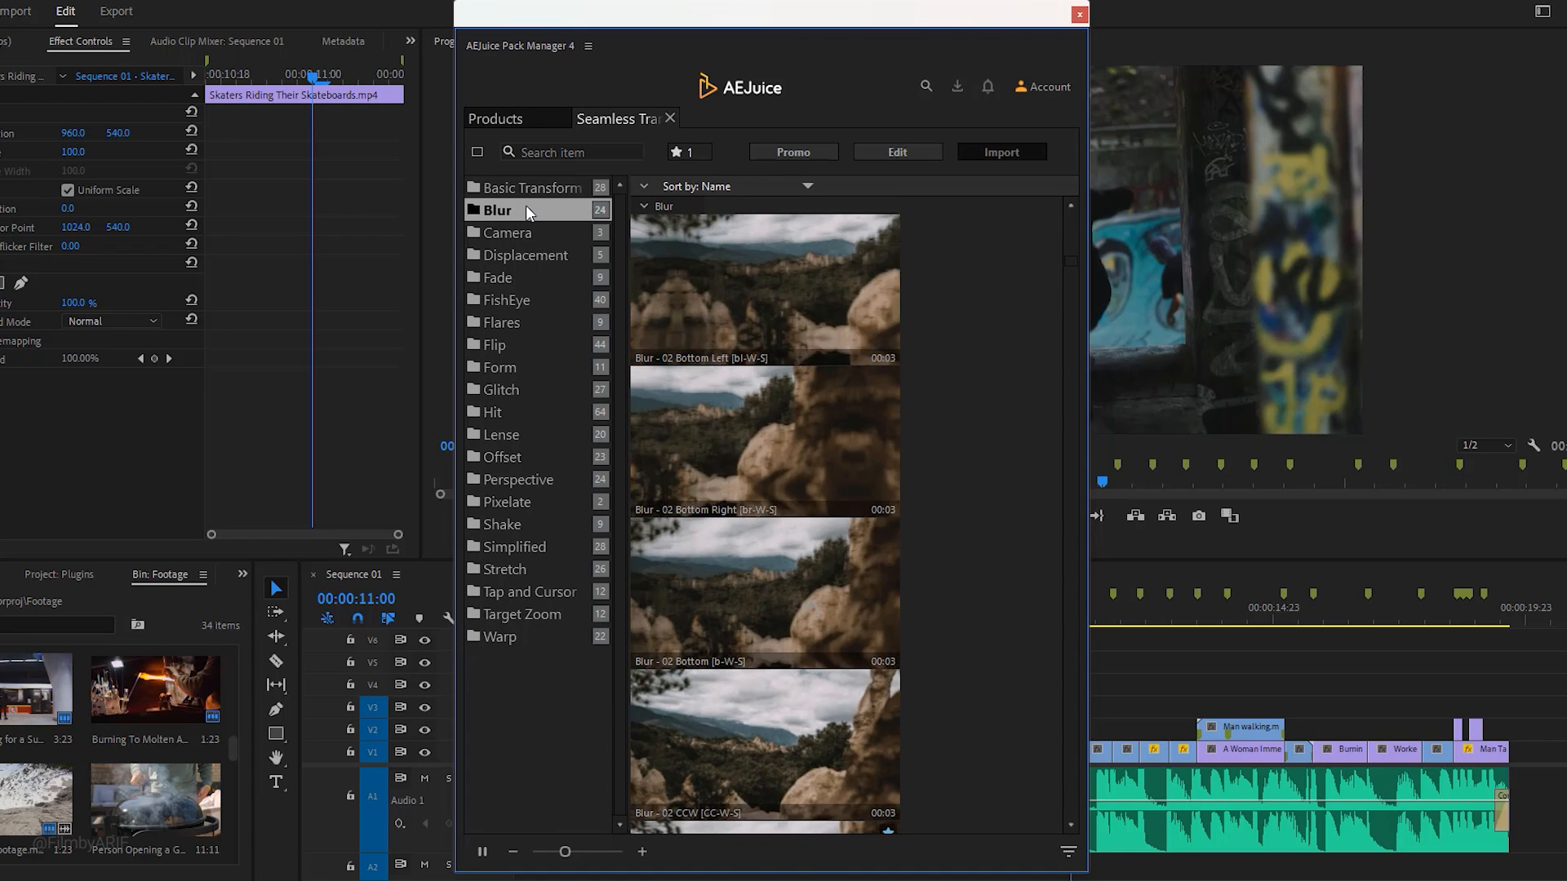
click(506, 232)
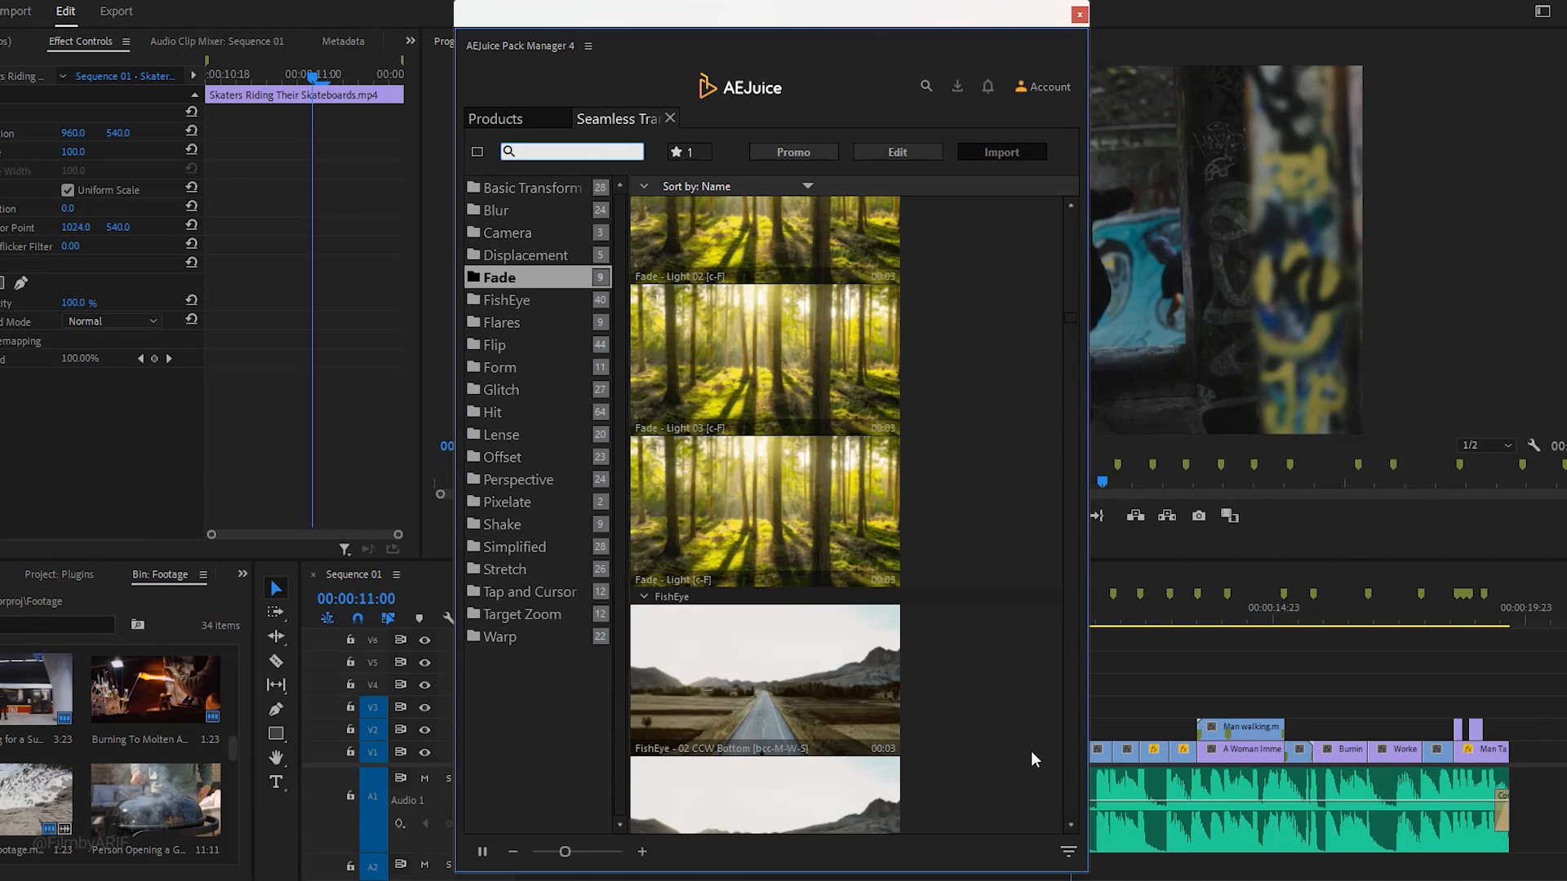
click(1068, 851)
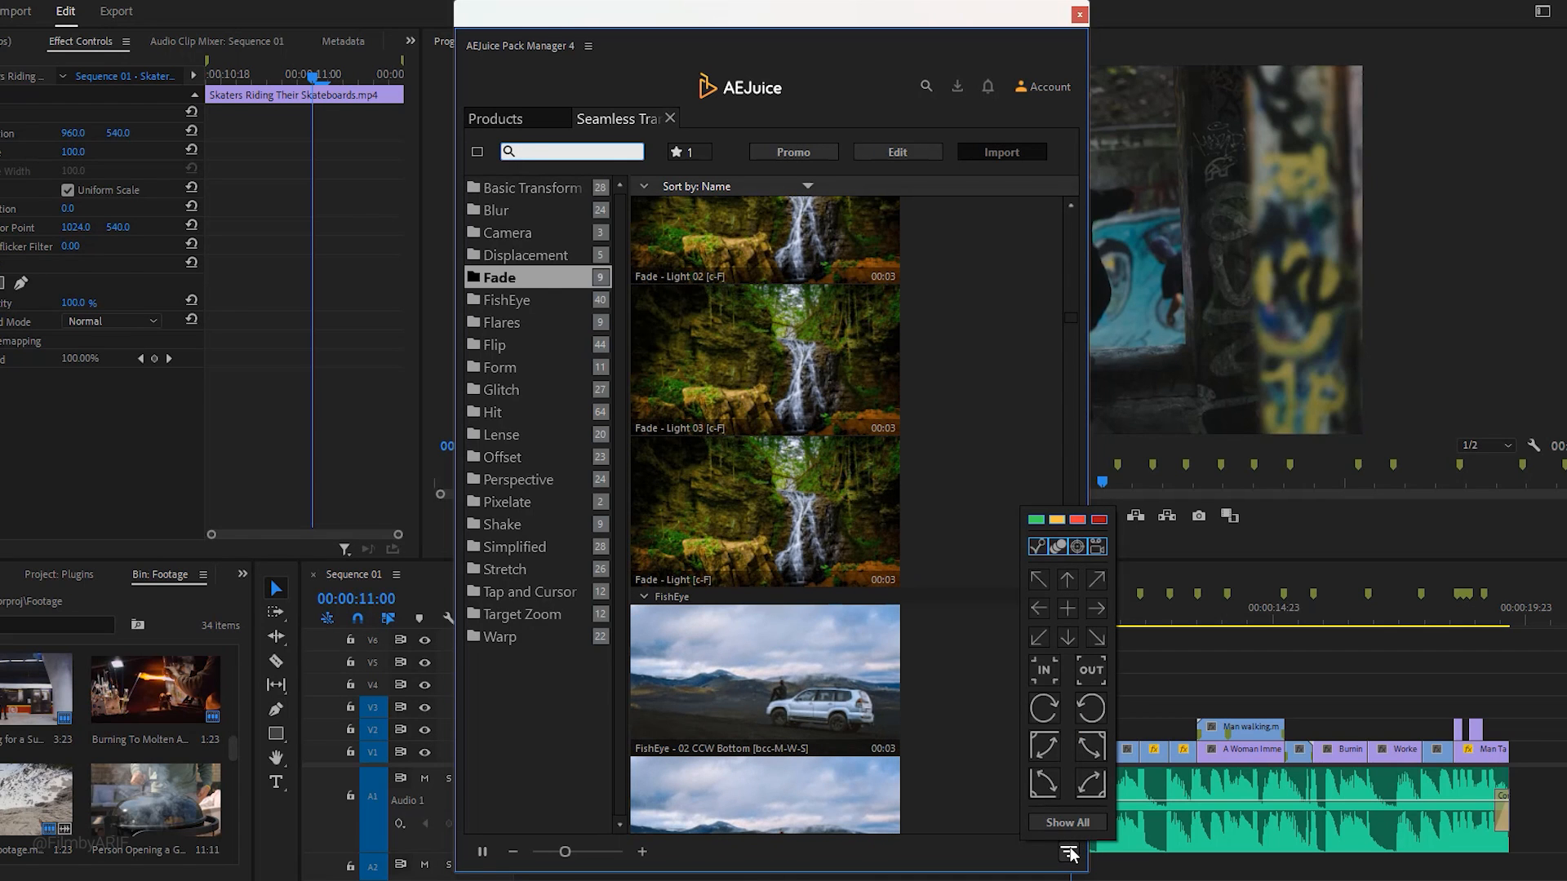
mouse_move(1067, 760)
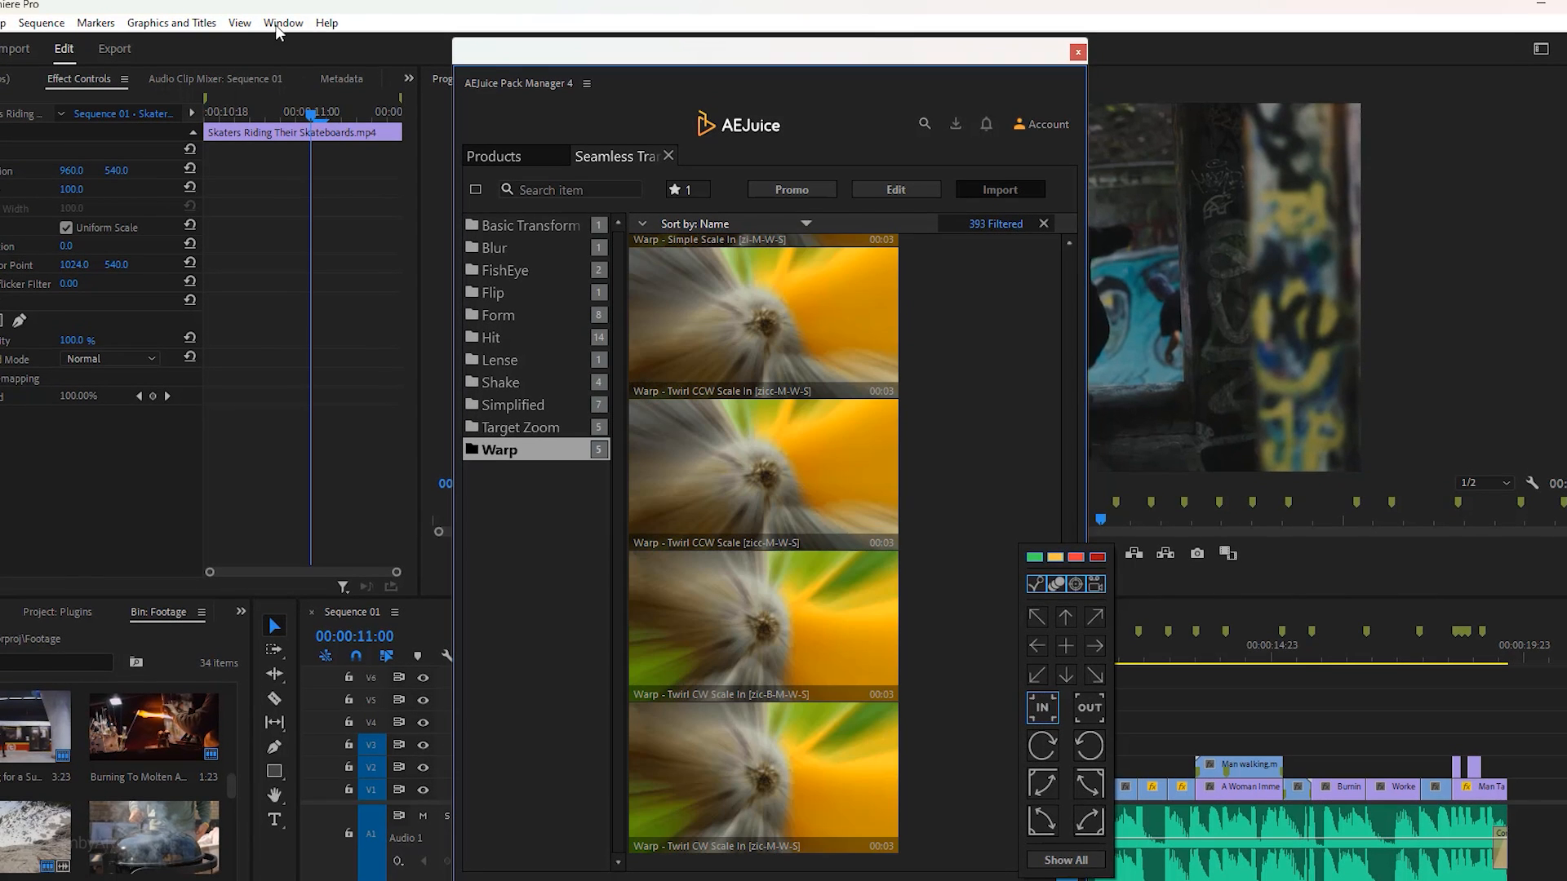
Open the Essential Graphics panel from the Window menu.
click(284, 22)
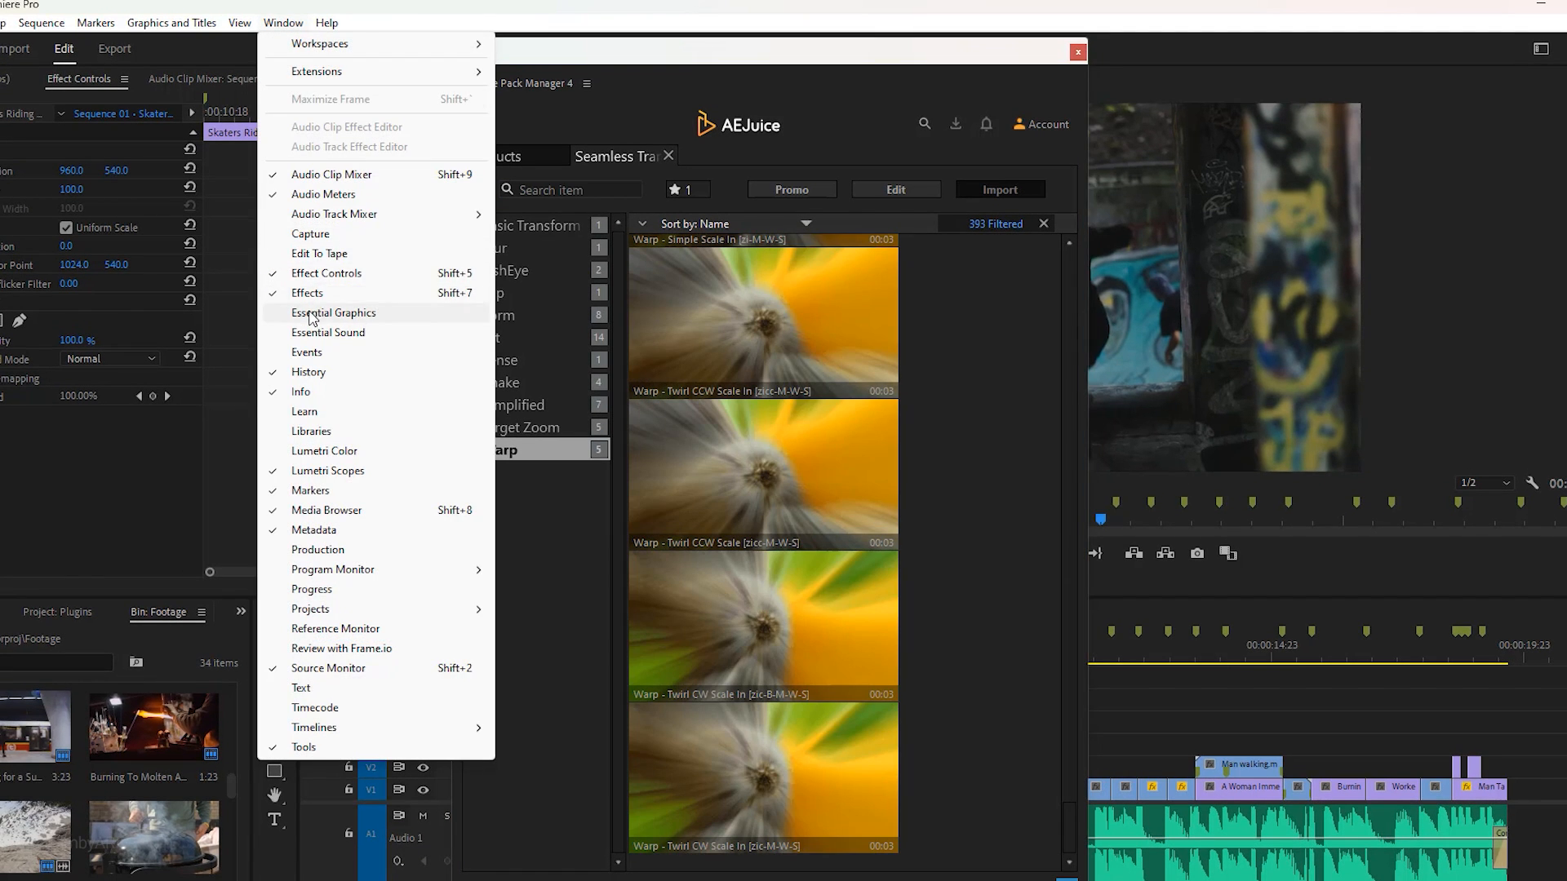
click(334, 313)
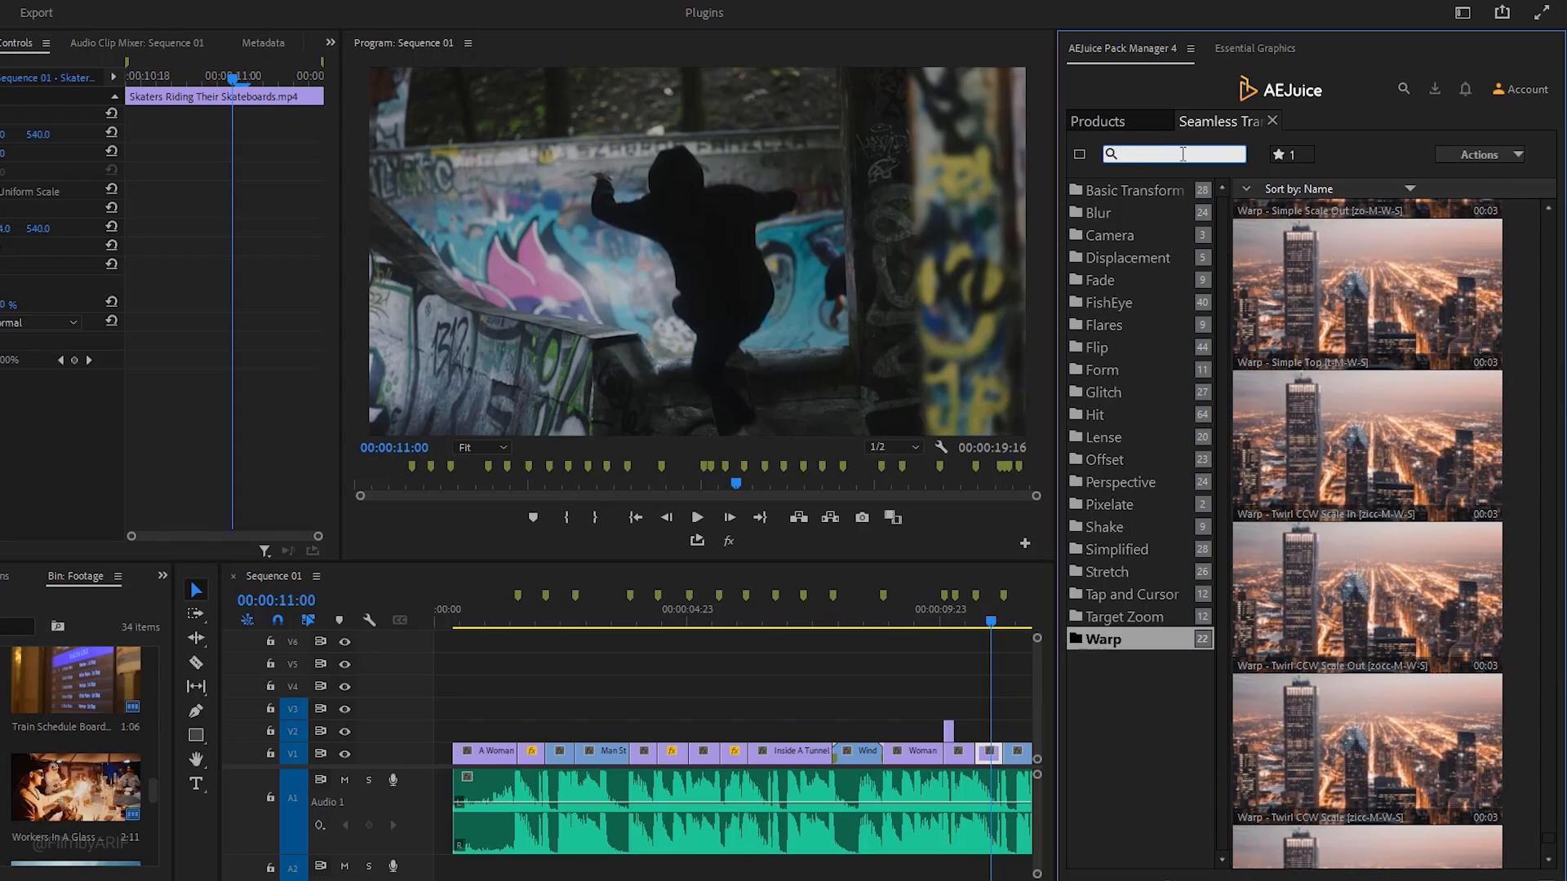
Search the pack for 'zoom', scrub Simple Scale In, and place the playhead at its end.
text(zoom)
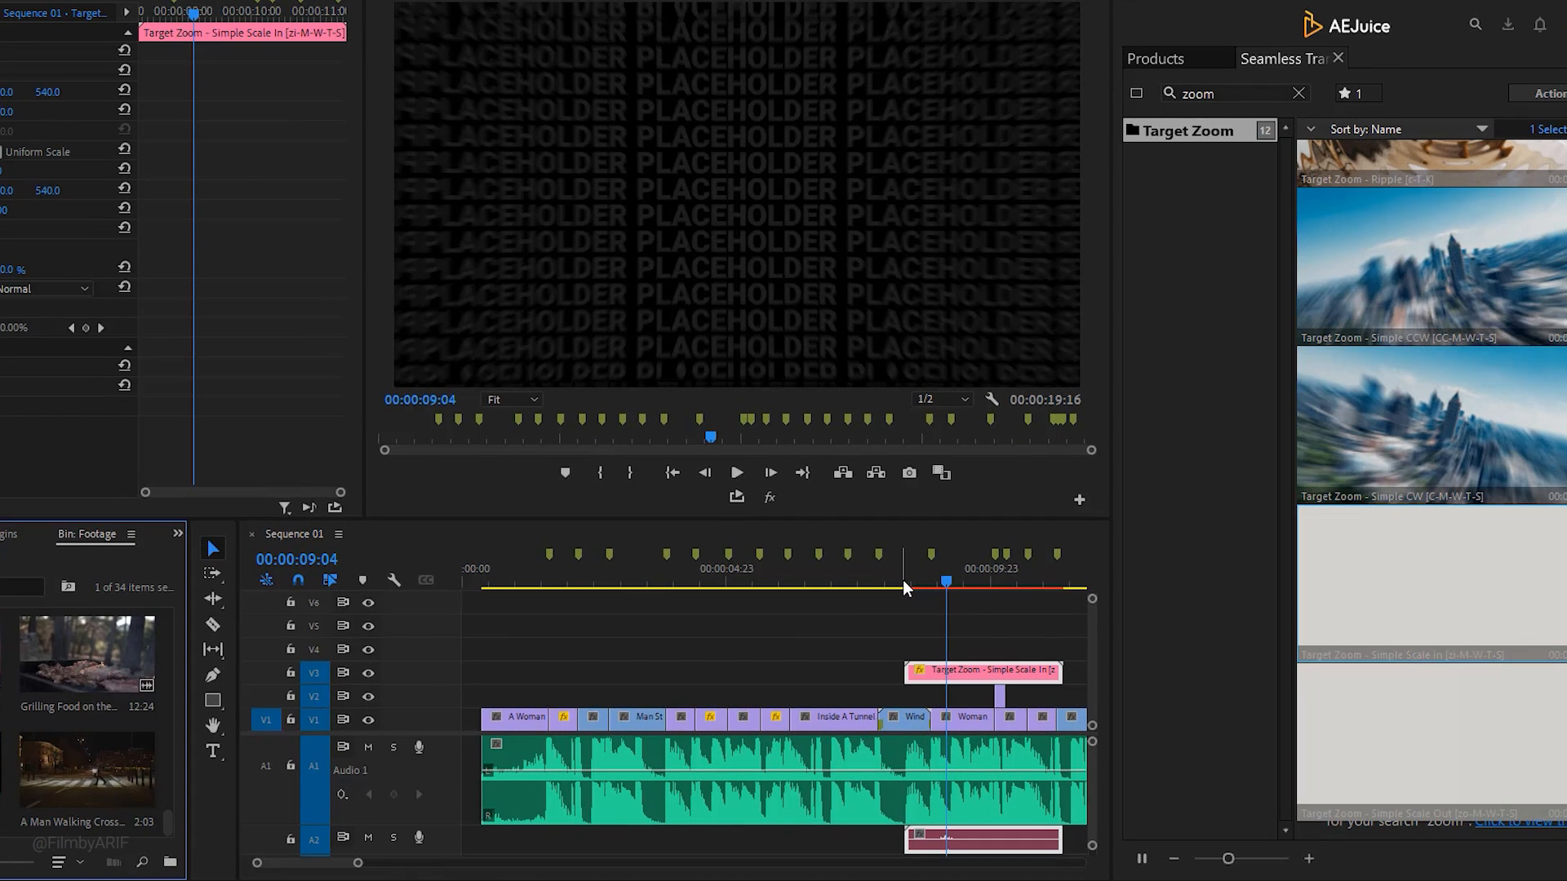
drag(945, 582, 922, 583)
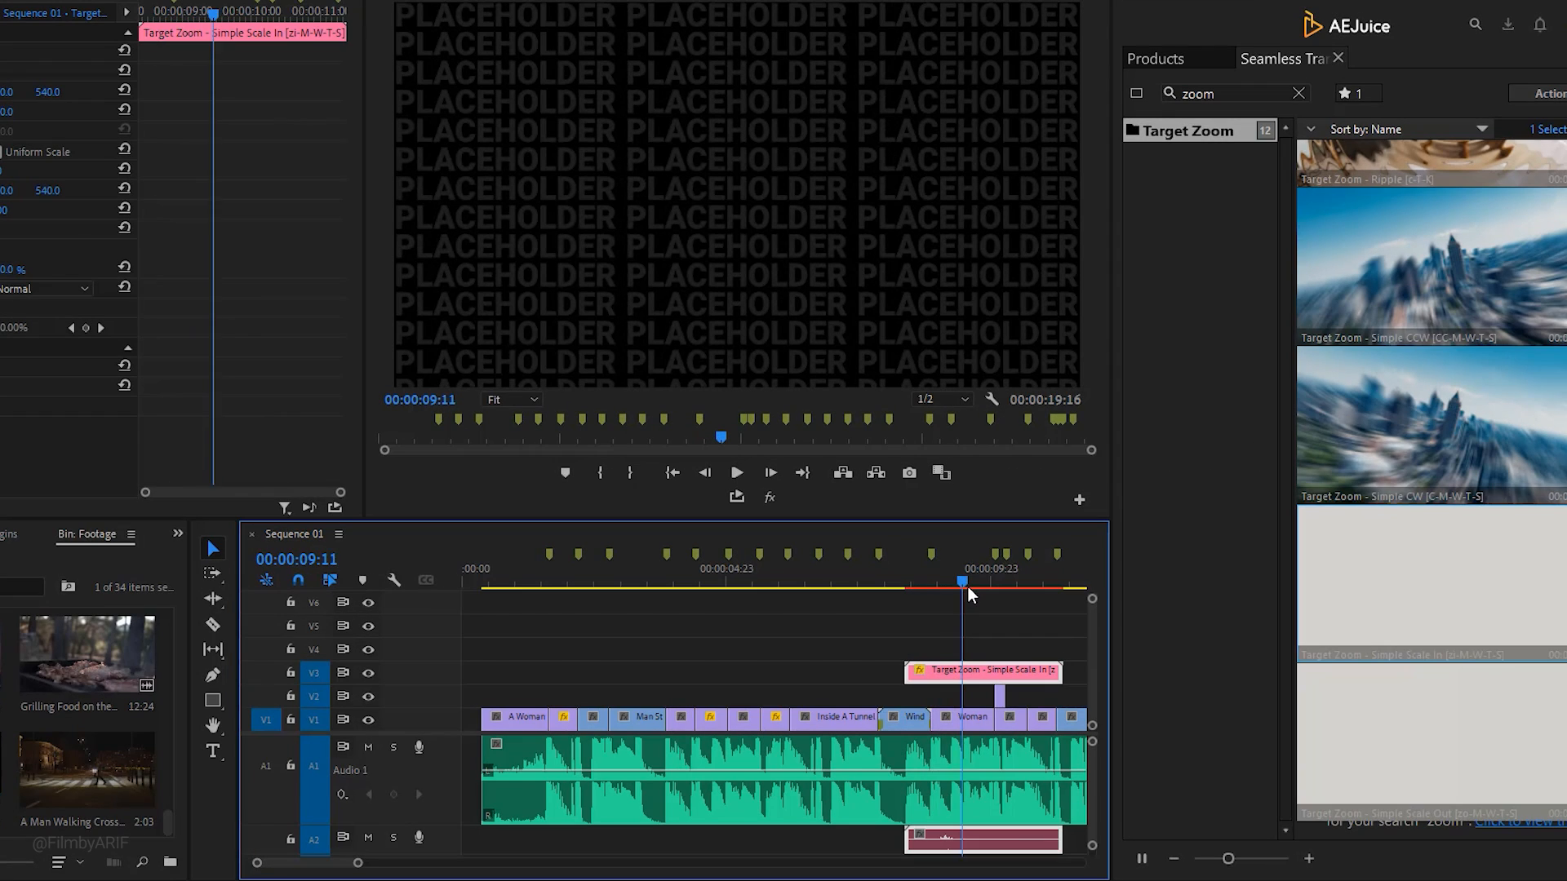
click(979, 582)
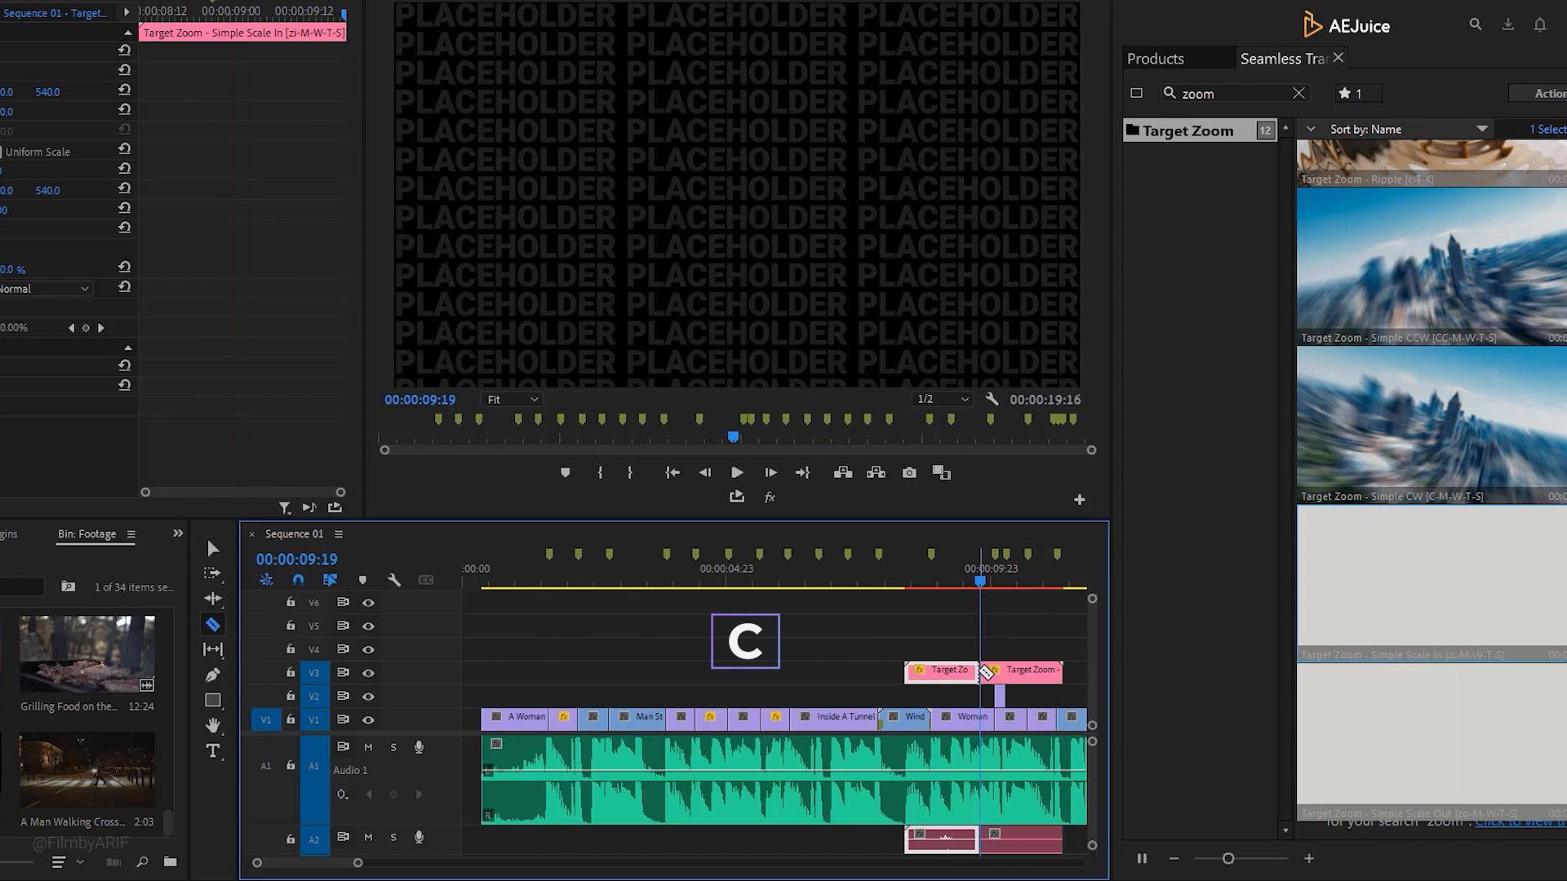
mouse_move(1020, 671)
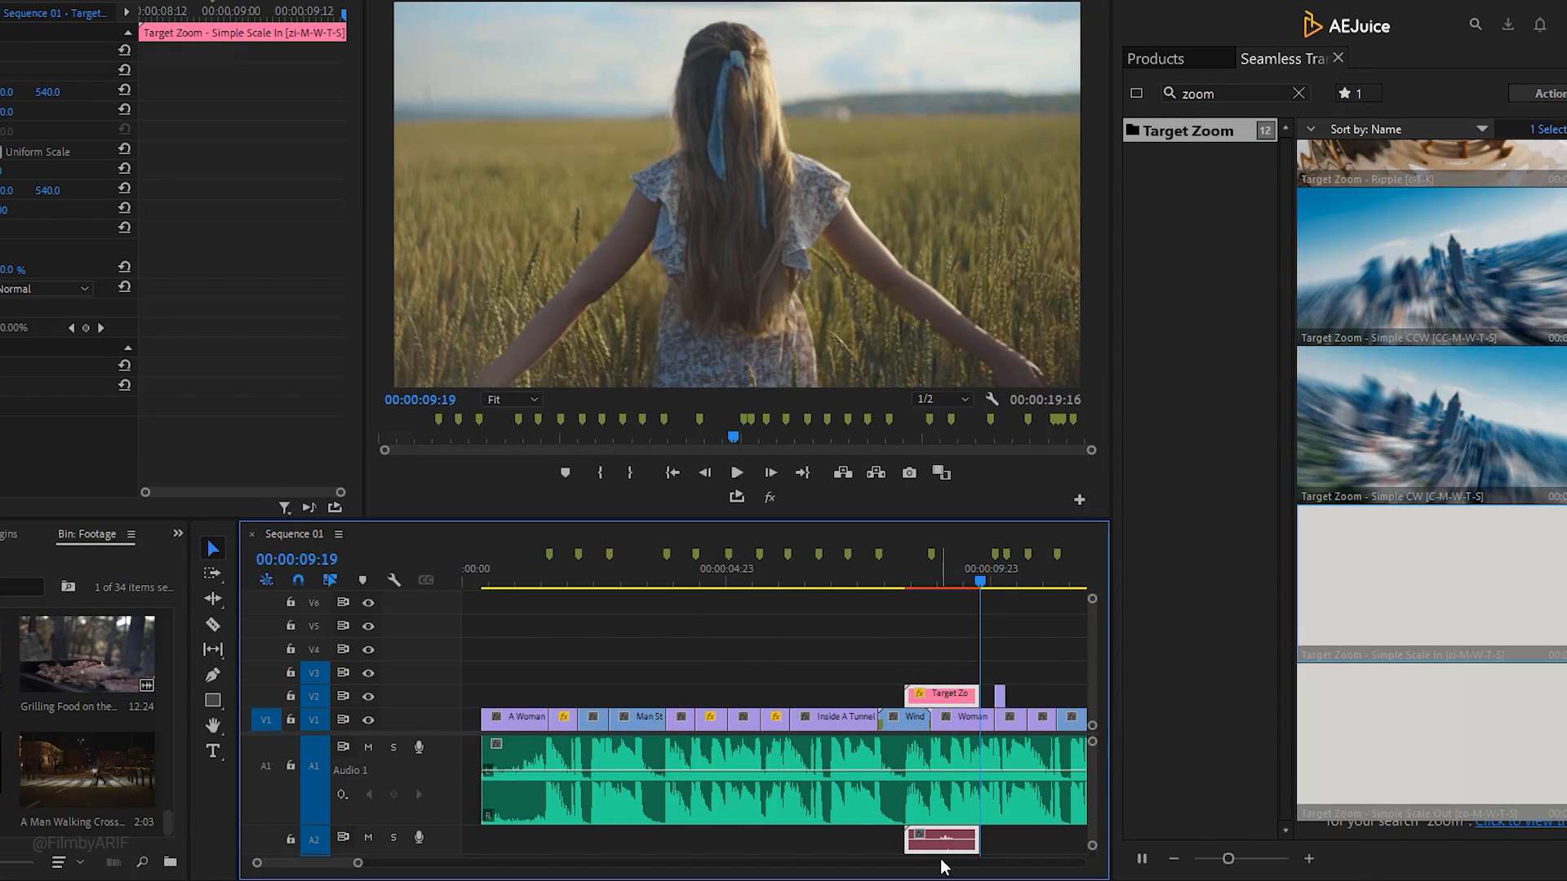
Open the Target Zoom graphic's settings and pick footage from the _AEJuice bin list.
click(939, 582)
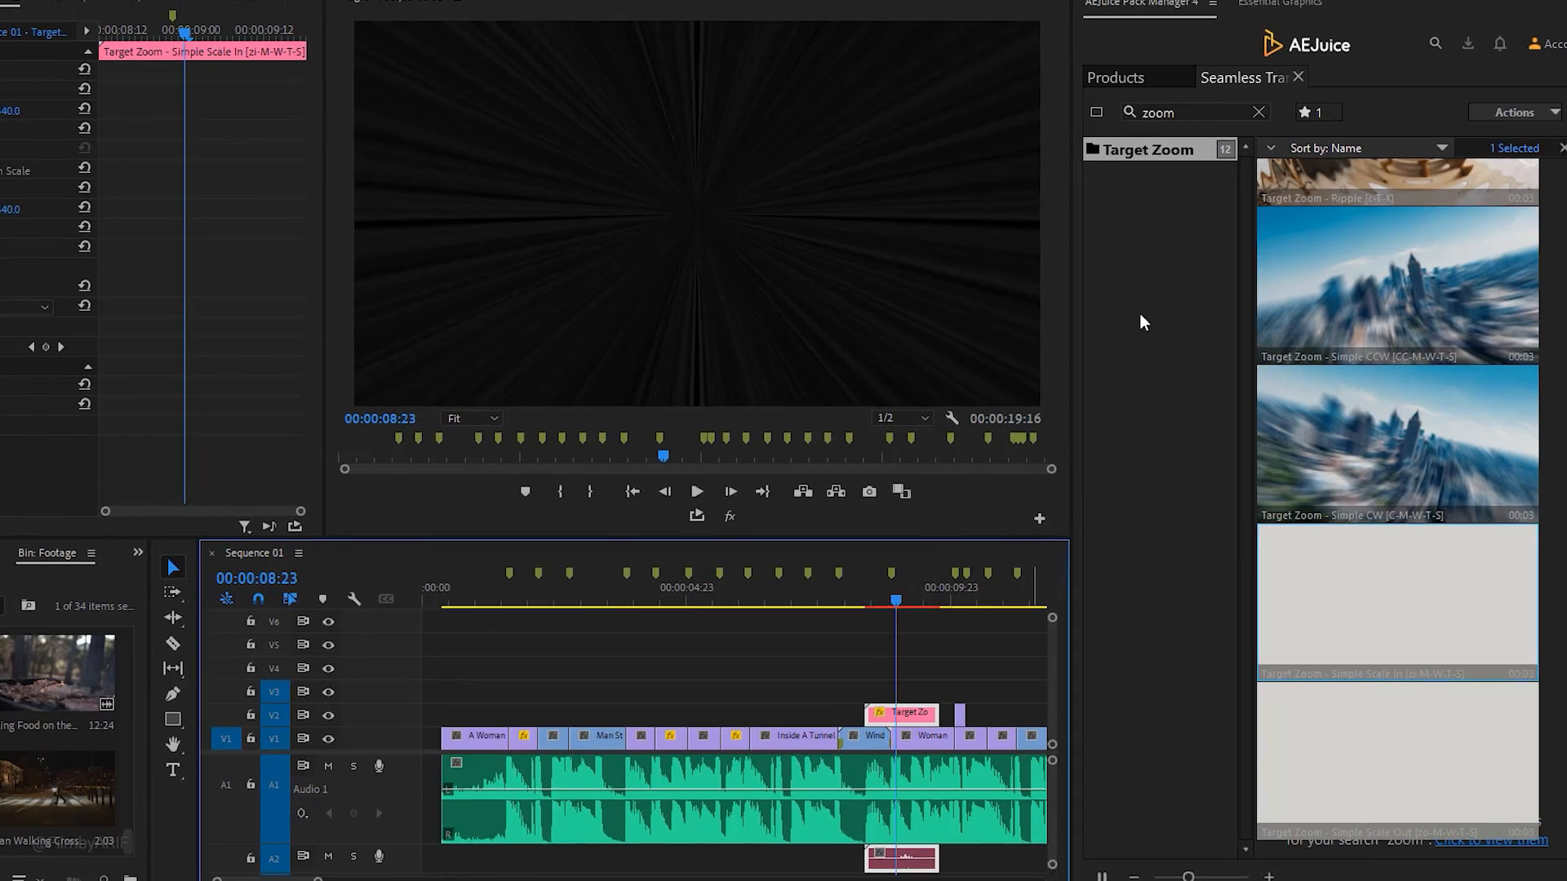
click(1279, 18)
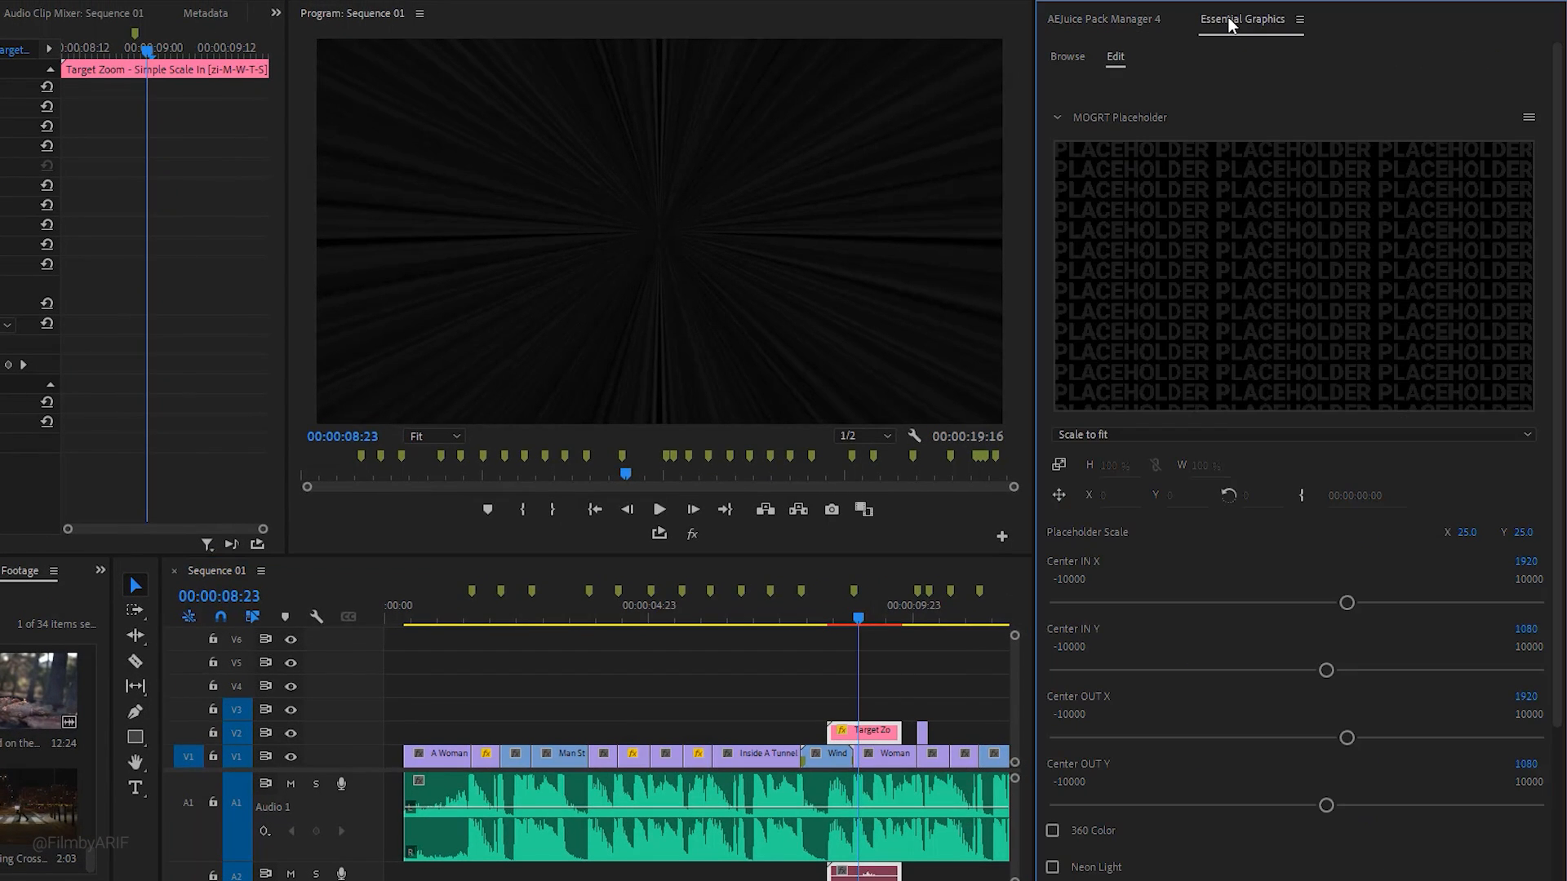
mouse_move(1231, 249)
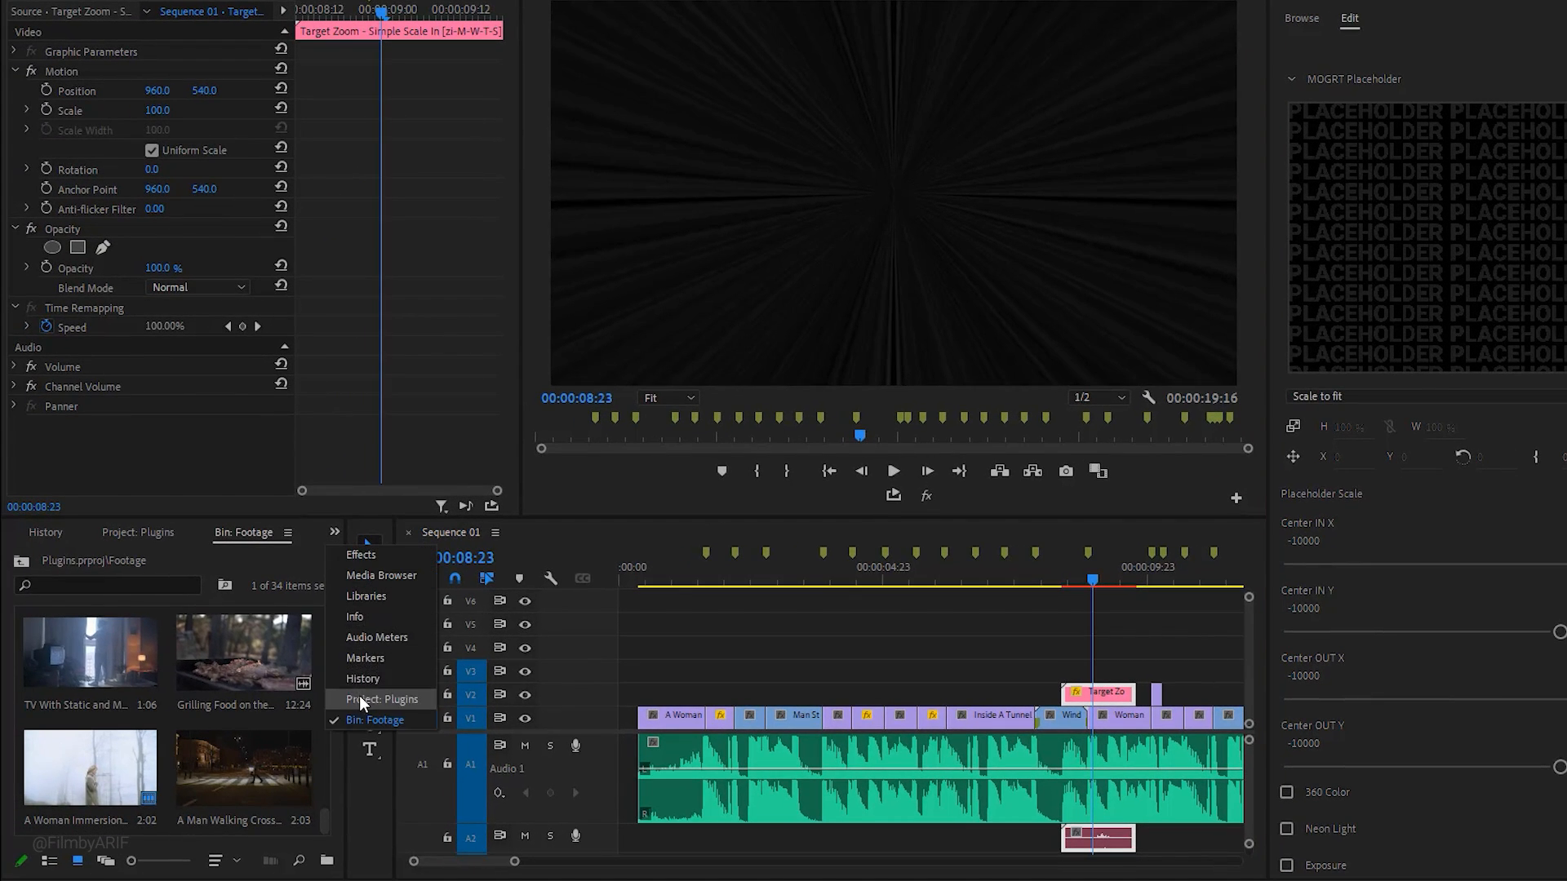
click(381, 699)
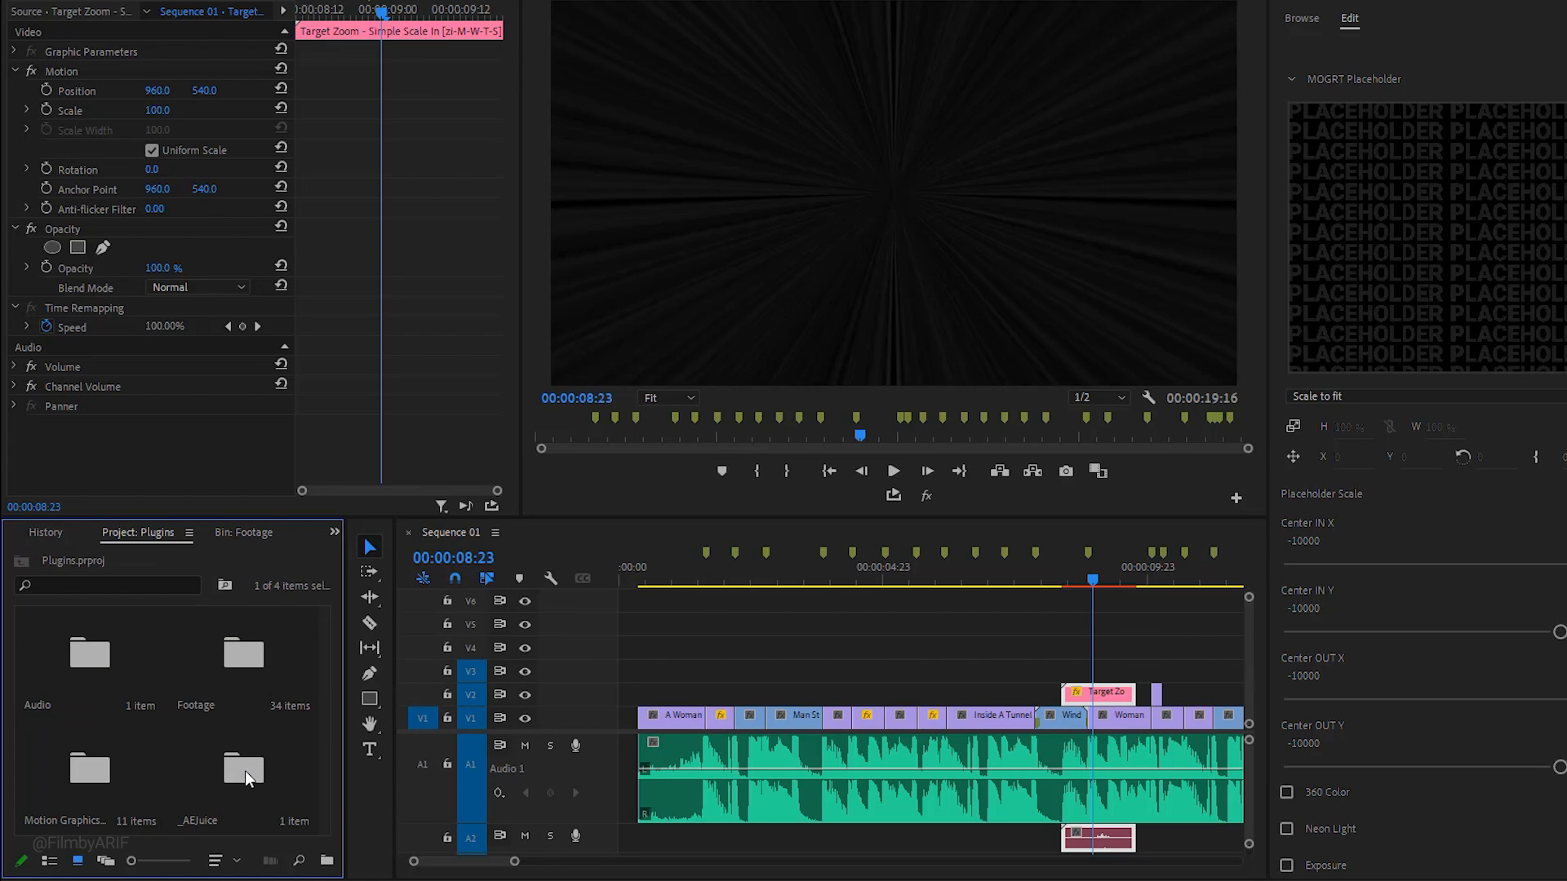
double_click(244, 768)
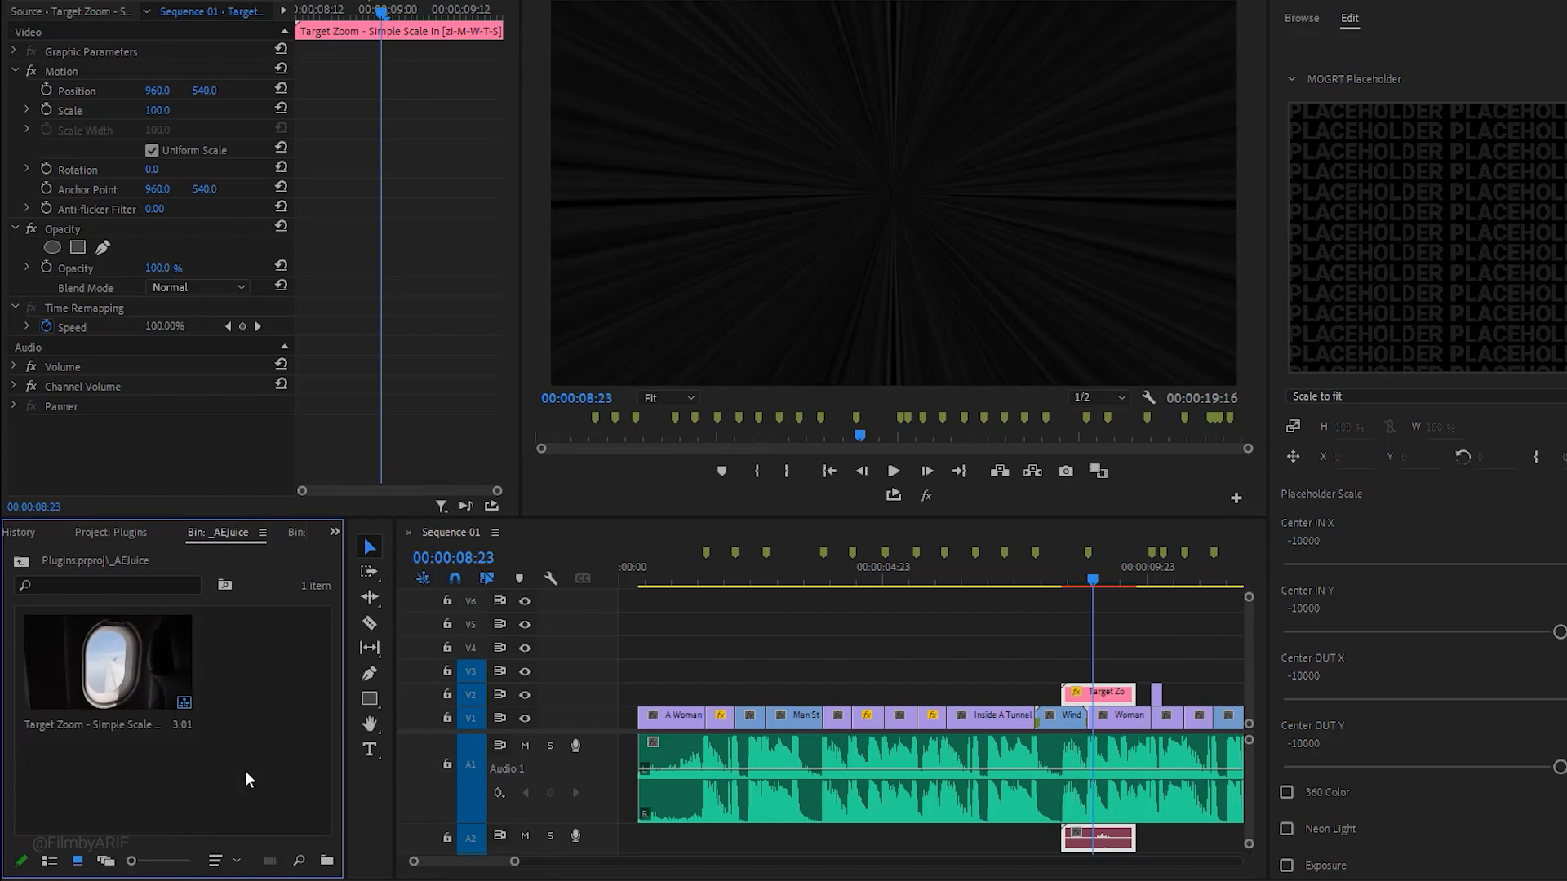
mouse_move(48, 860)
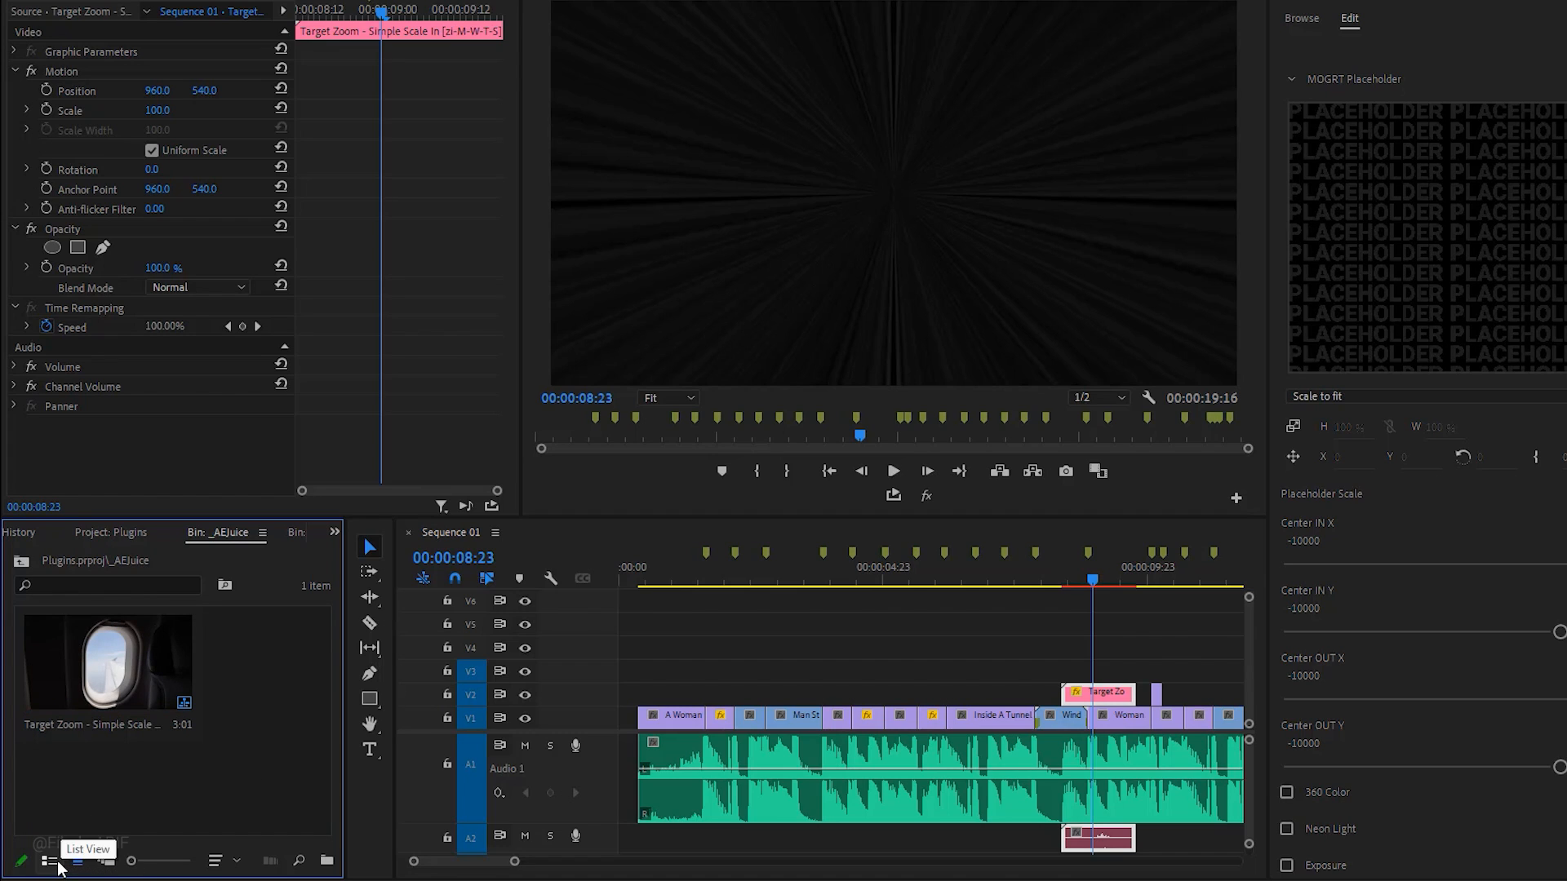
click(46, 860)
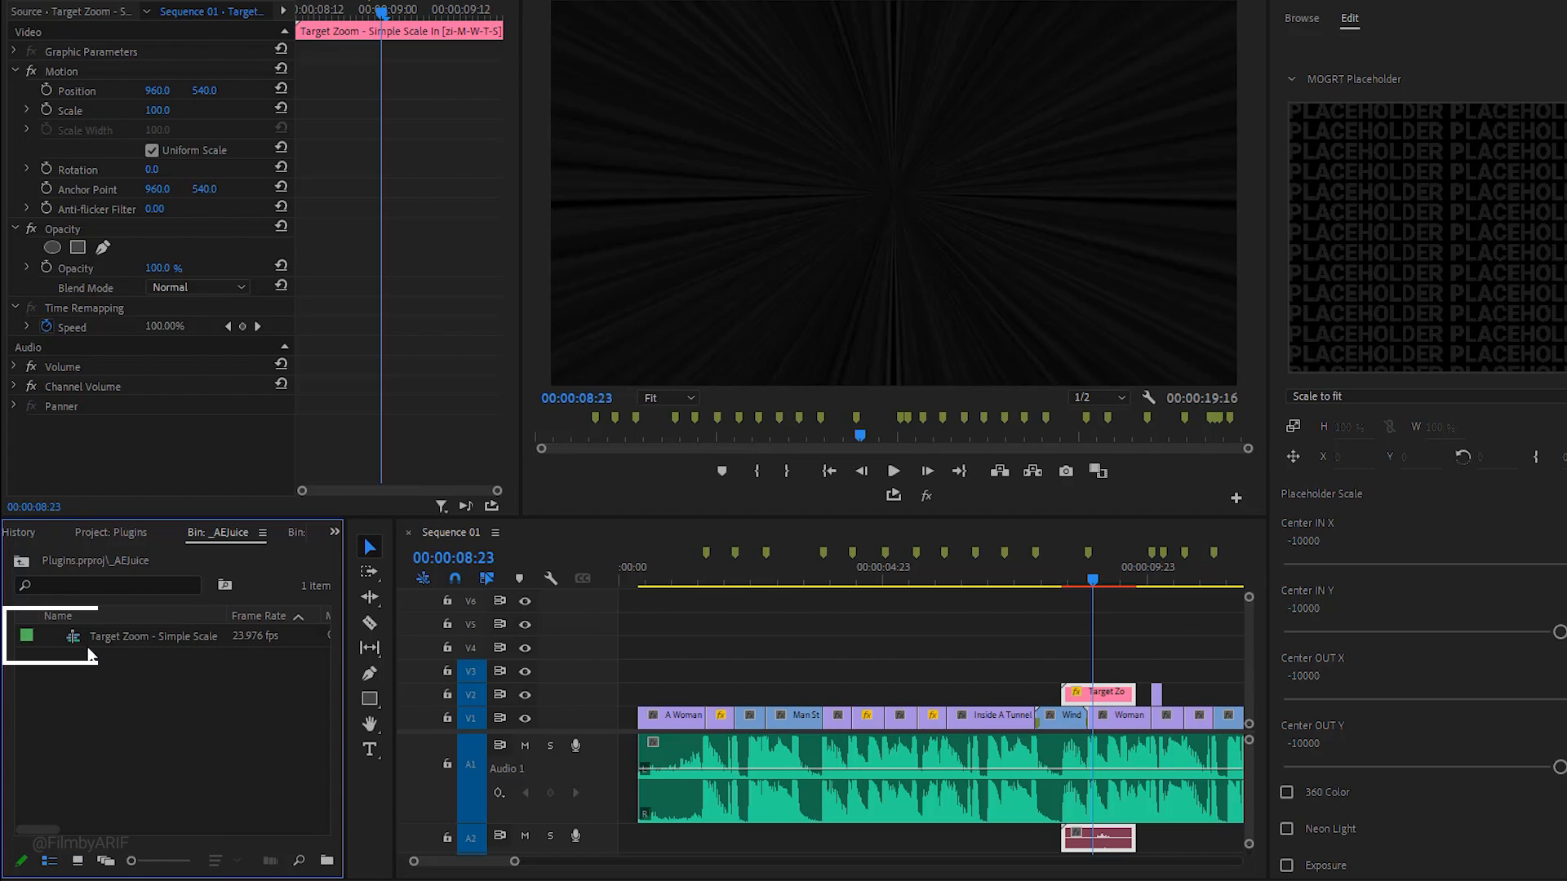
click(152, 636)
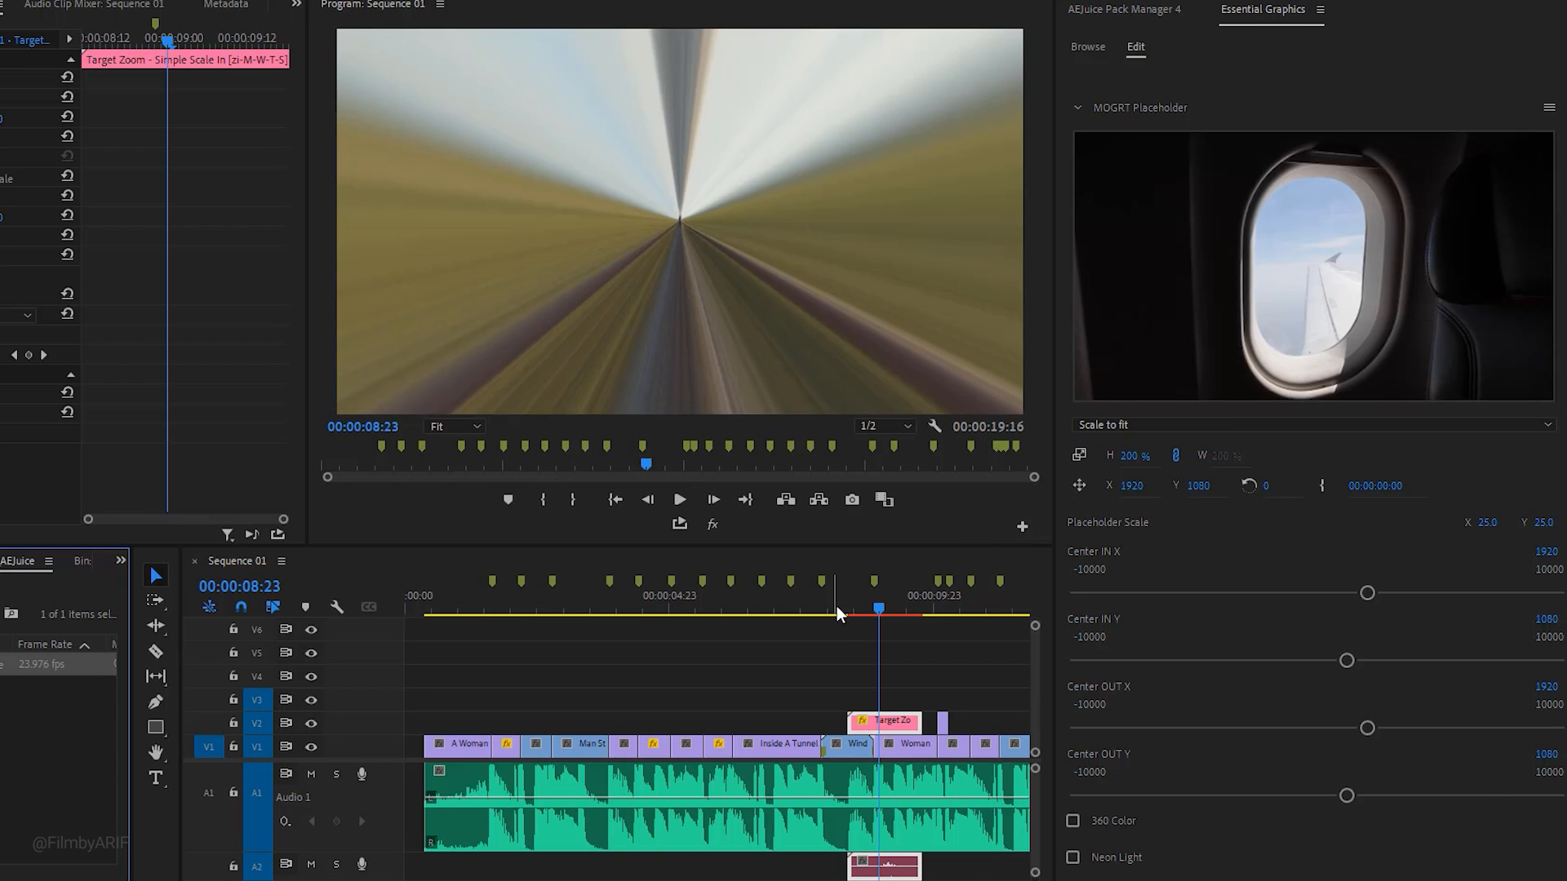
Move the playhead to the glass-making clips around 00:00:16:02.
drag(877, 607, 868, 607)
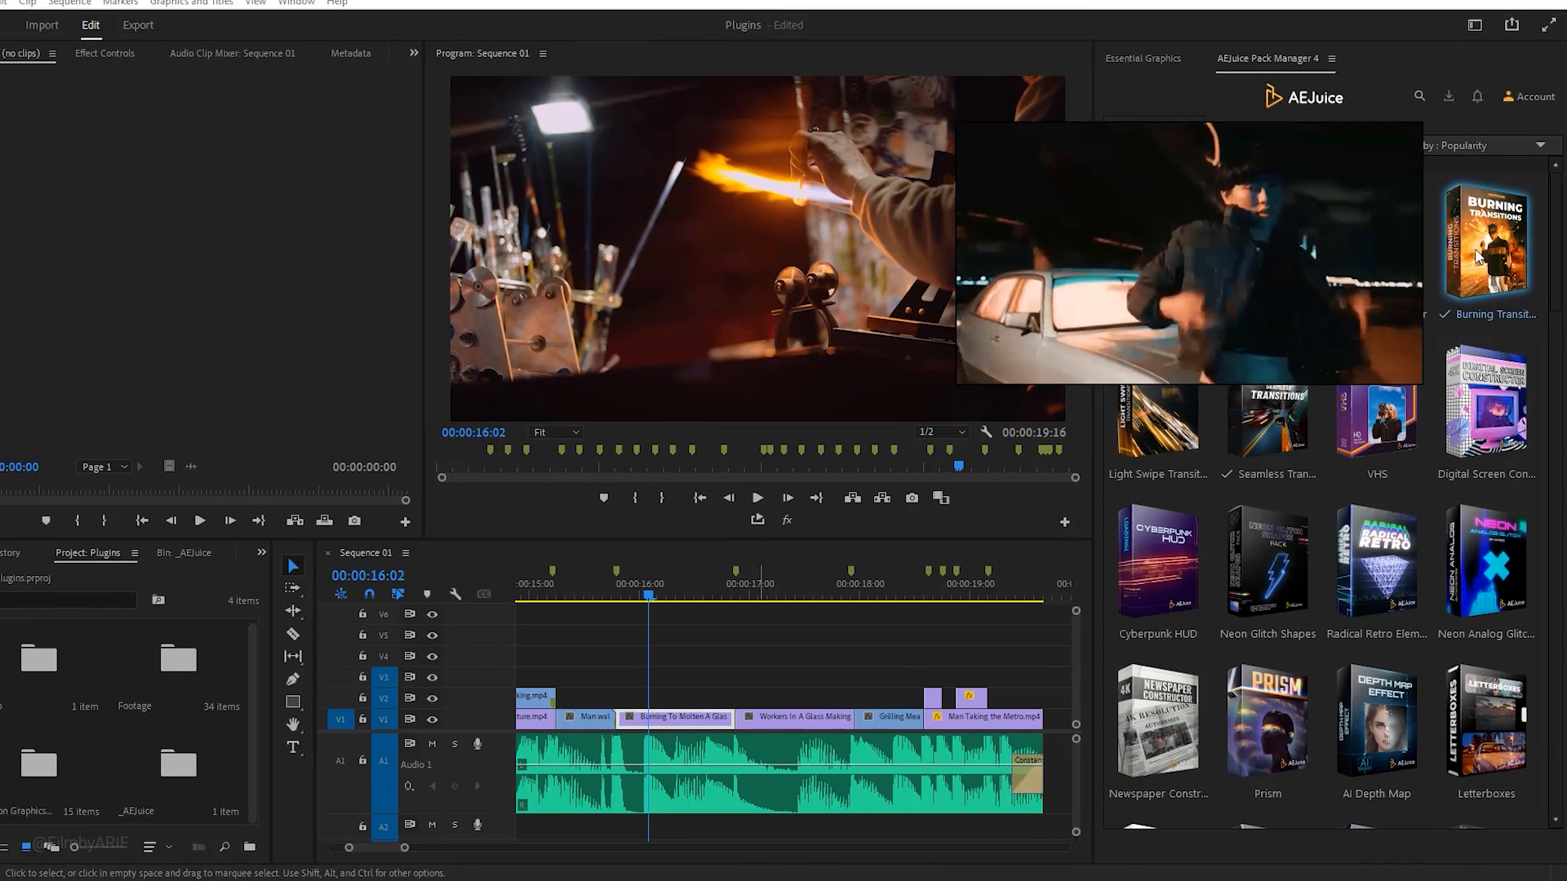
Open the Burning Transitions pack and browse luma matte, burning paper and burning film transitions.
click(1488, 244)
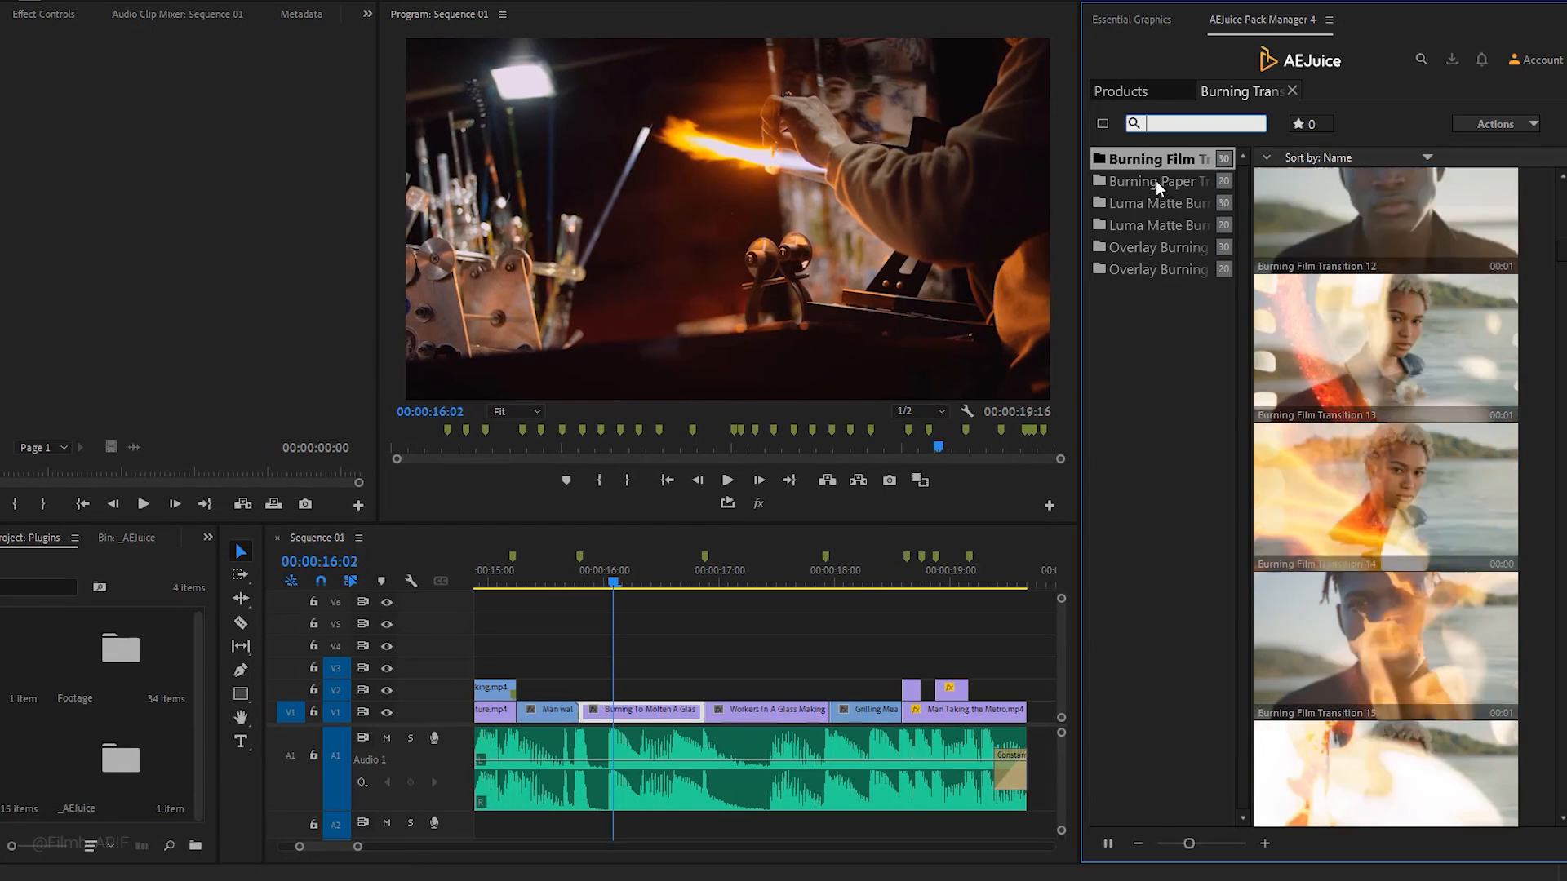
click(1159, 203)
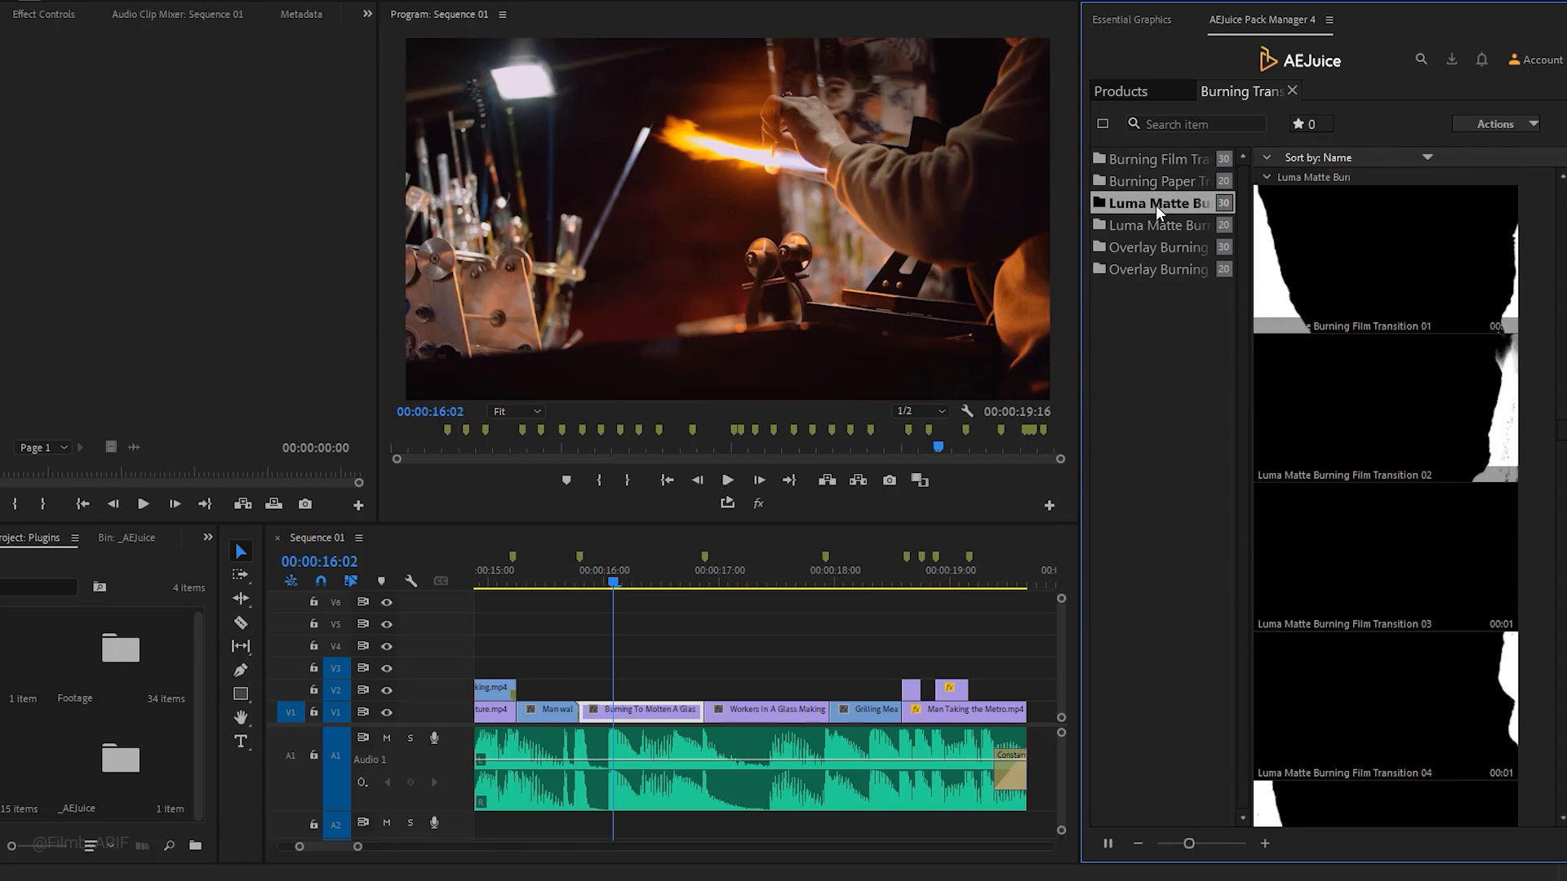
click(1158, 225)
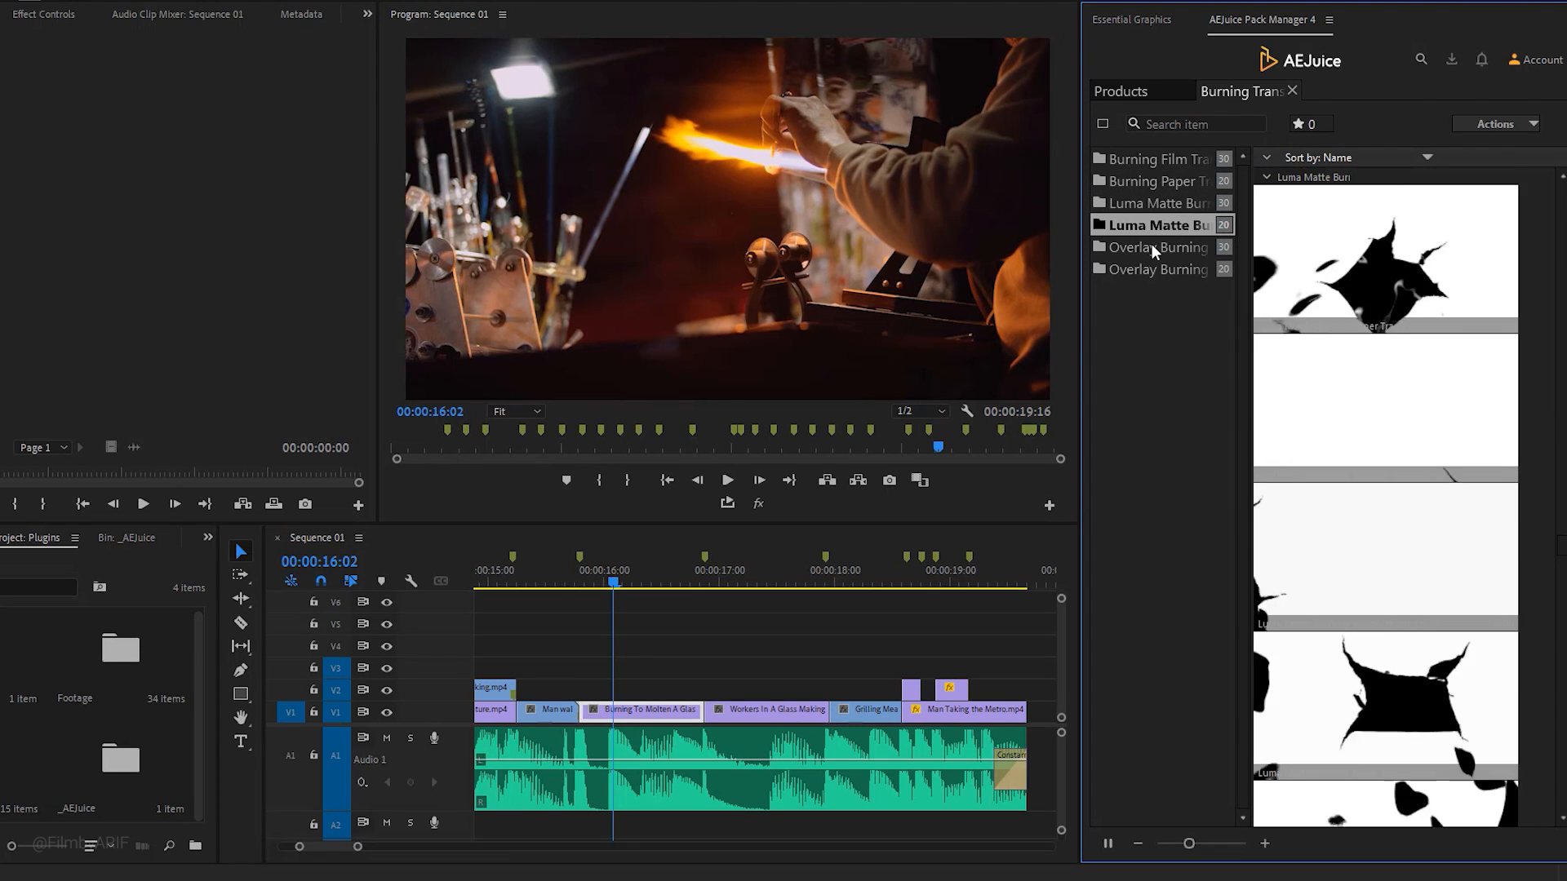
click(1156, 267)
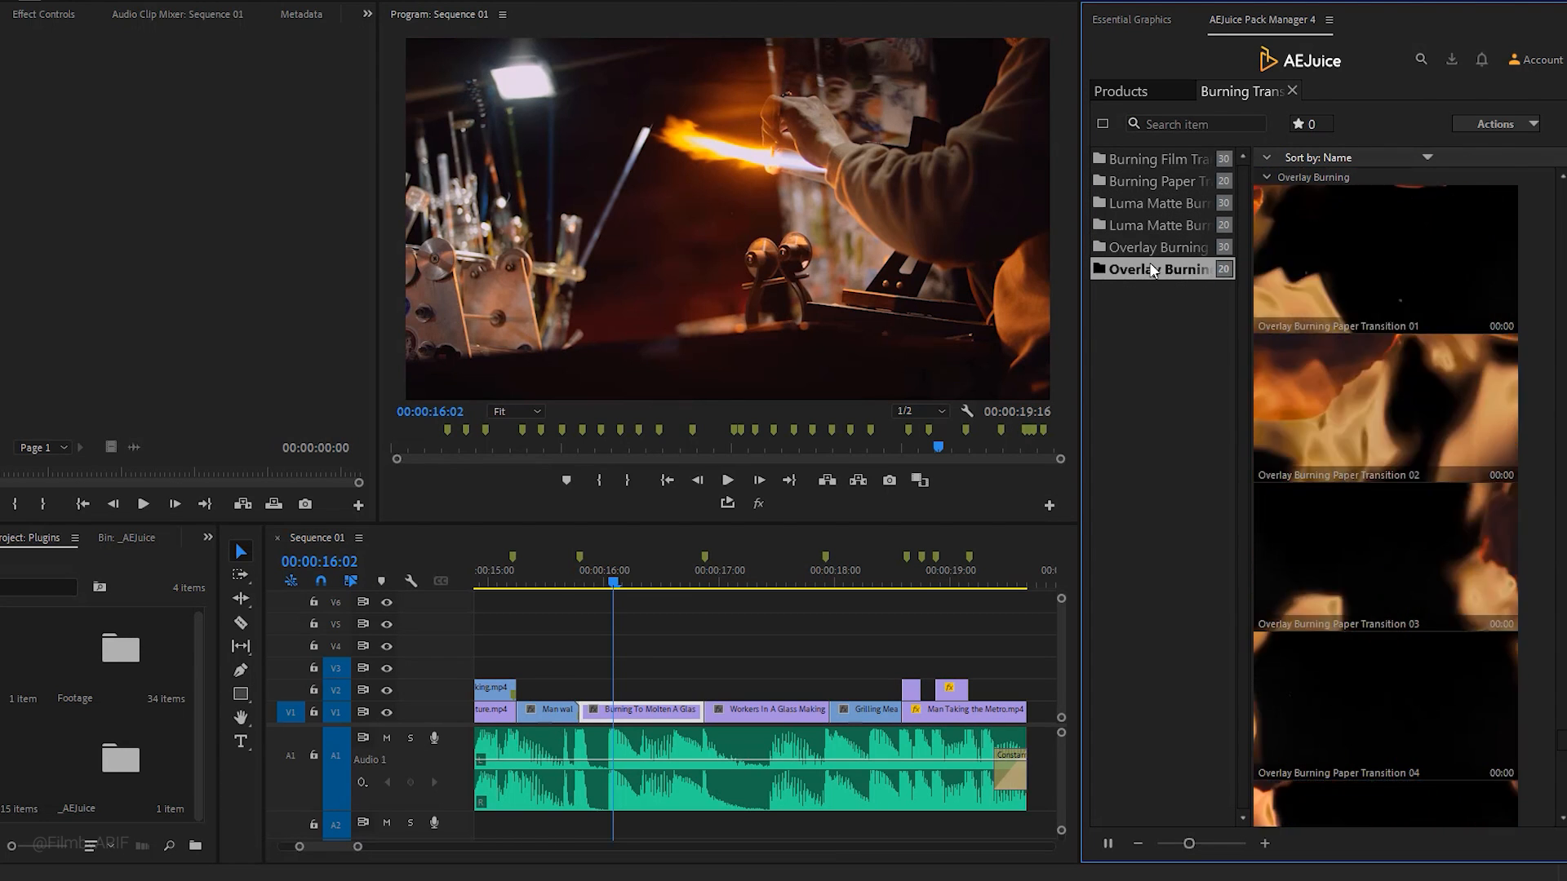
click(1152, 159)
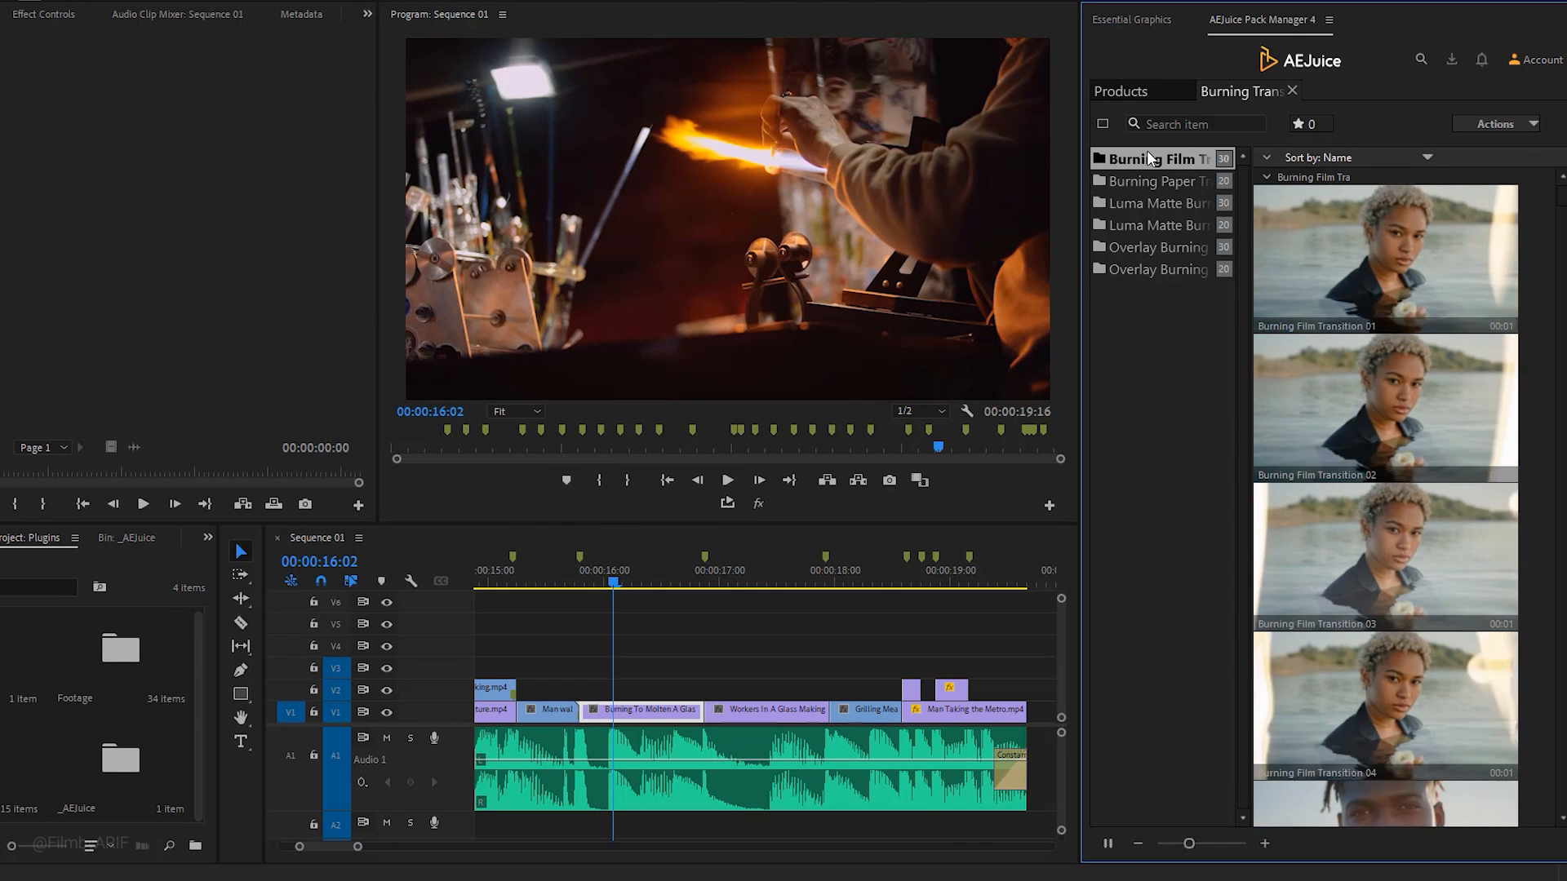
scroll(down, 3)
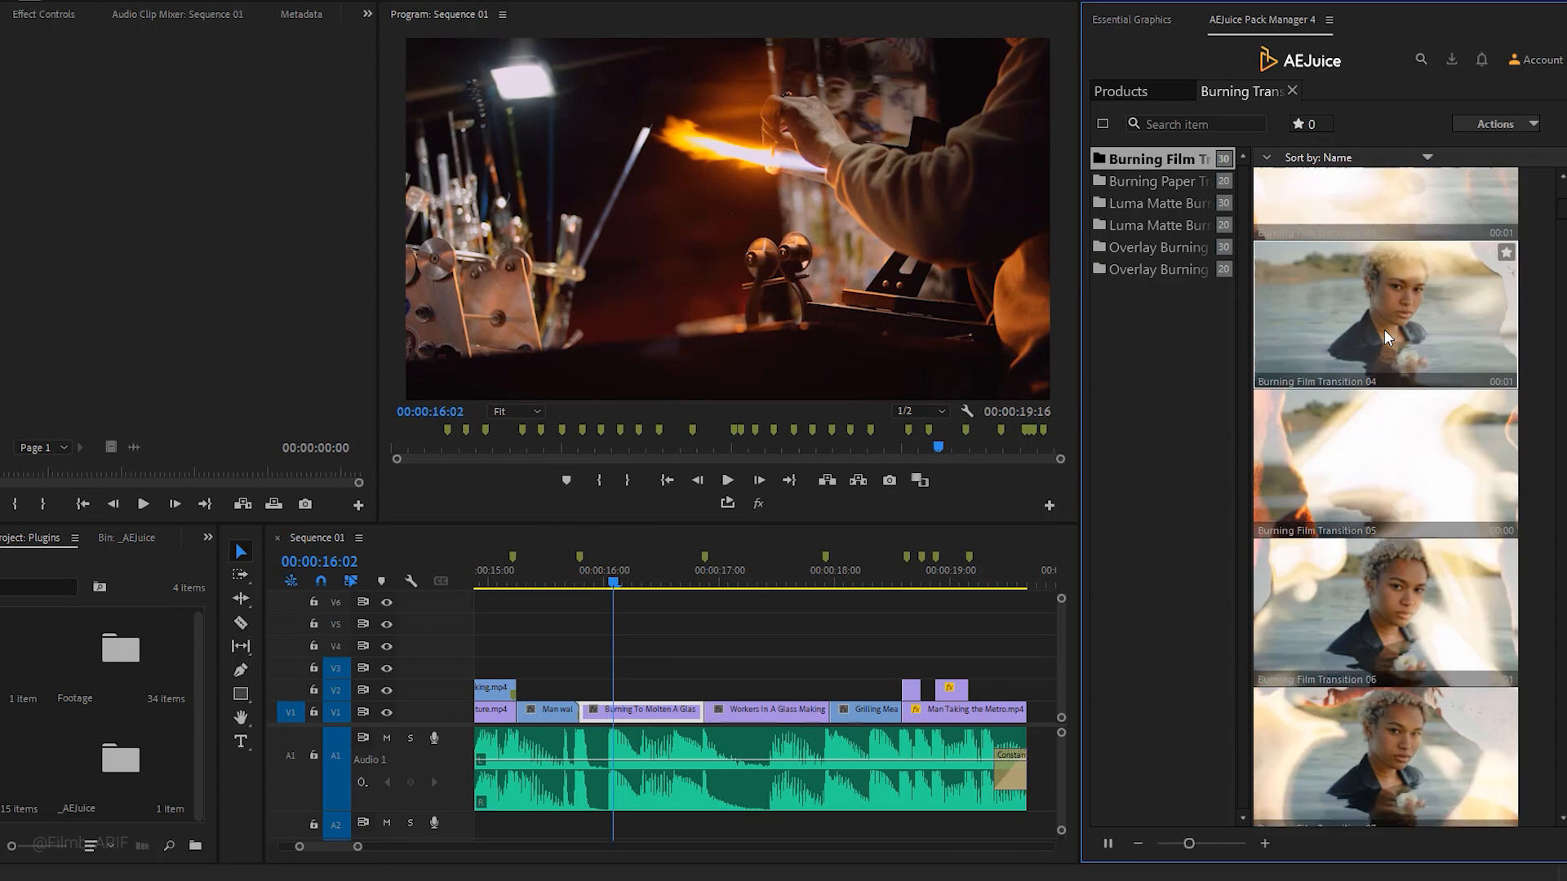
scroll(down, 3)
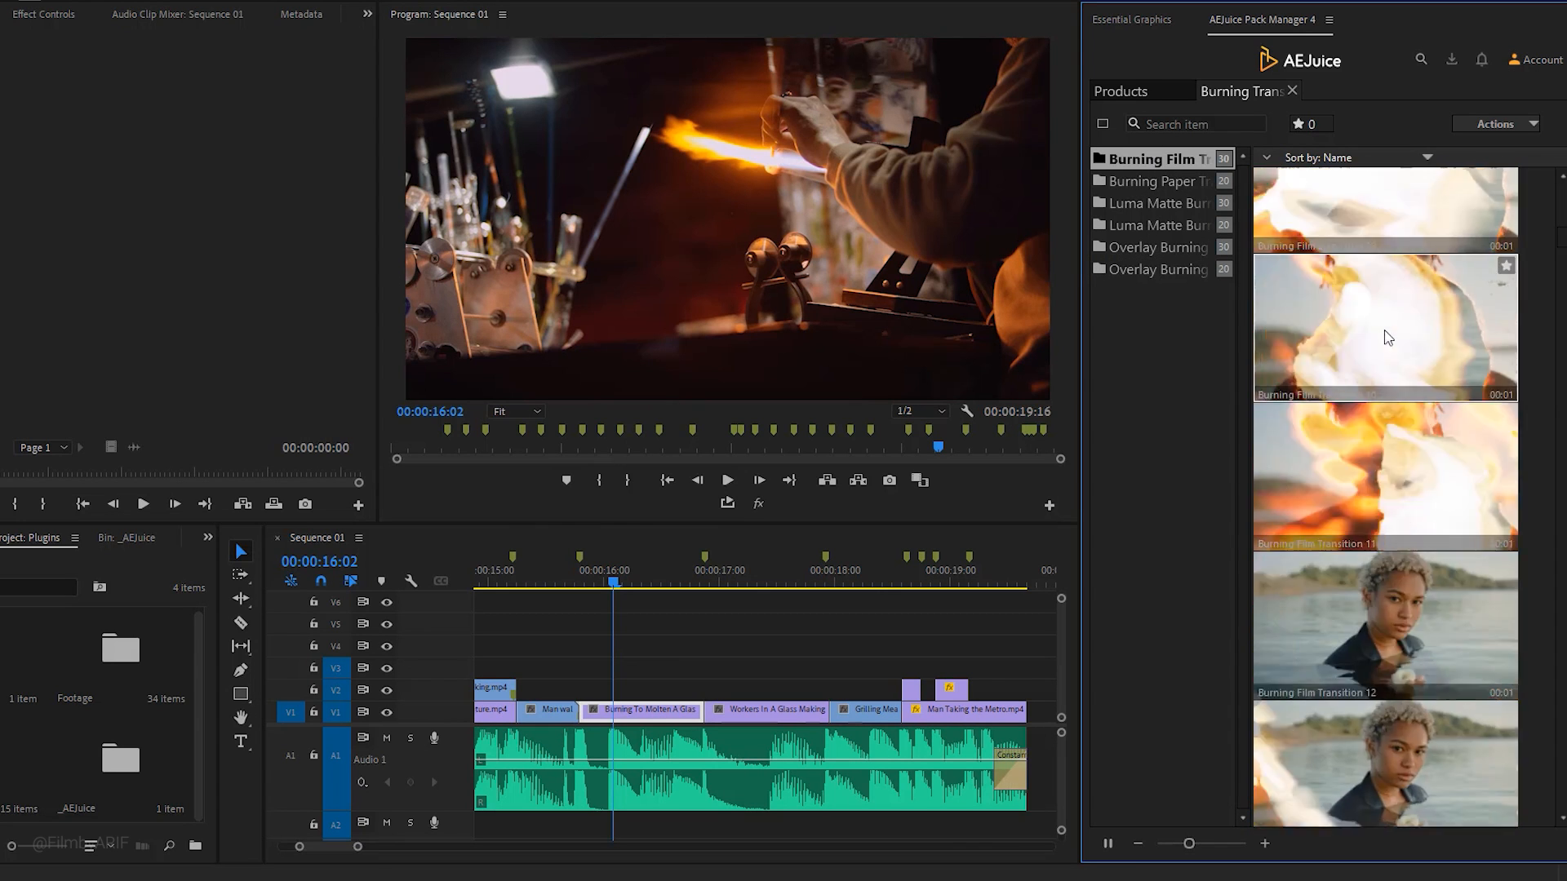
scroll(down, 3)
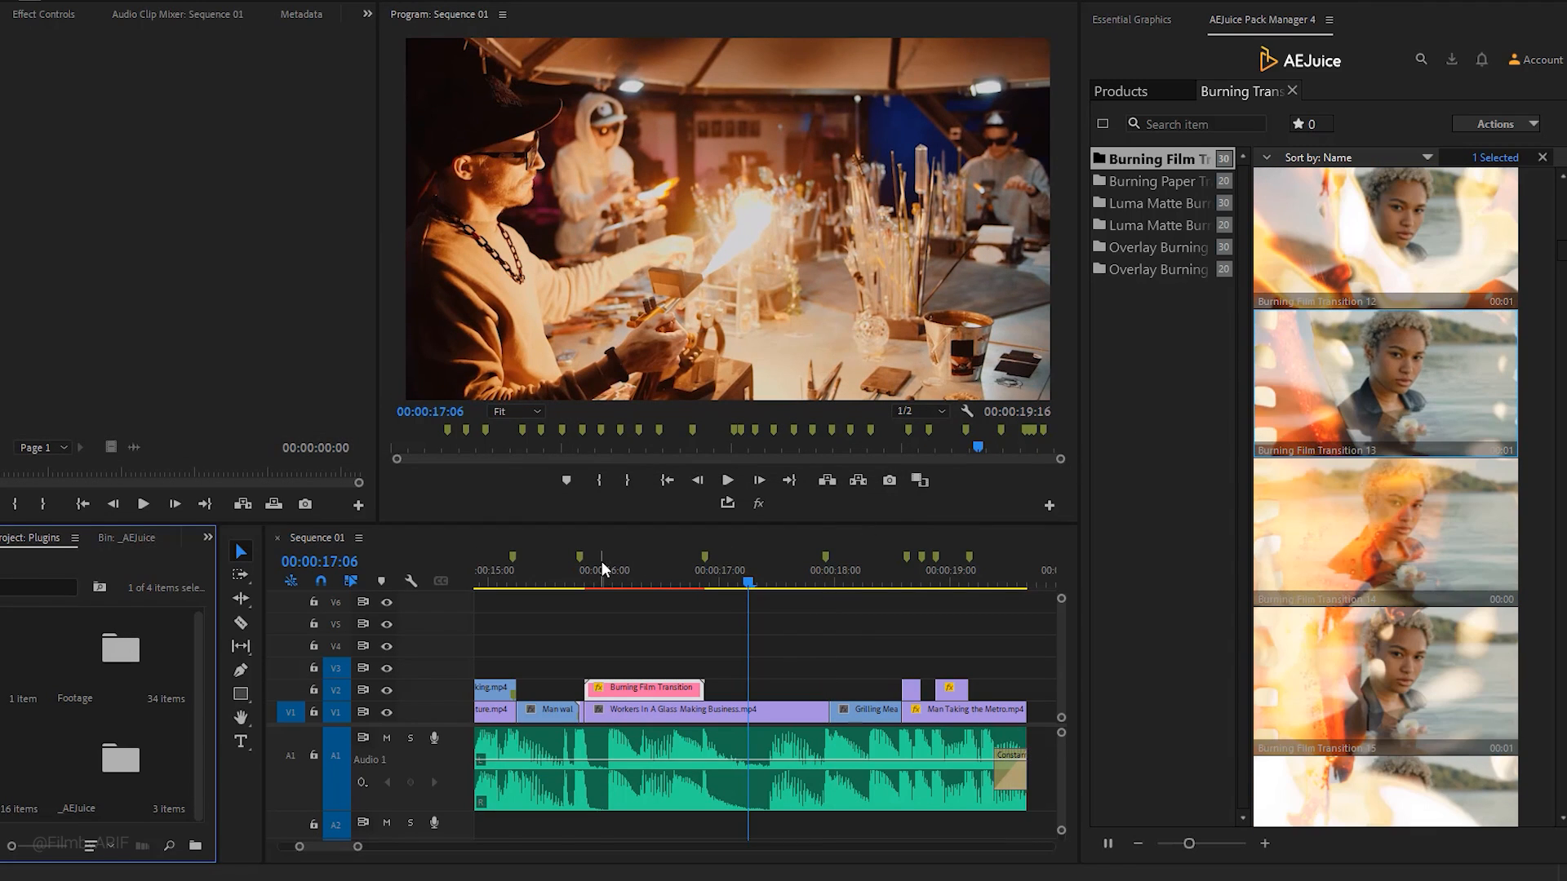
Select the burning transition and pick '2_Burning Film Transition 1' from the _AEJuice bin.
click(696, 584)
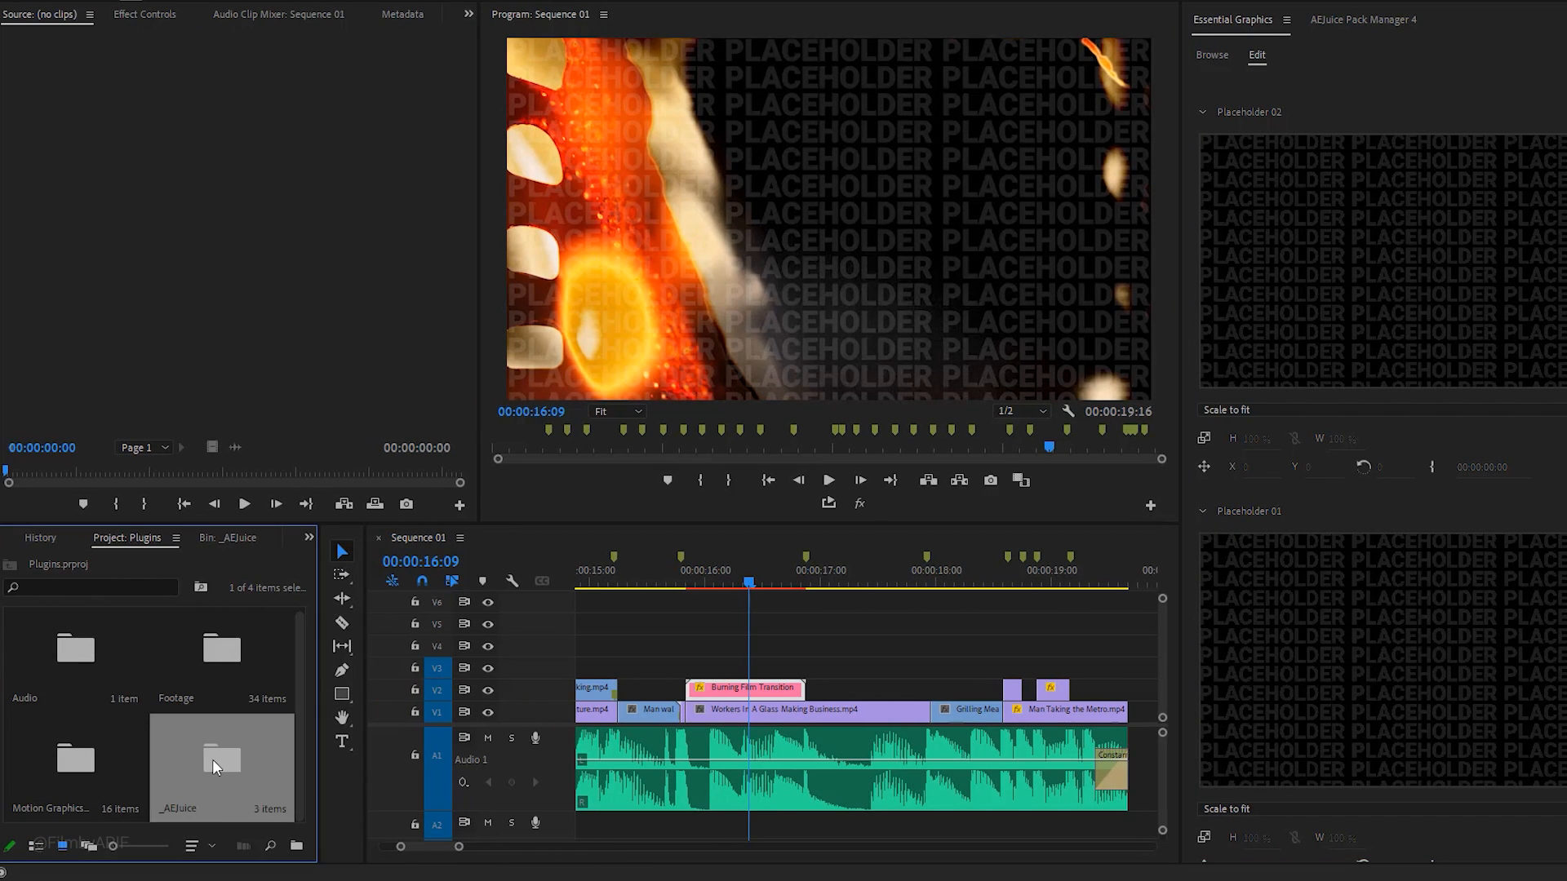
double_click(221, 760)
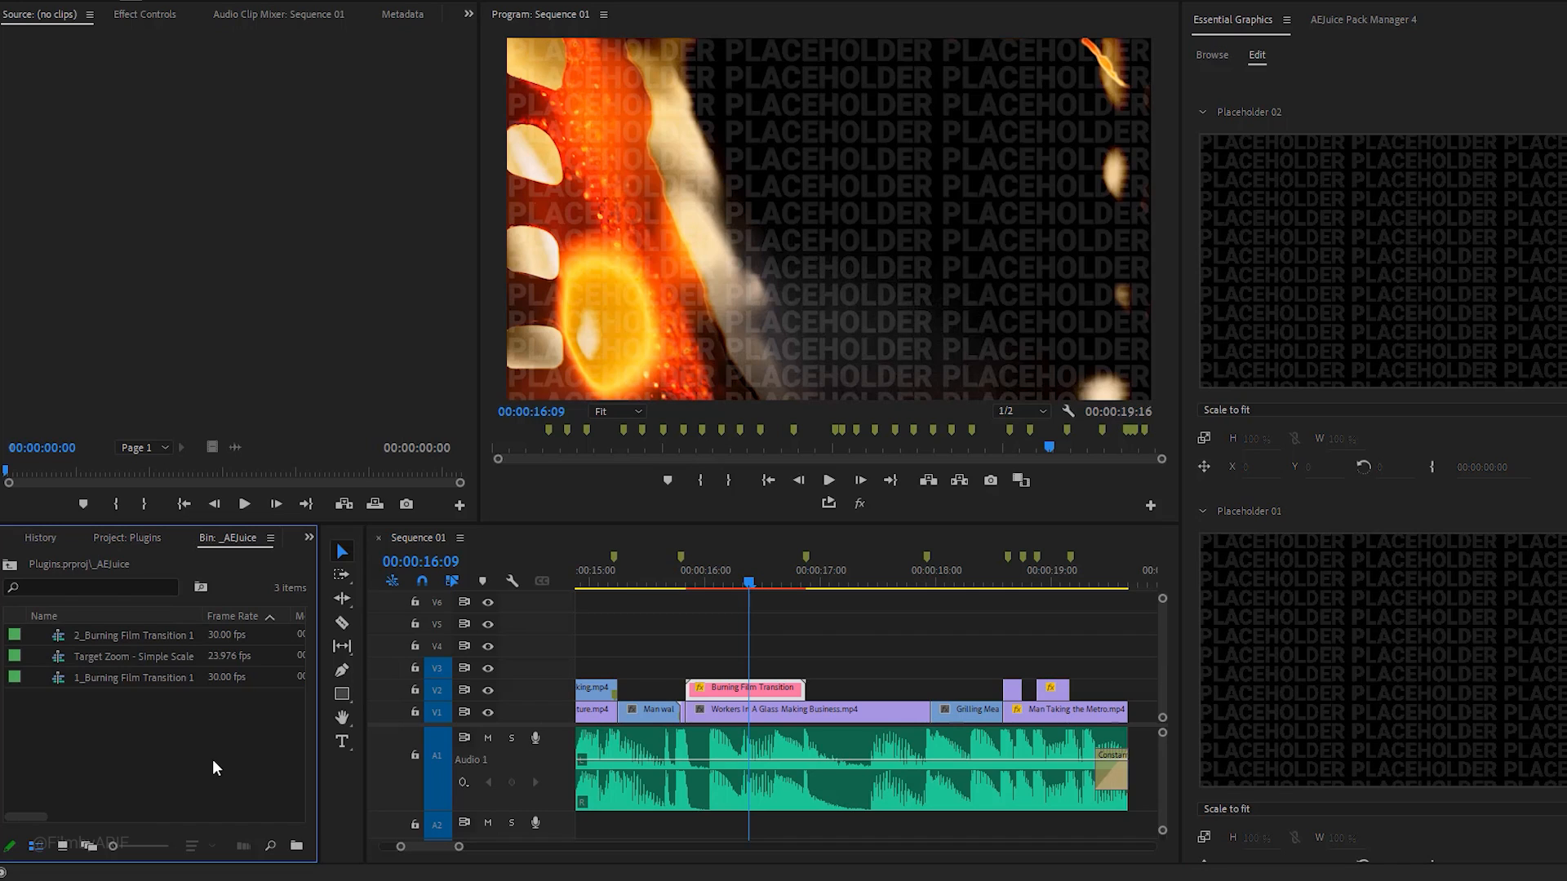
mouse_move(108, 698)
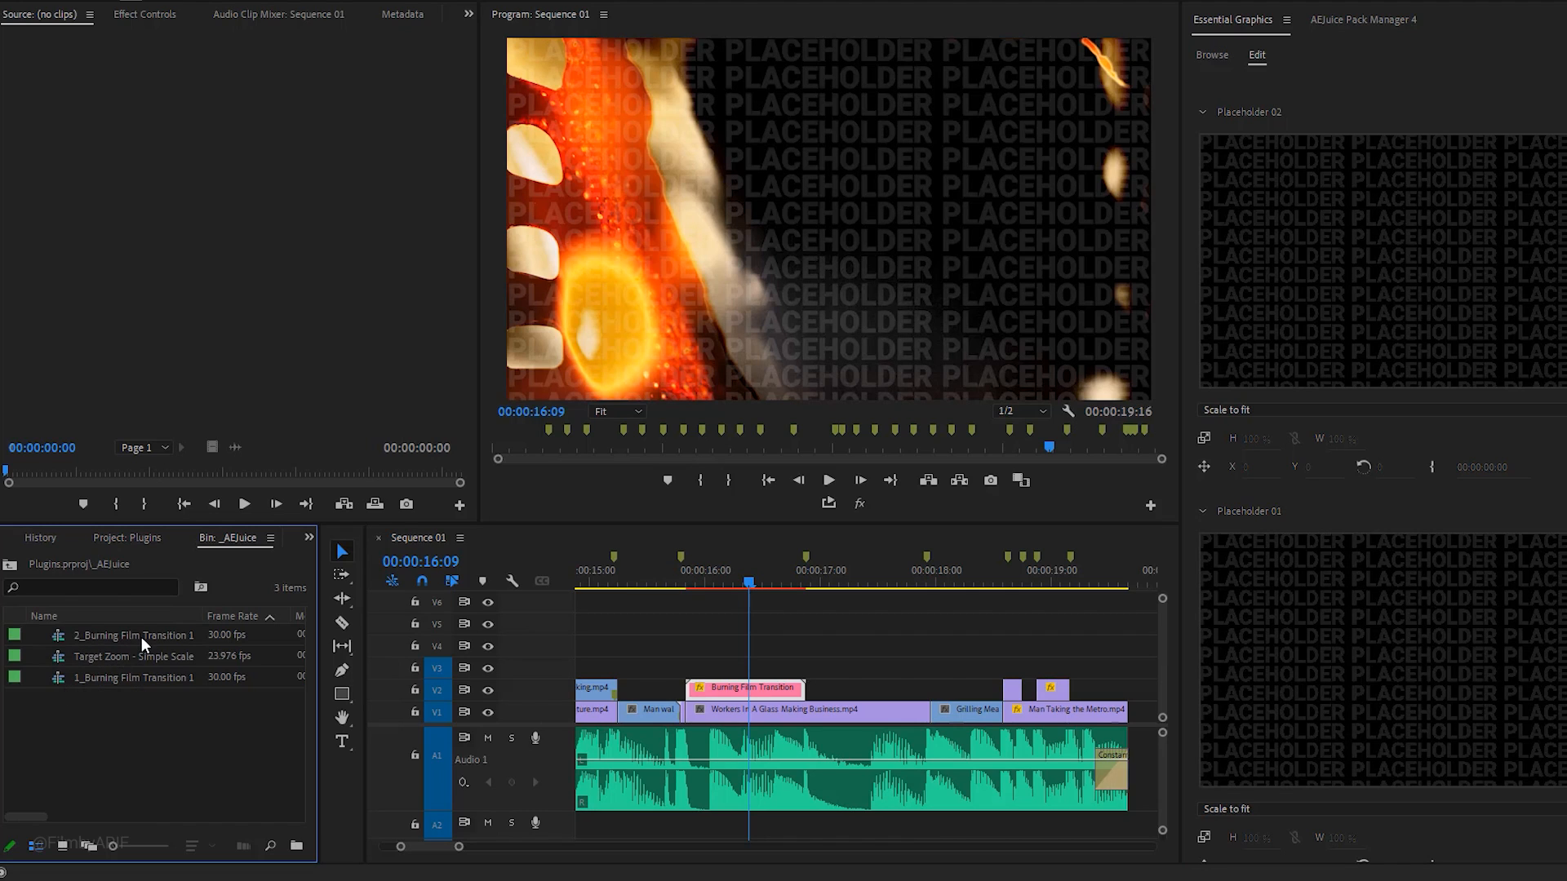
click(133, 677)
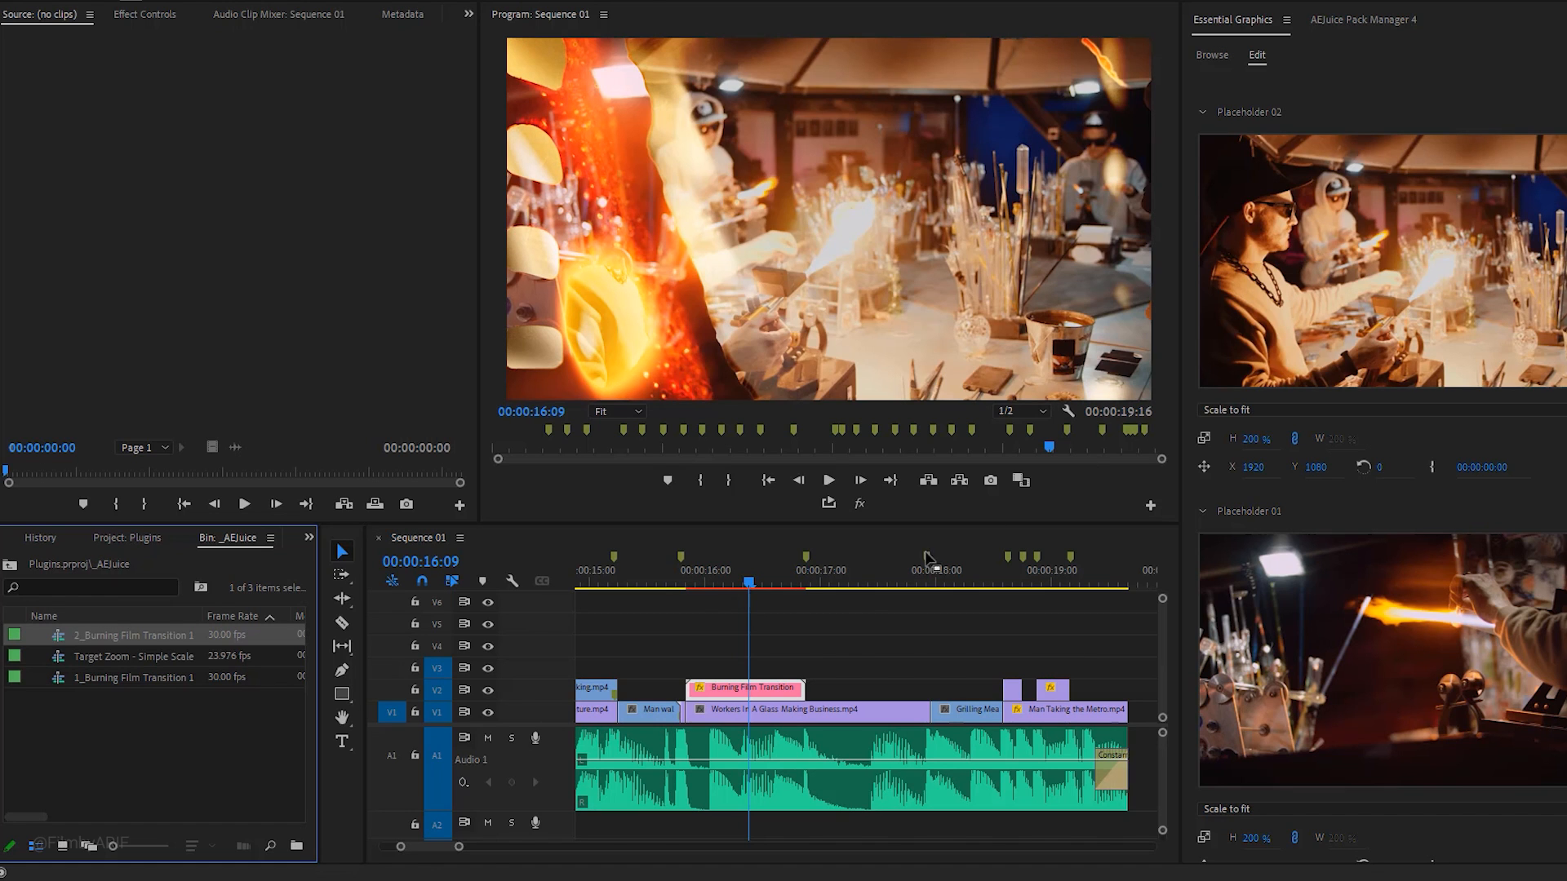
click(675, 584)
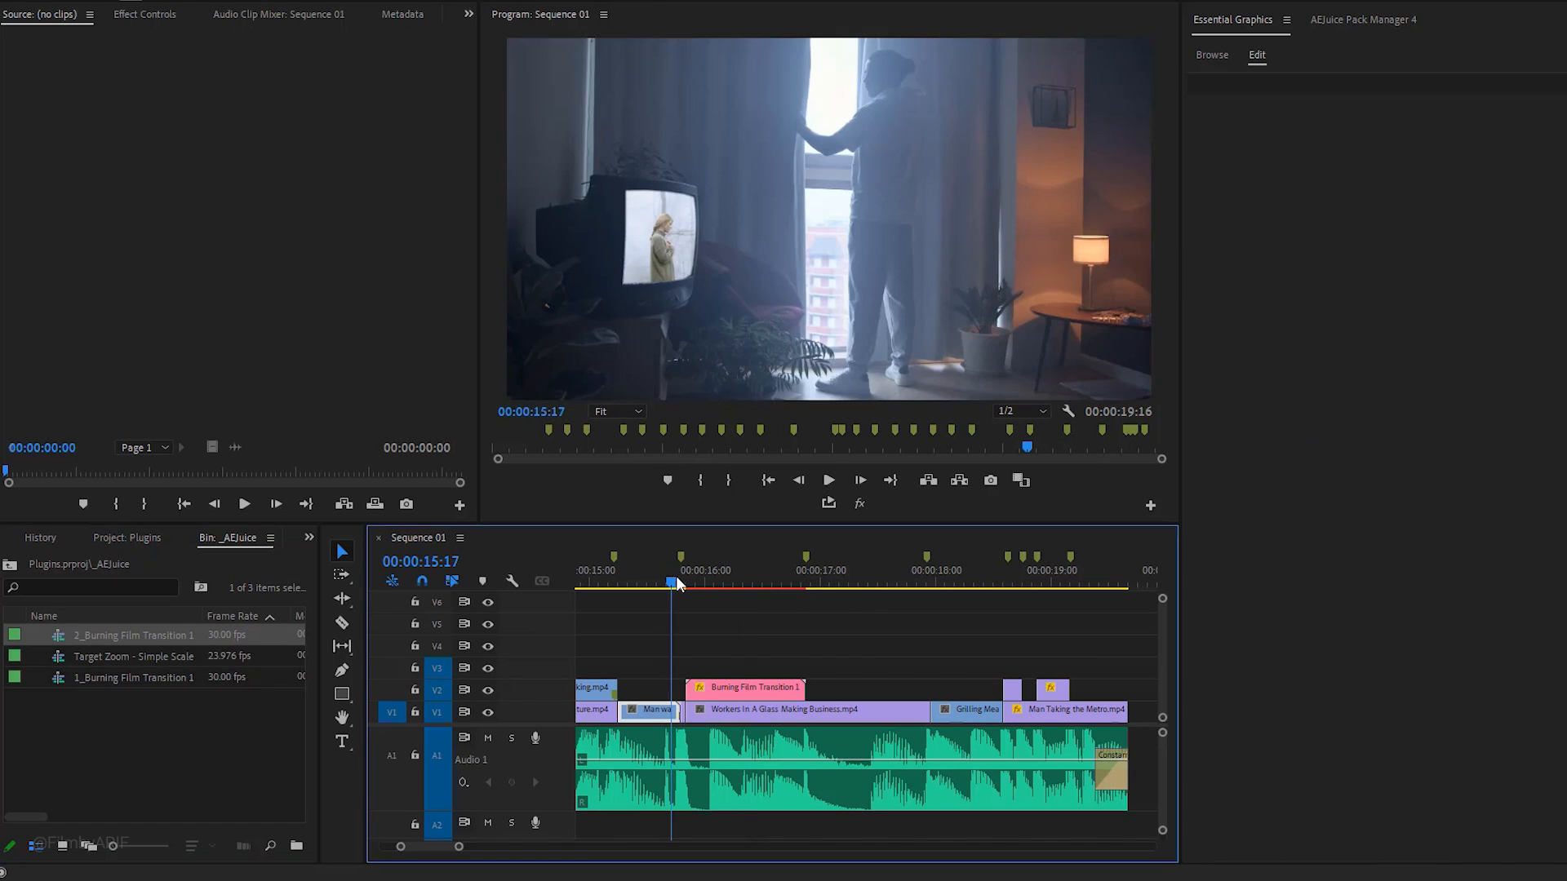
click(739, 584)
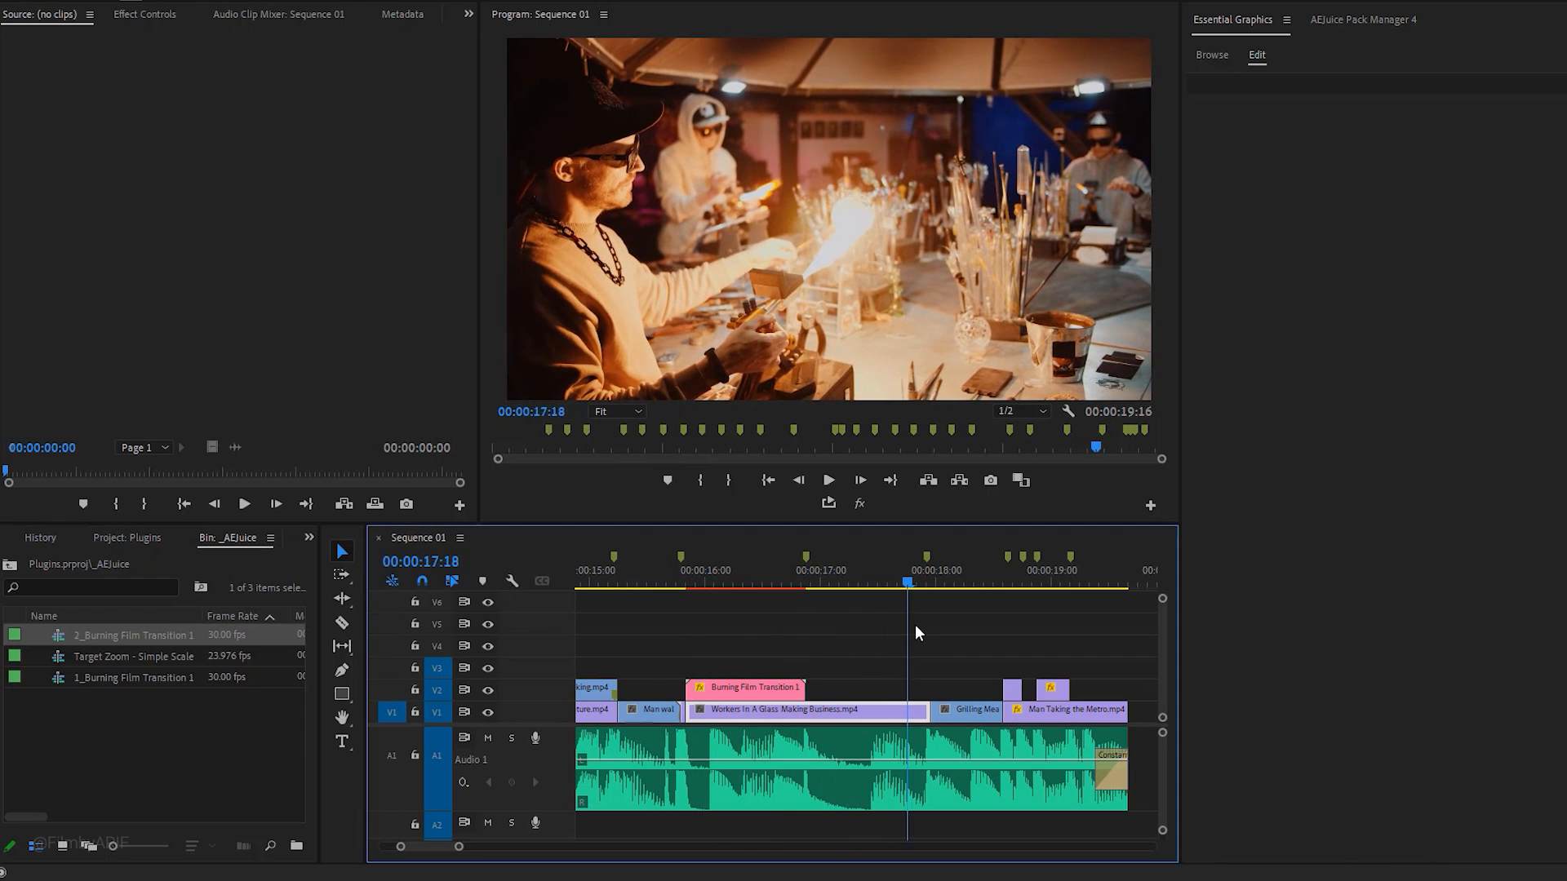
click(659, 583)
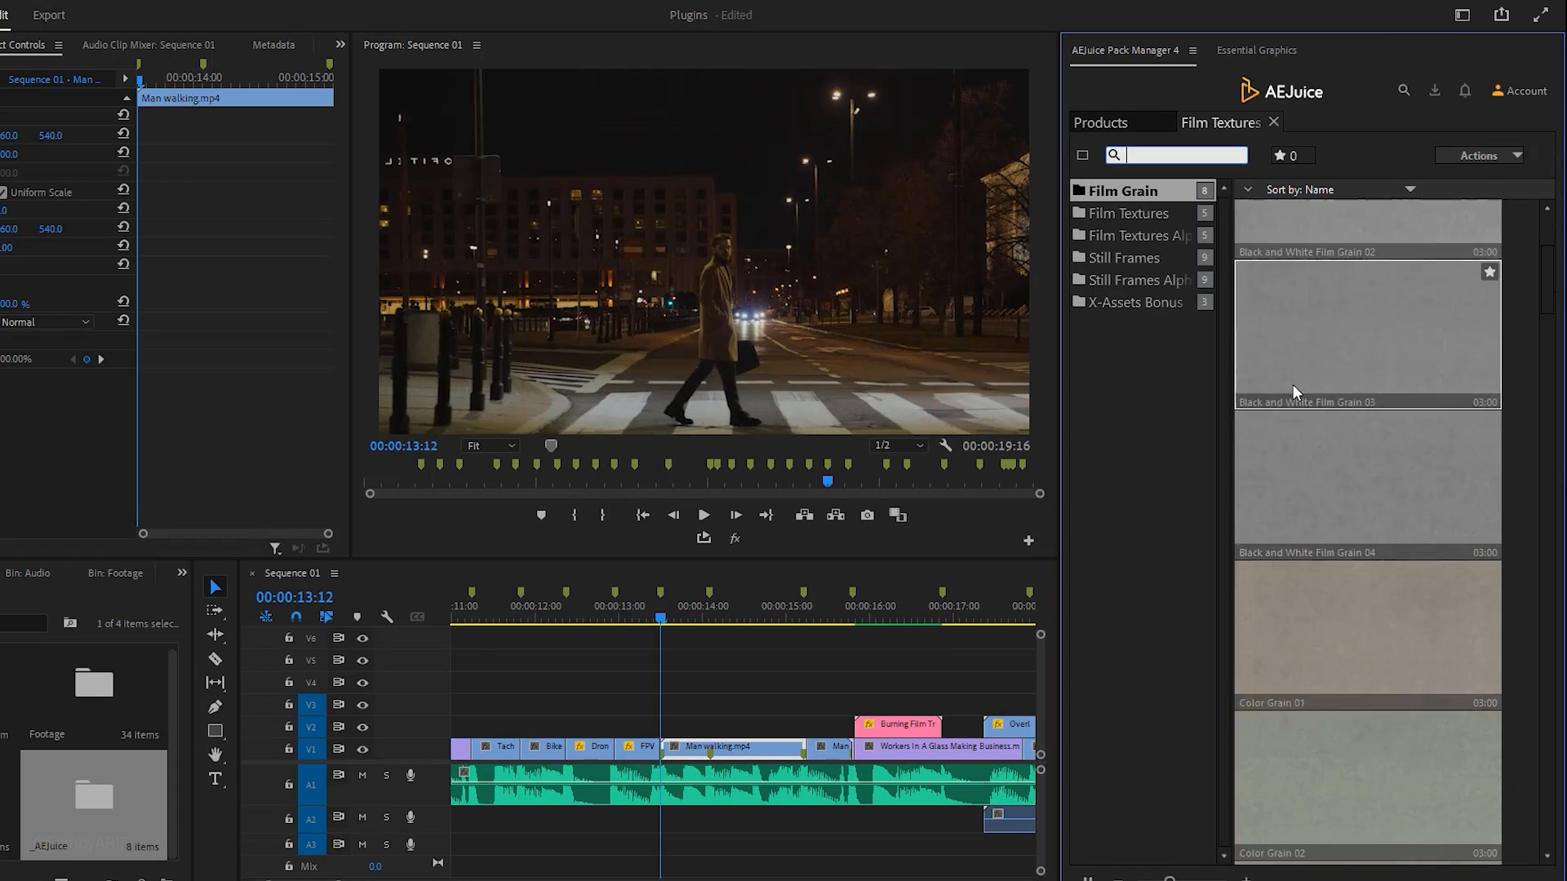
Drag the 8mm Grain 4x3 Color Alpha texture onto V3 above Man walking.
click(1130, 212)
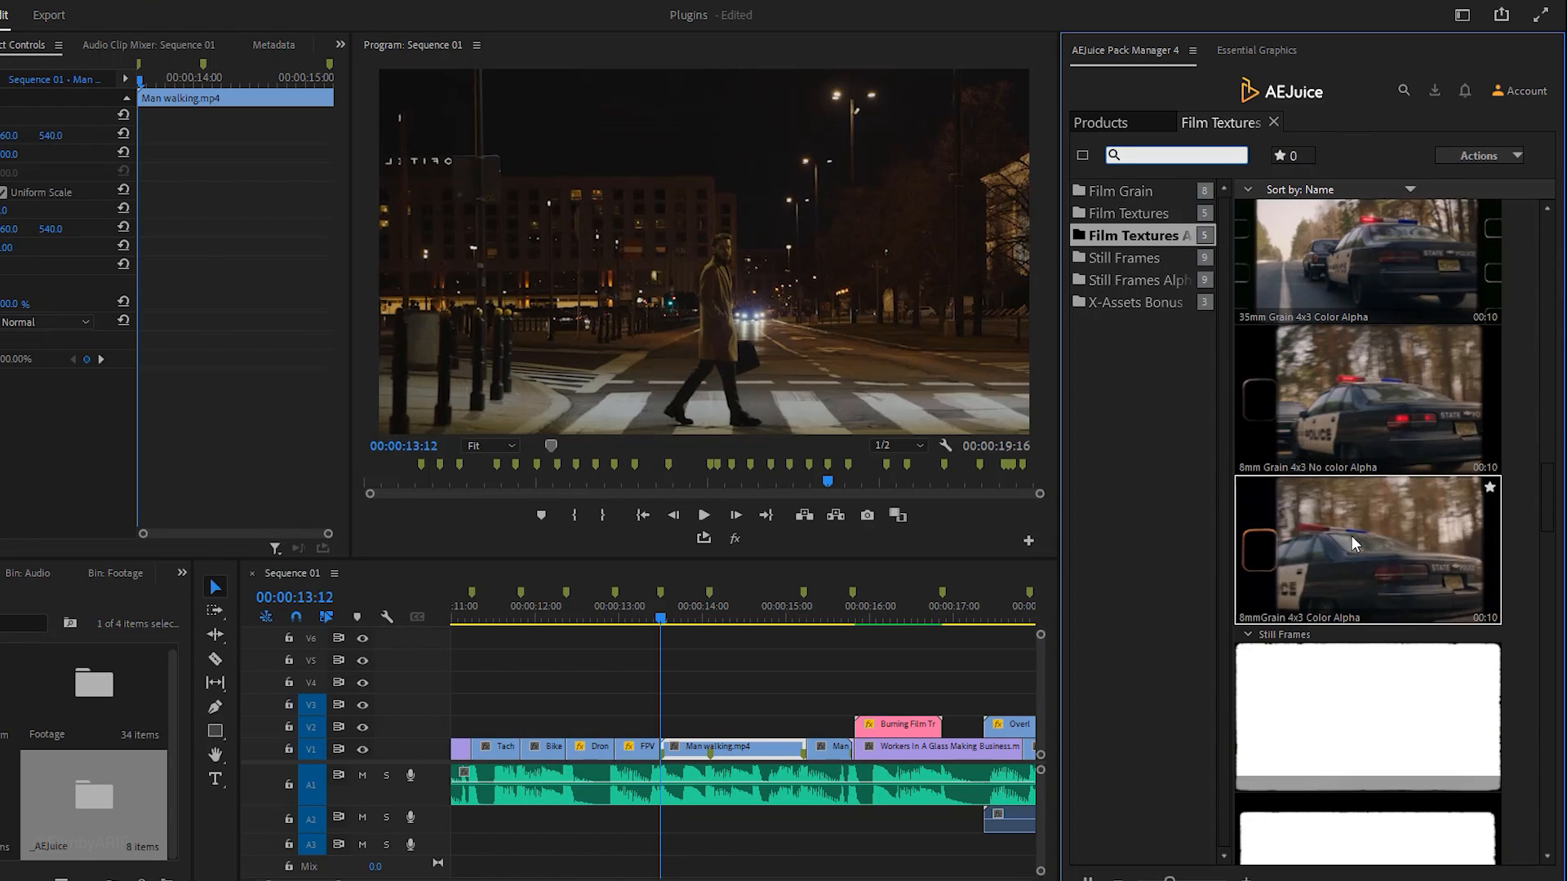
drag(1354, 542, 793, 680)
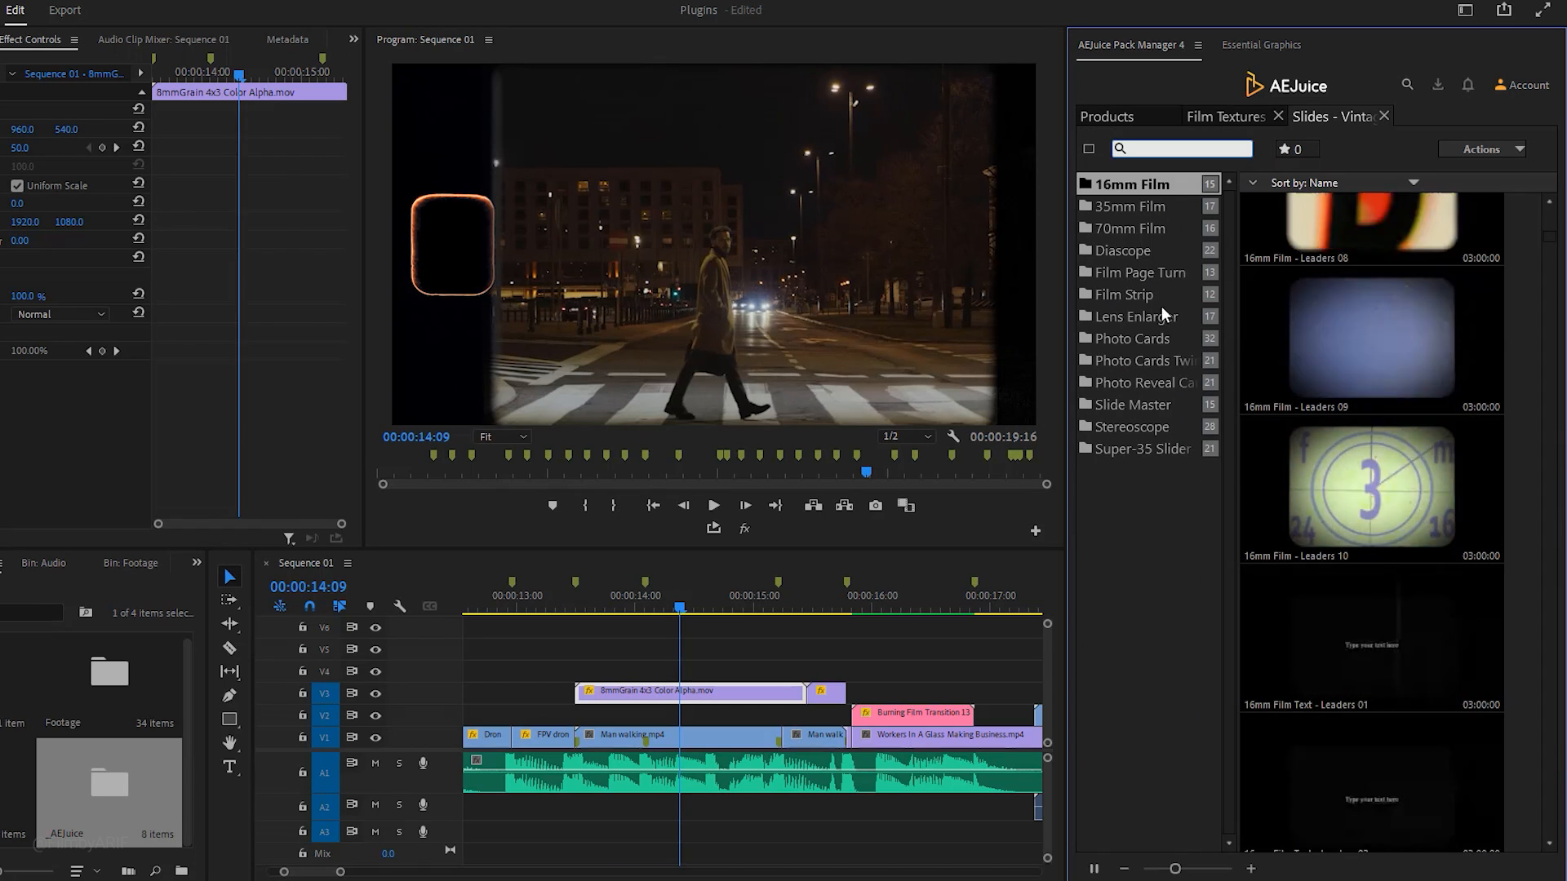
Show the Film Strip slides and add Film Strip - Left to V4 with audio on A3.
click(1125, 294)
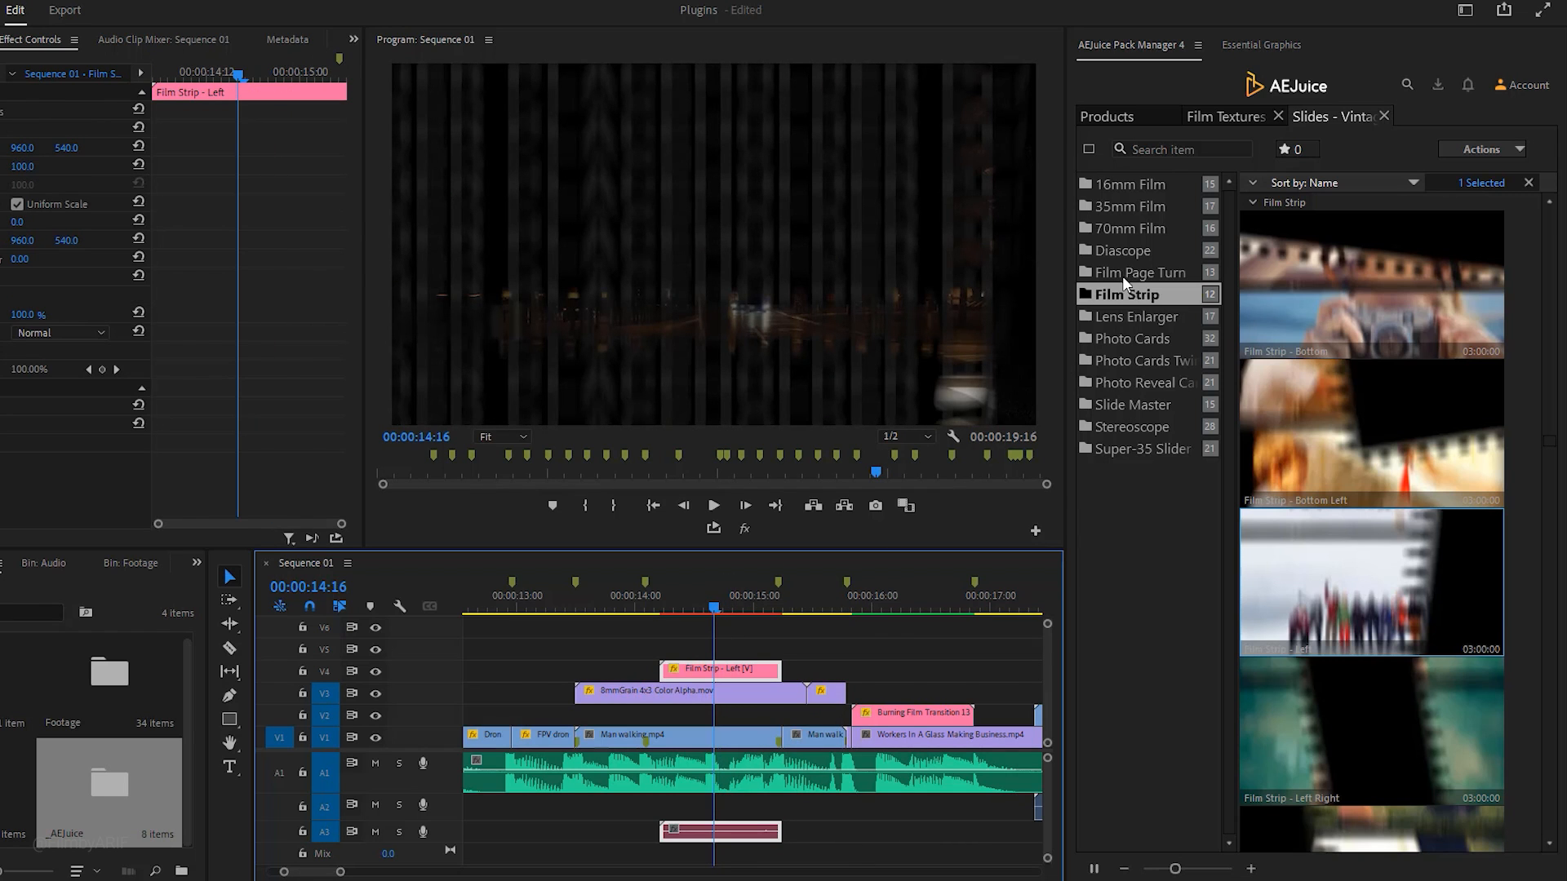
click(1260, 44)
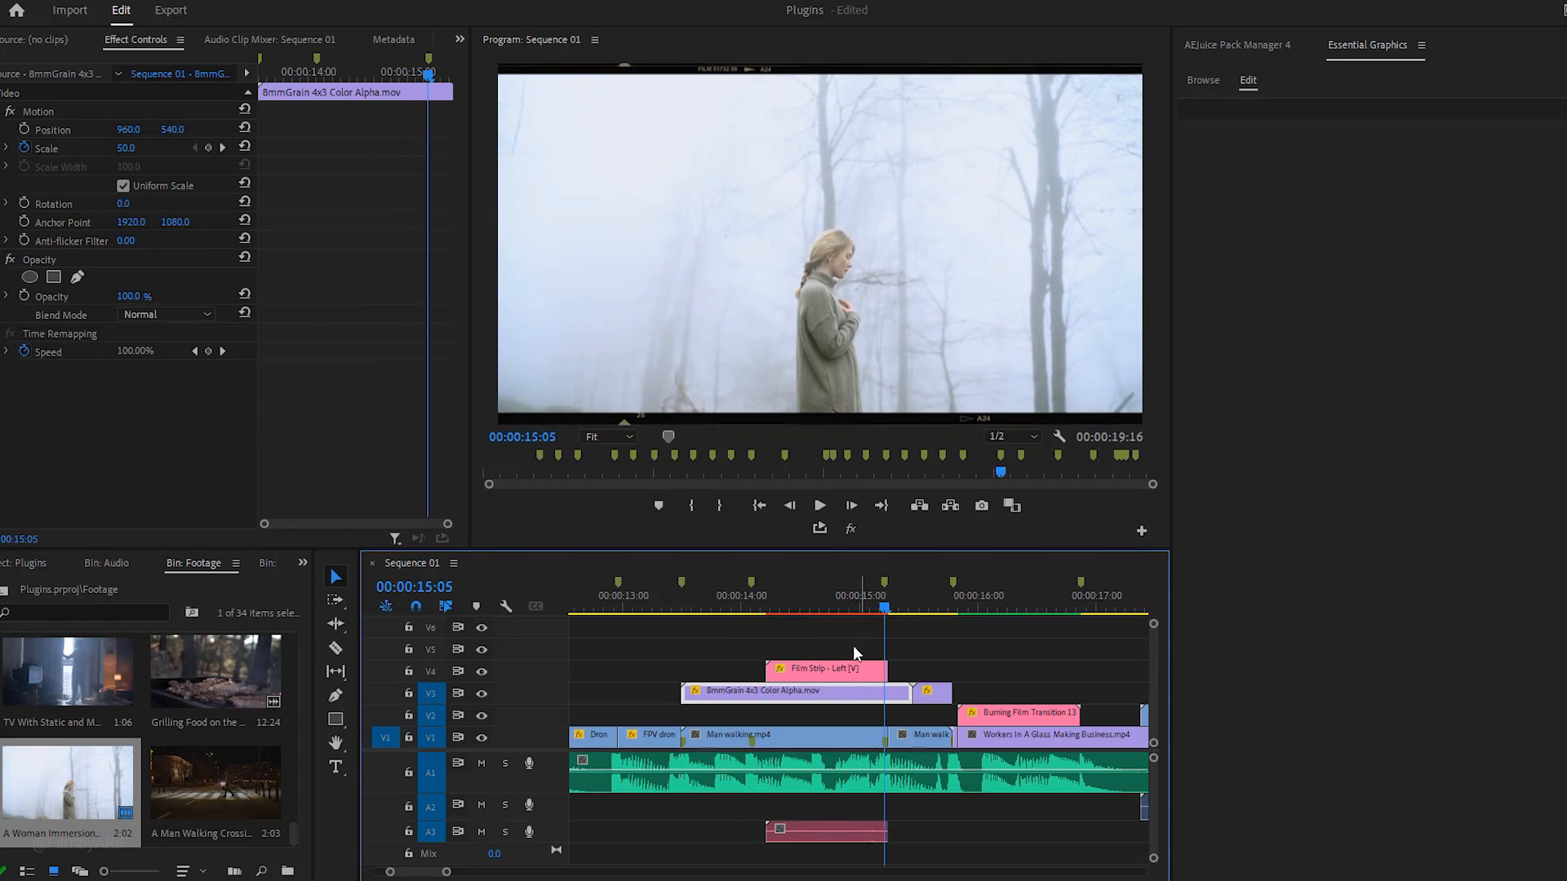
Move Film Strip - Left from V4 to V2 and scrub back to review it.
click(819, 669)
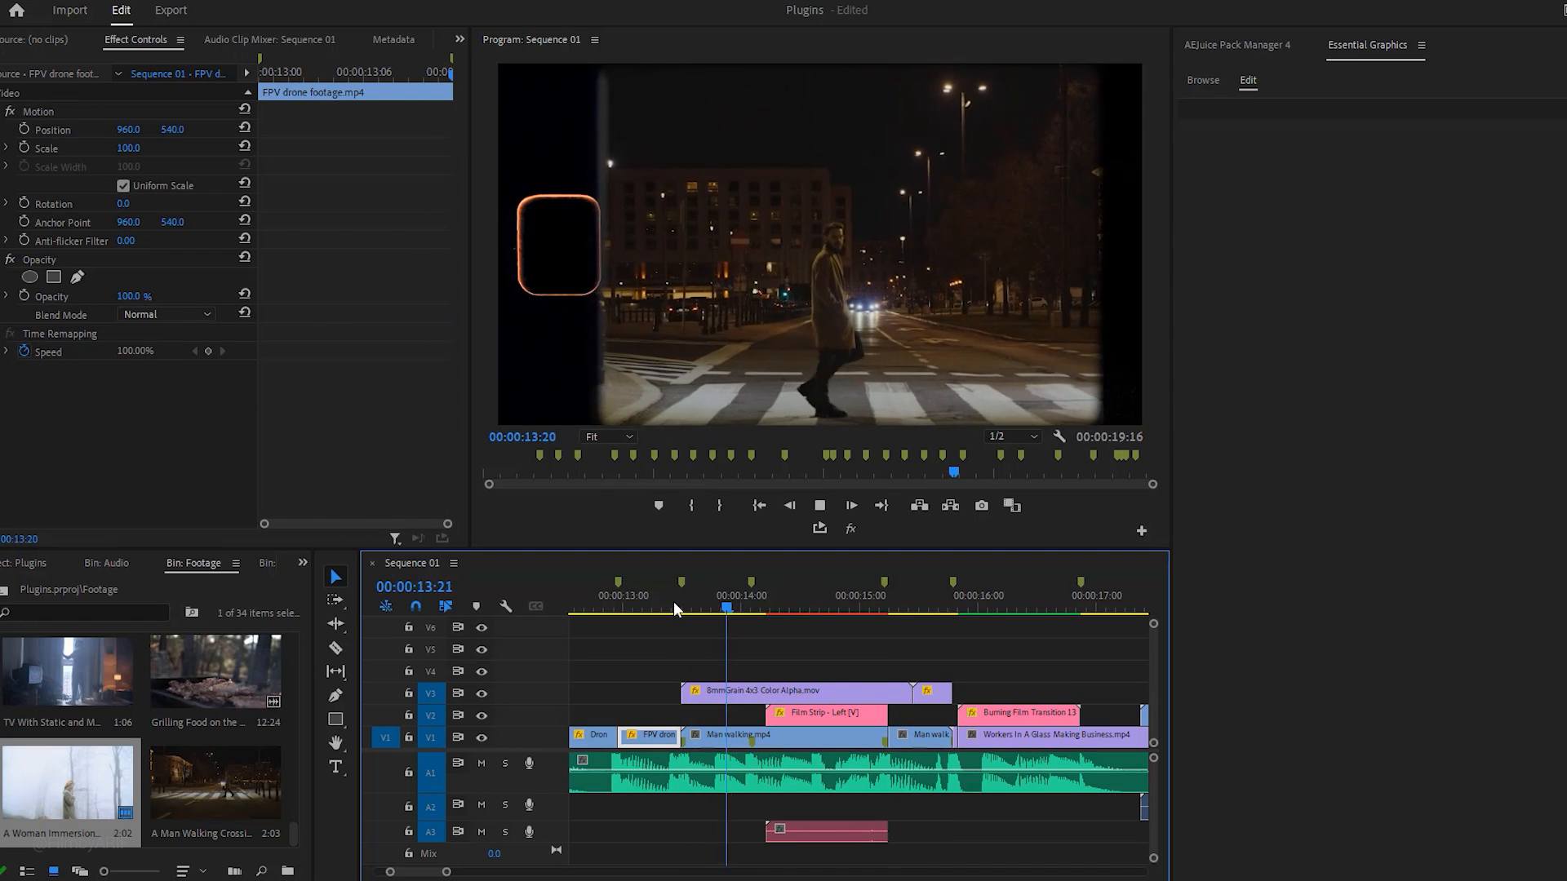
drag(726, 607, 963, 607)
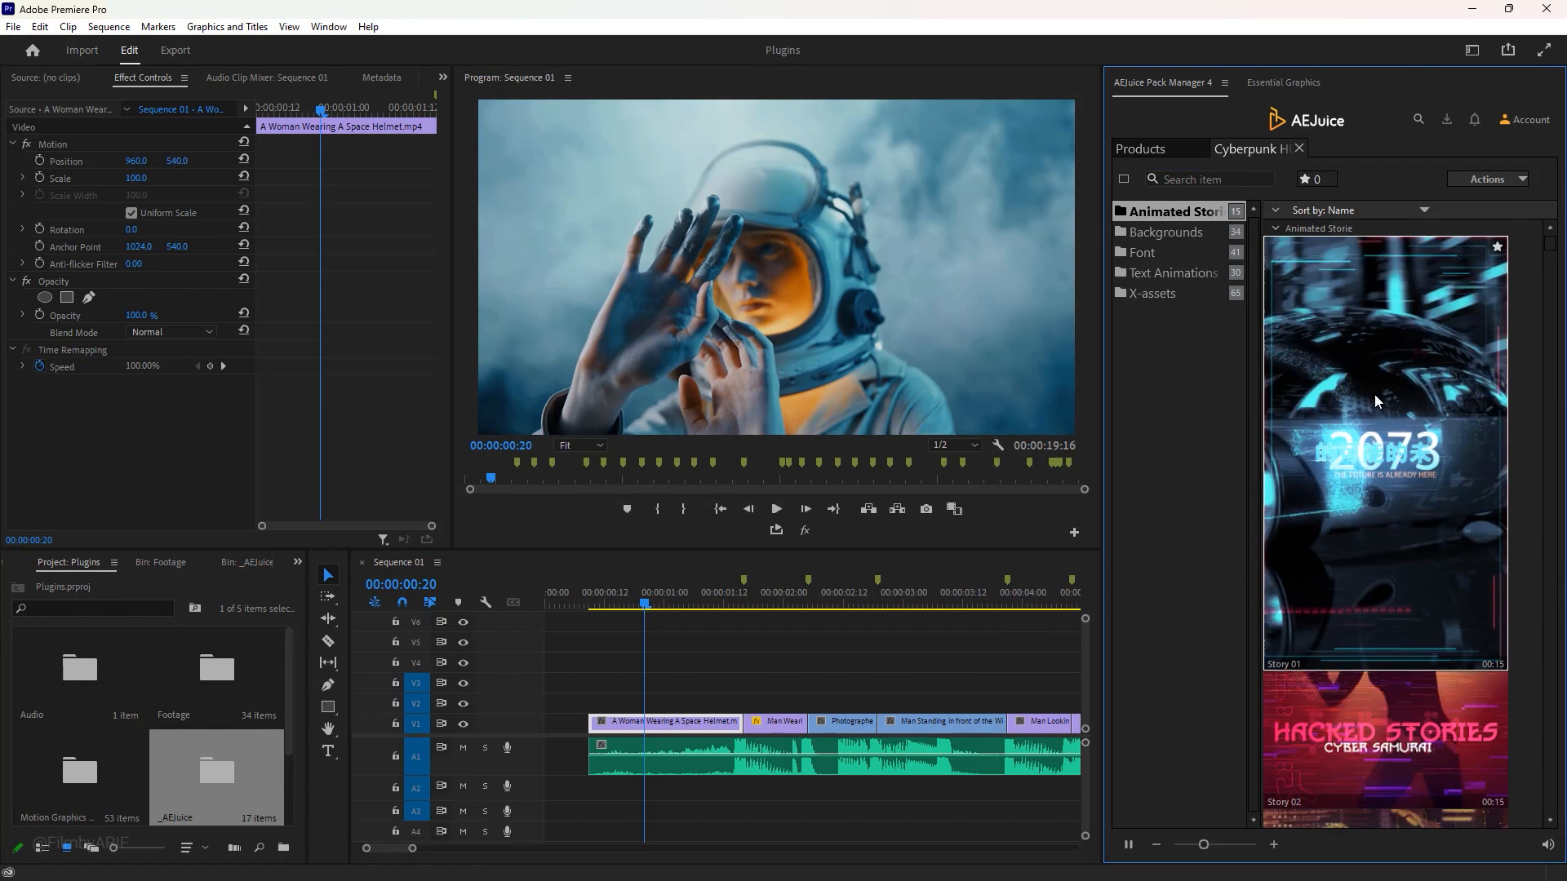
Add Cyberpunk HUD Background 10, split it with the Razor, and shift the piece earlier.
click(1165, 231)
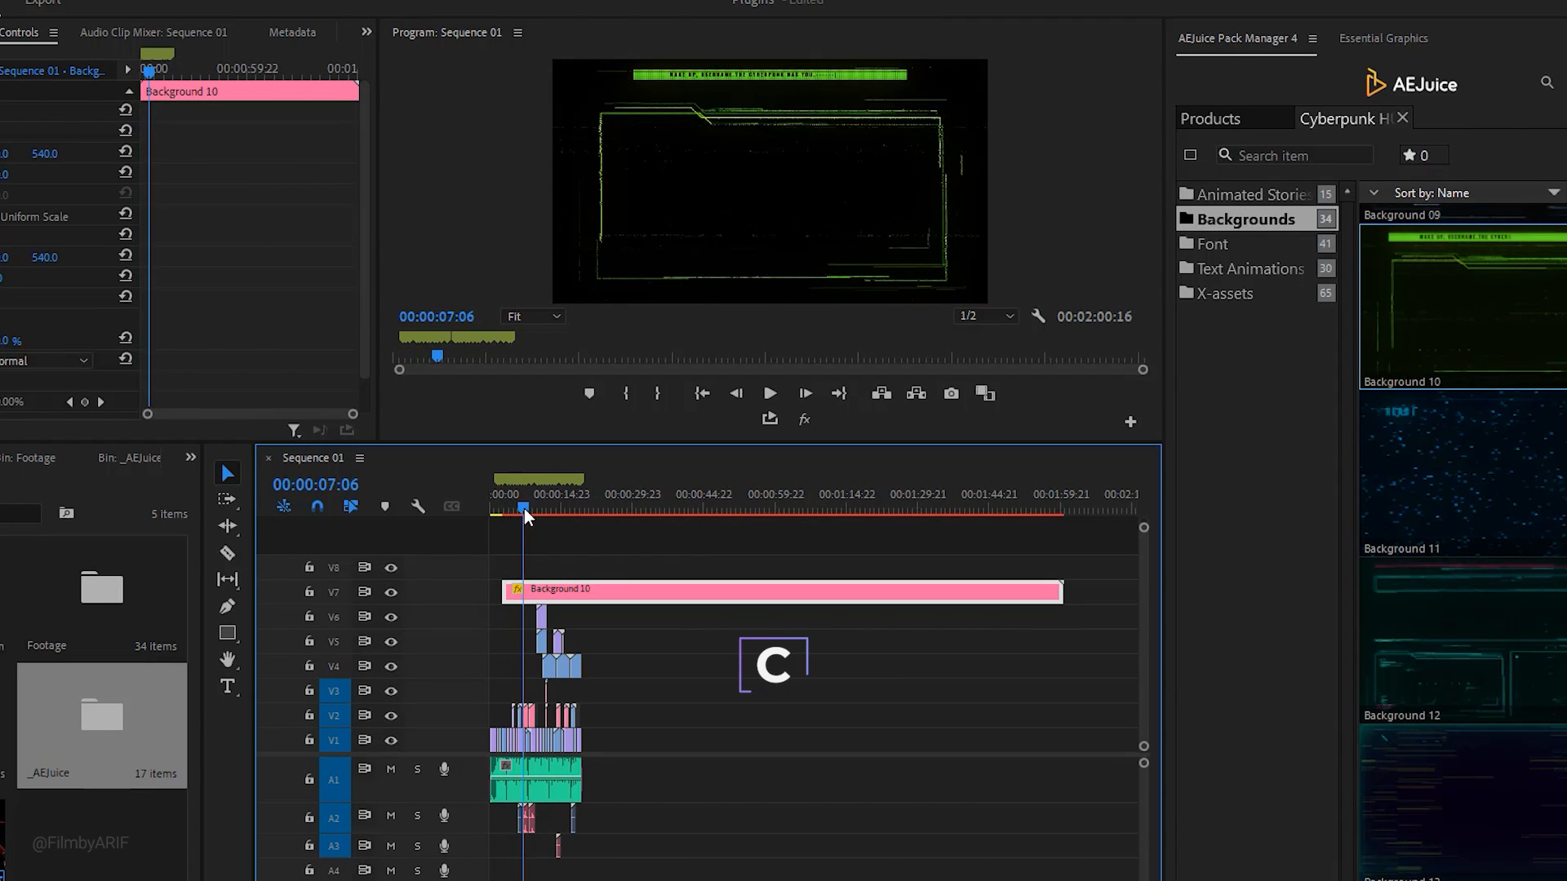
click(227, 552)
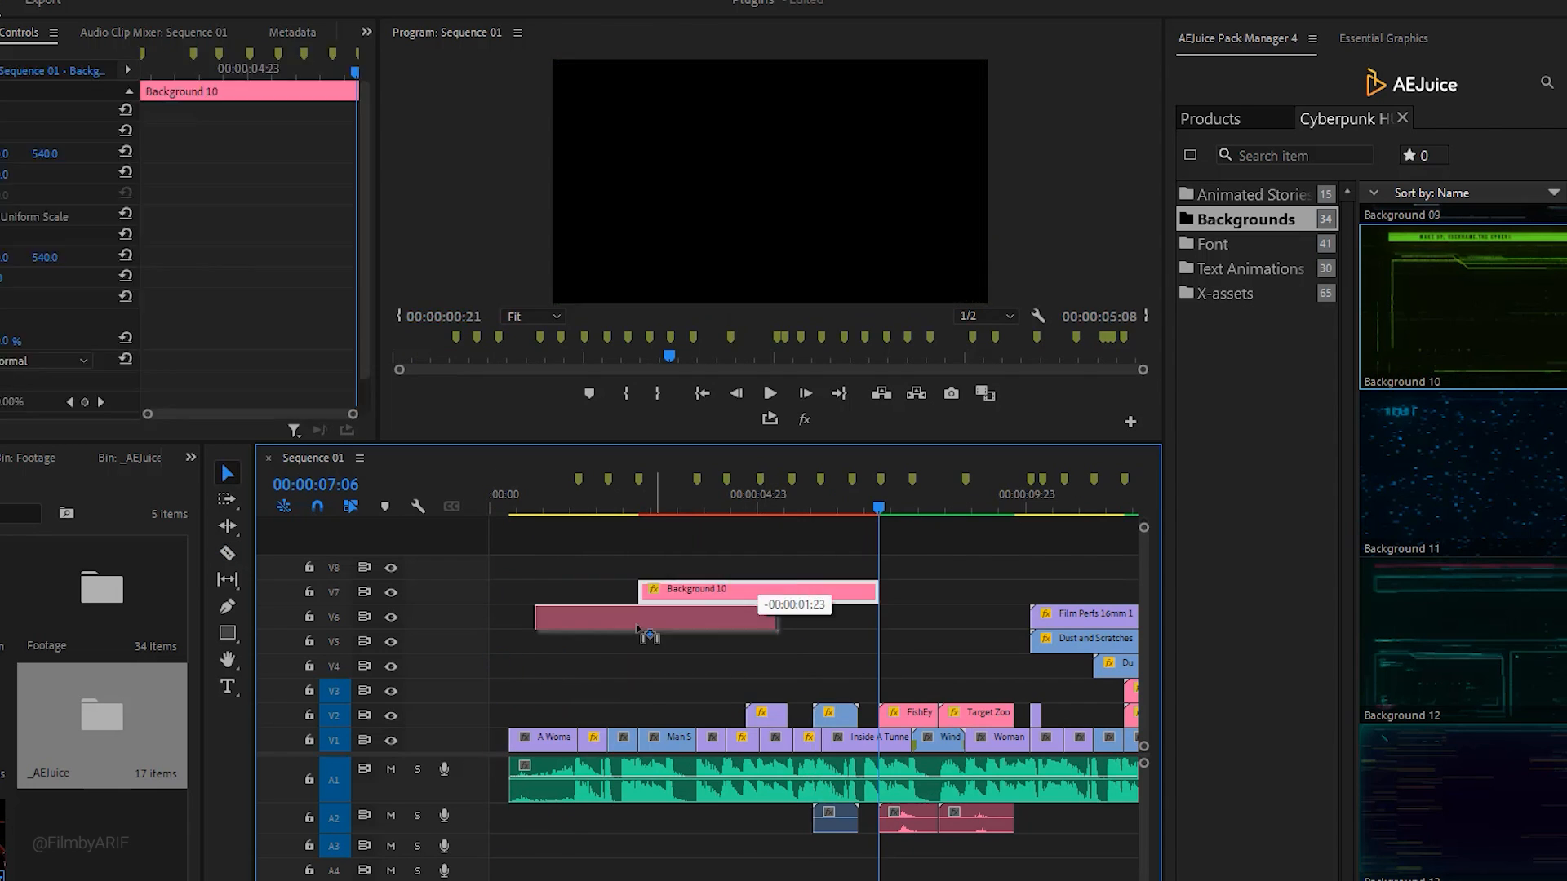
drag(649, 617, 619, 688)
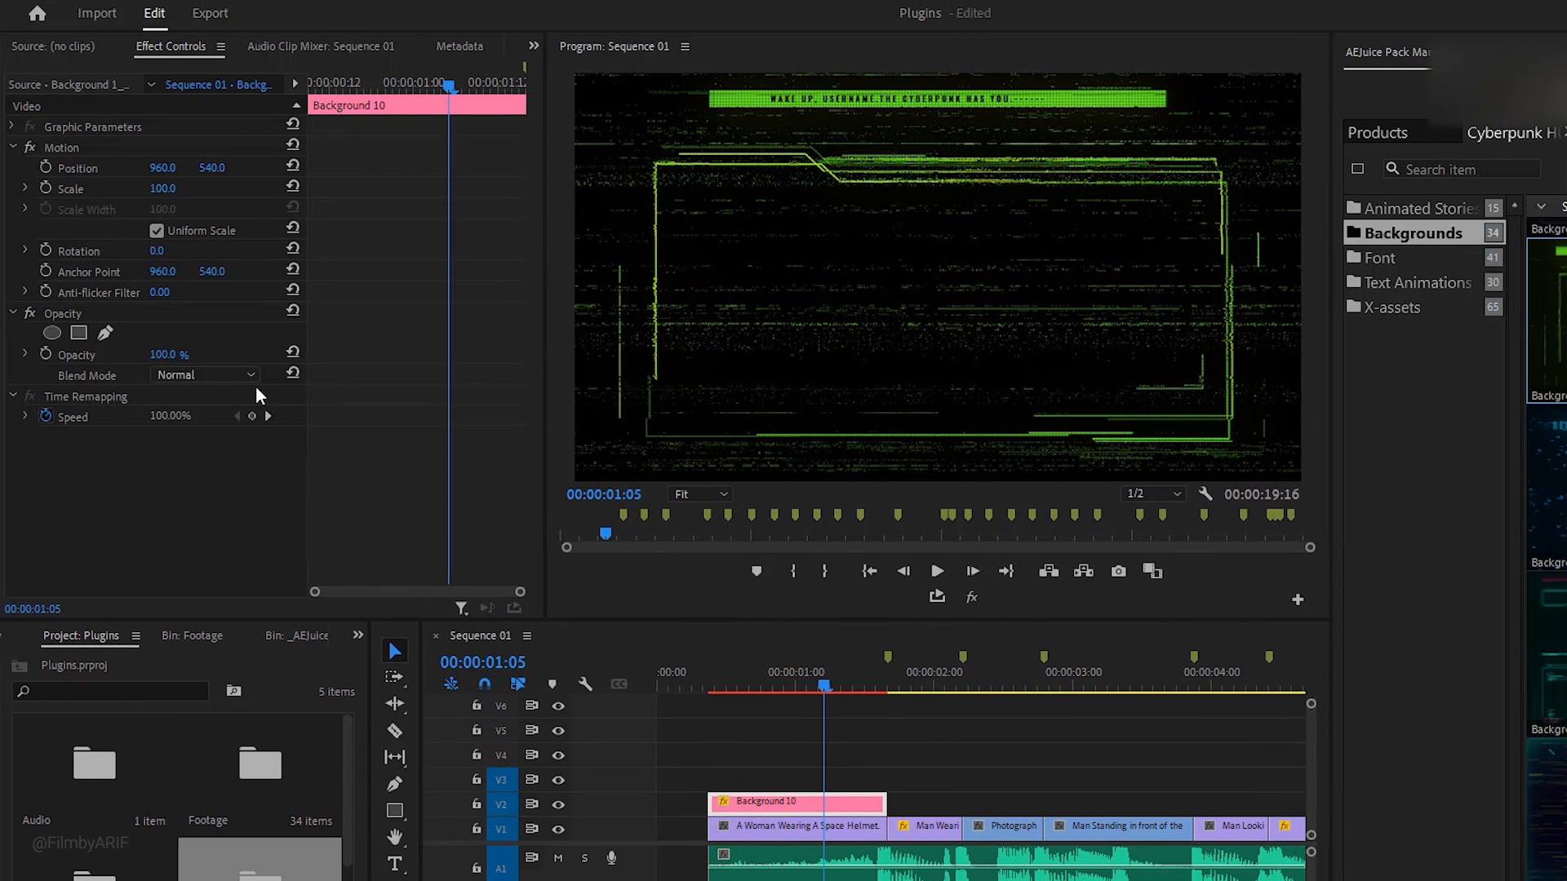
Try the Screen blend mode on the HUD clip, then settle on Linear Dodge (Add).
click(205, 374)
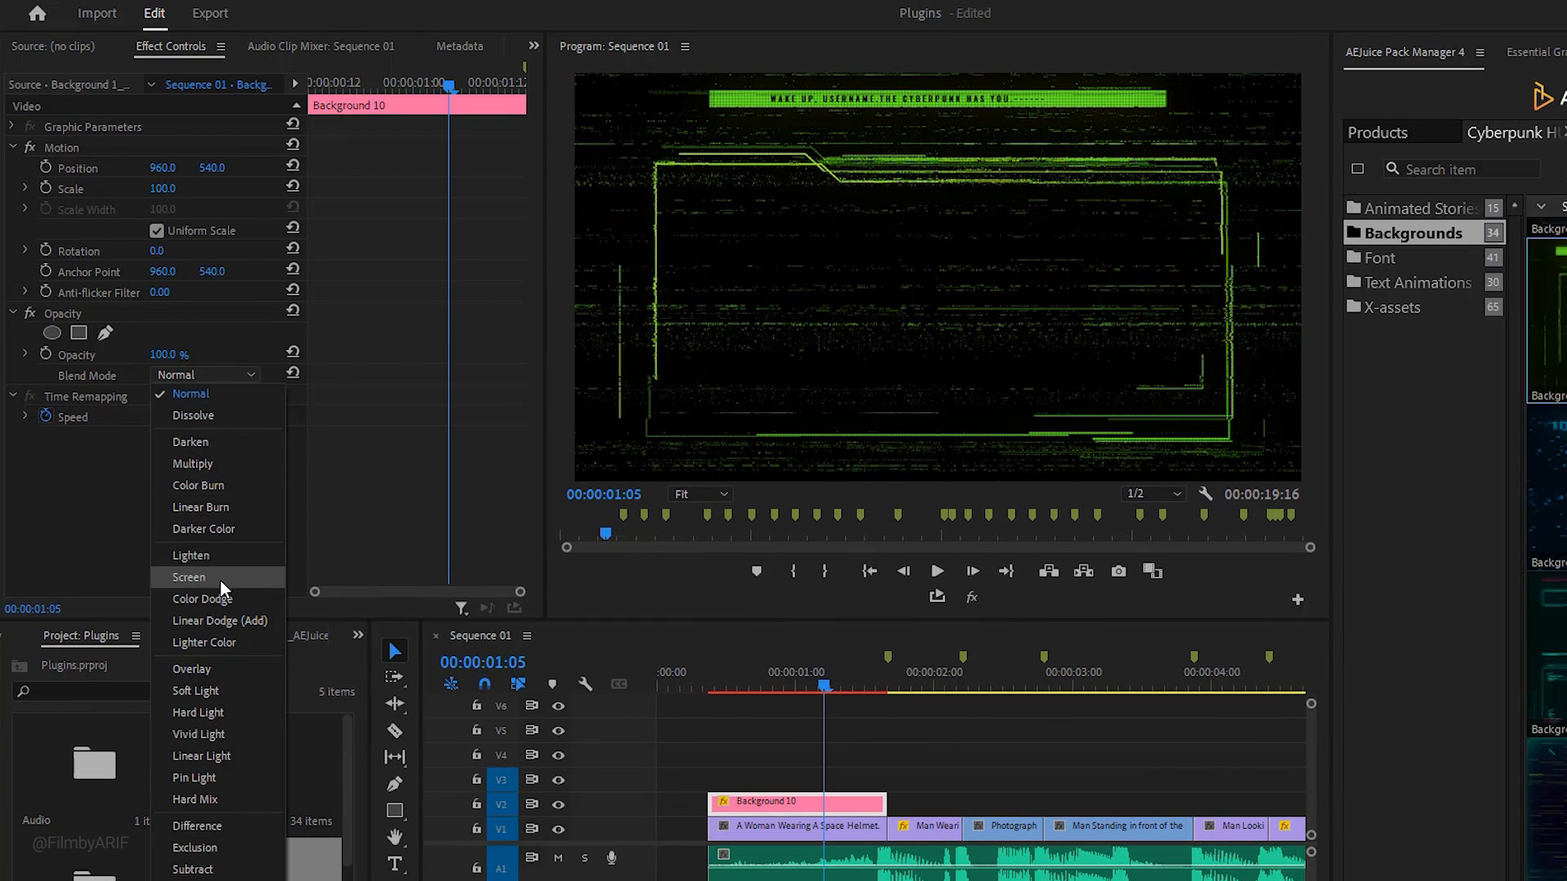
click(188, 577)
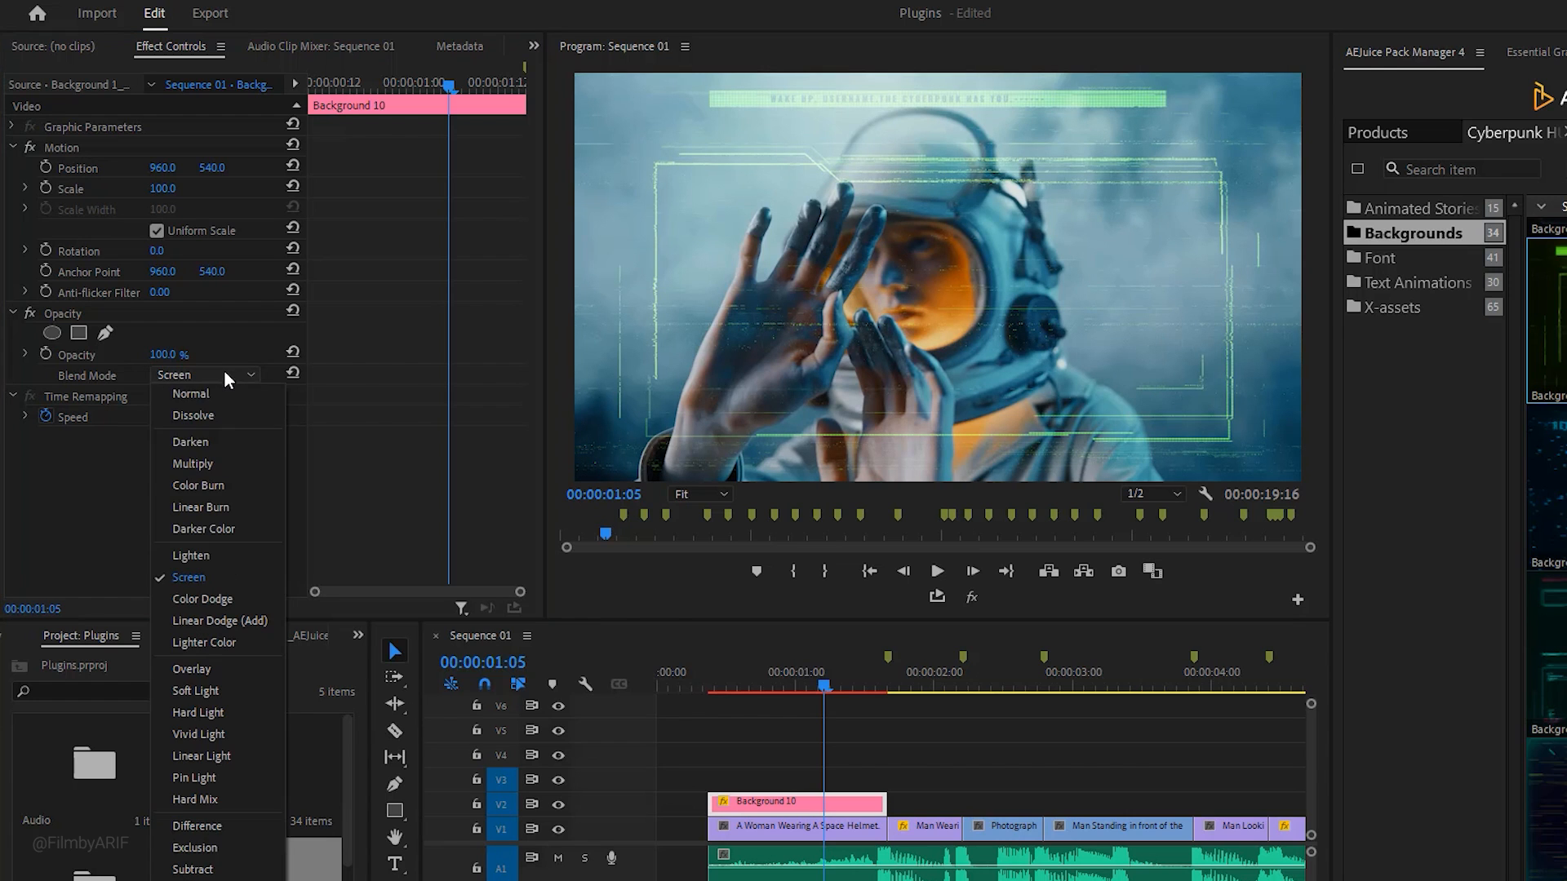
mouse_move(217, 620)
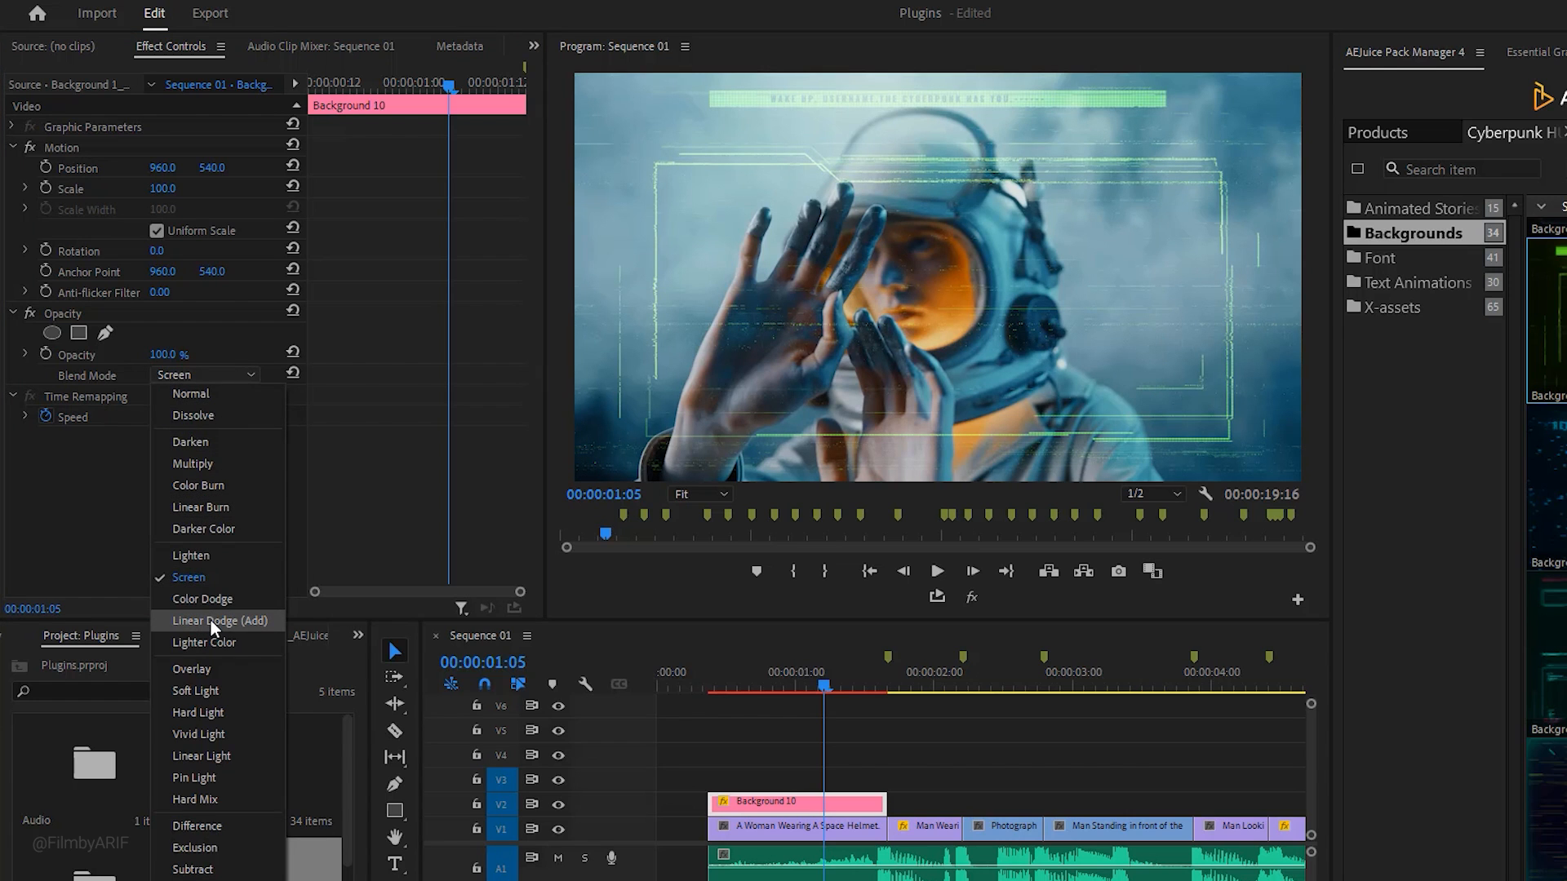
click(222, 620)
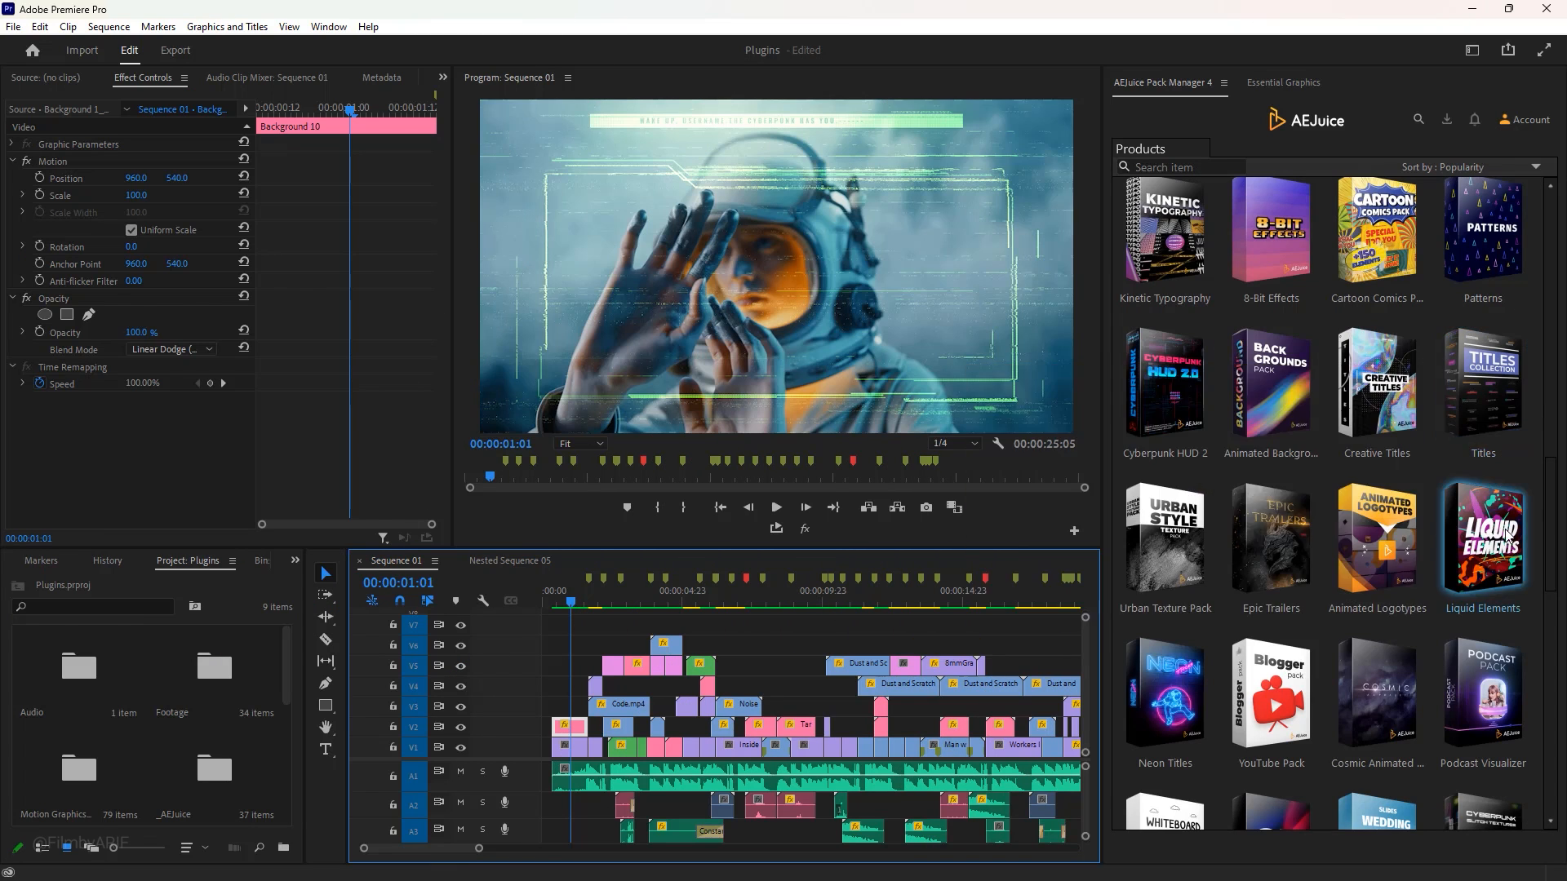
mouse_move(1270, 535)
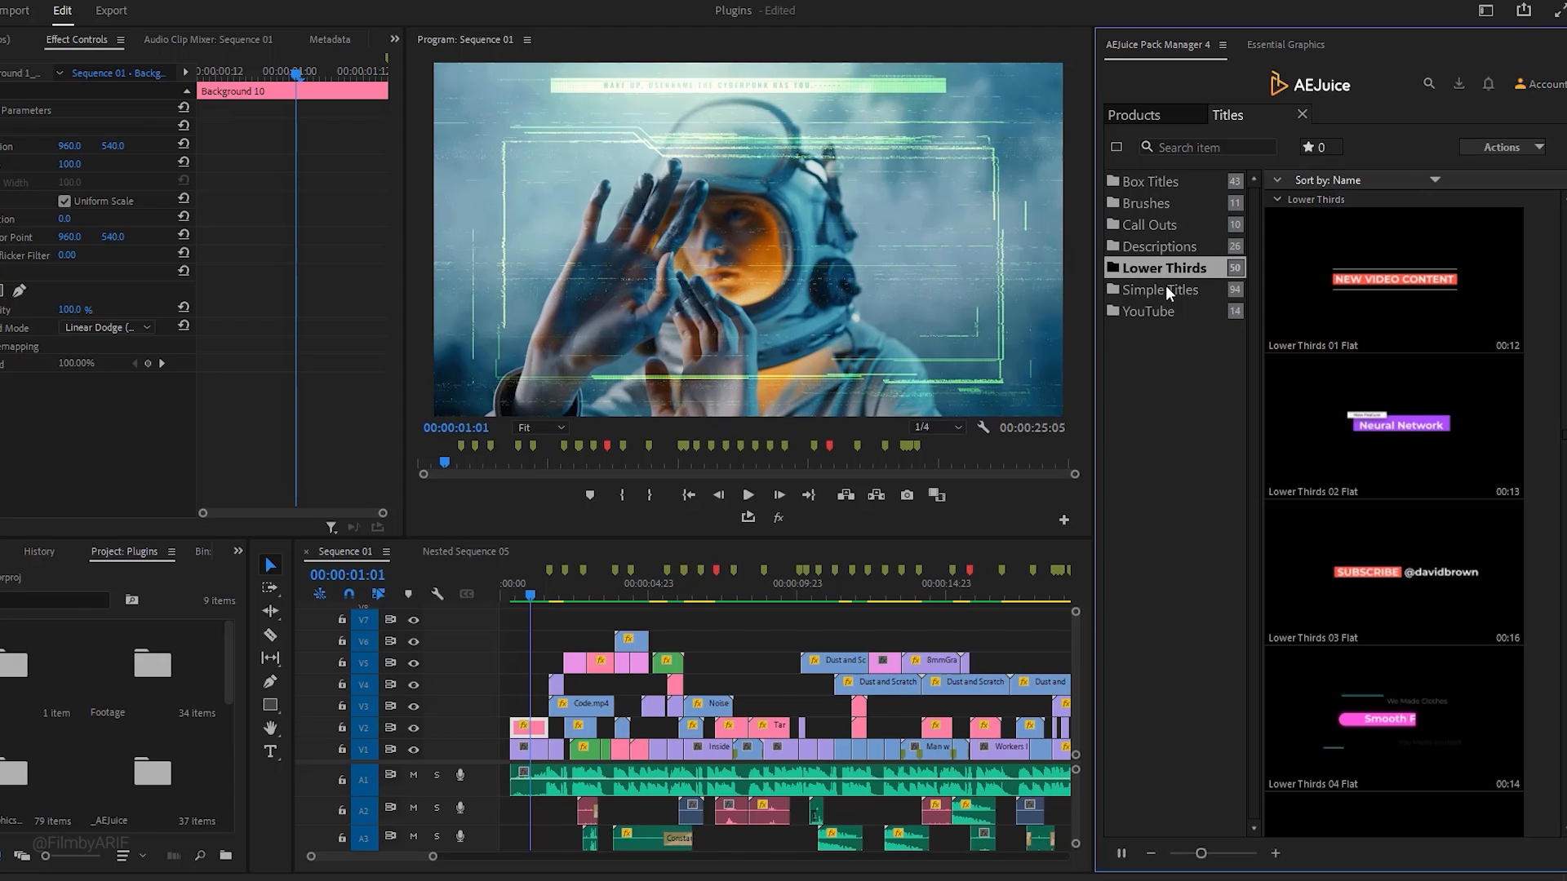
Open Simple Titles and place Simple Titles 09 Gradient 2 on V7.
click(1162, 289)
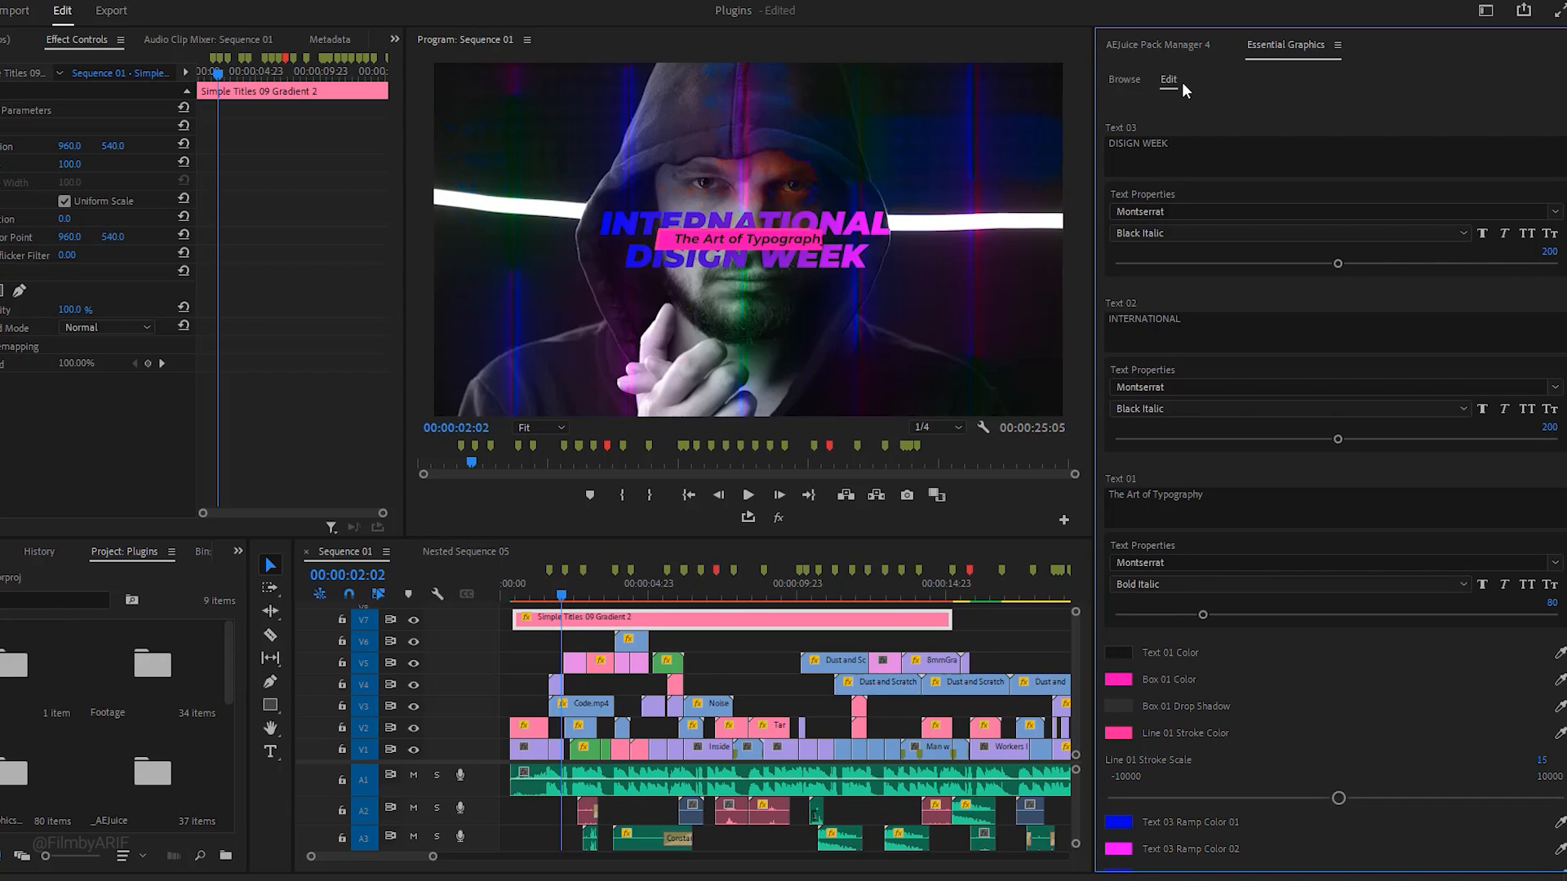
Replace DISIGN WEEK with YOUR VIDEO, INTERNATIONAL with MAKE, and add STAND OUT.
double_click(1136, 143)
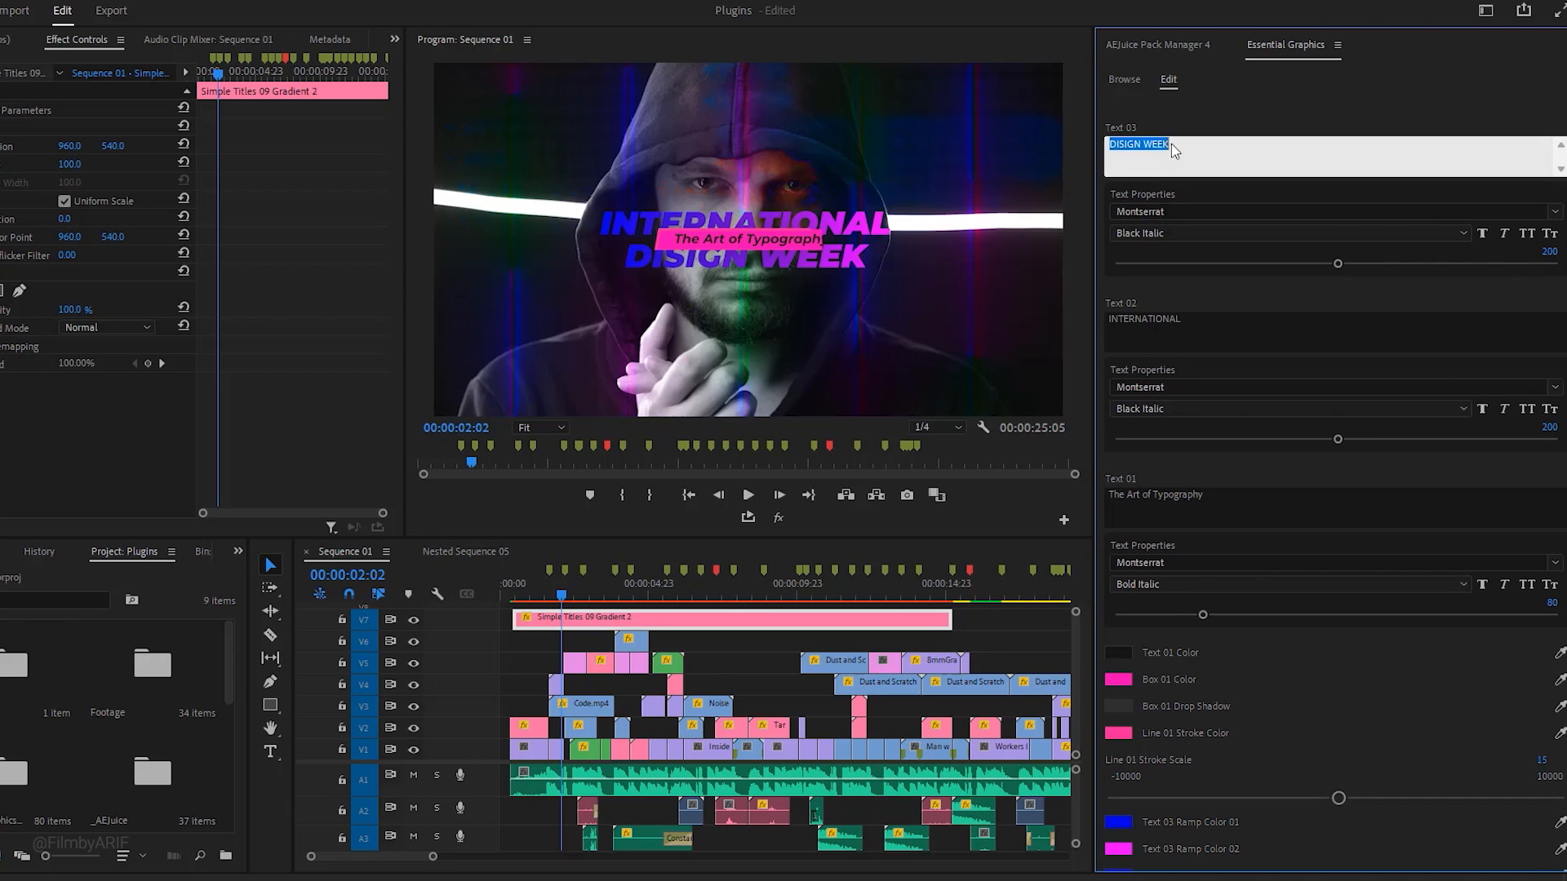
text(YOUR VIDEO)
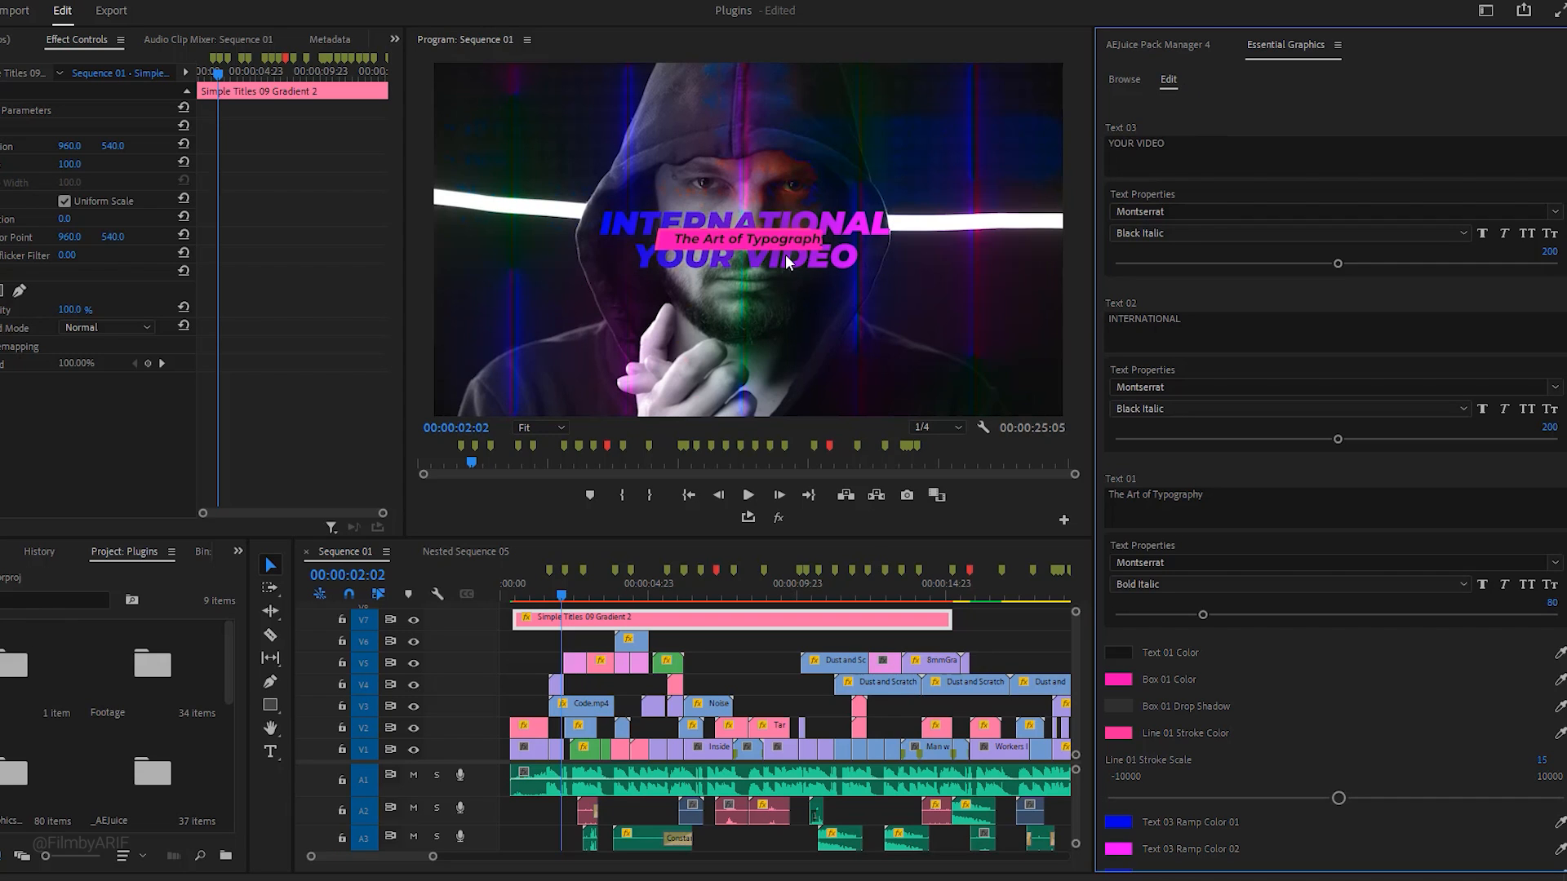
mouse_move(810, 219)
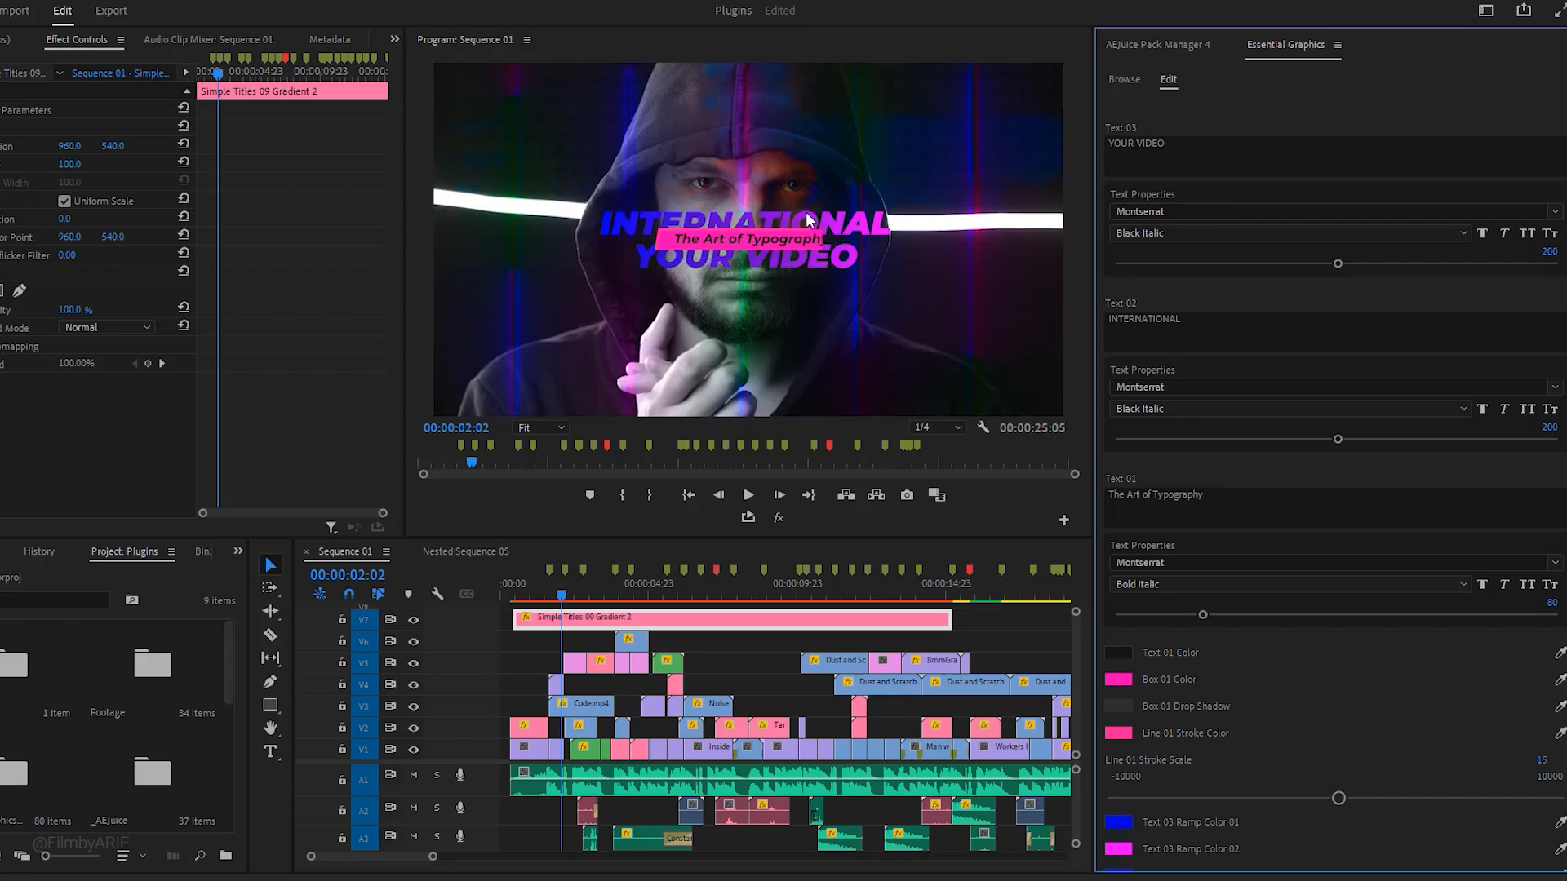
double_click(1143, 319)
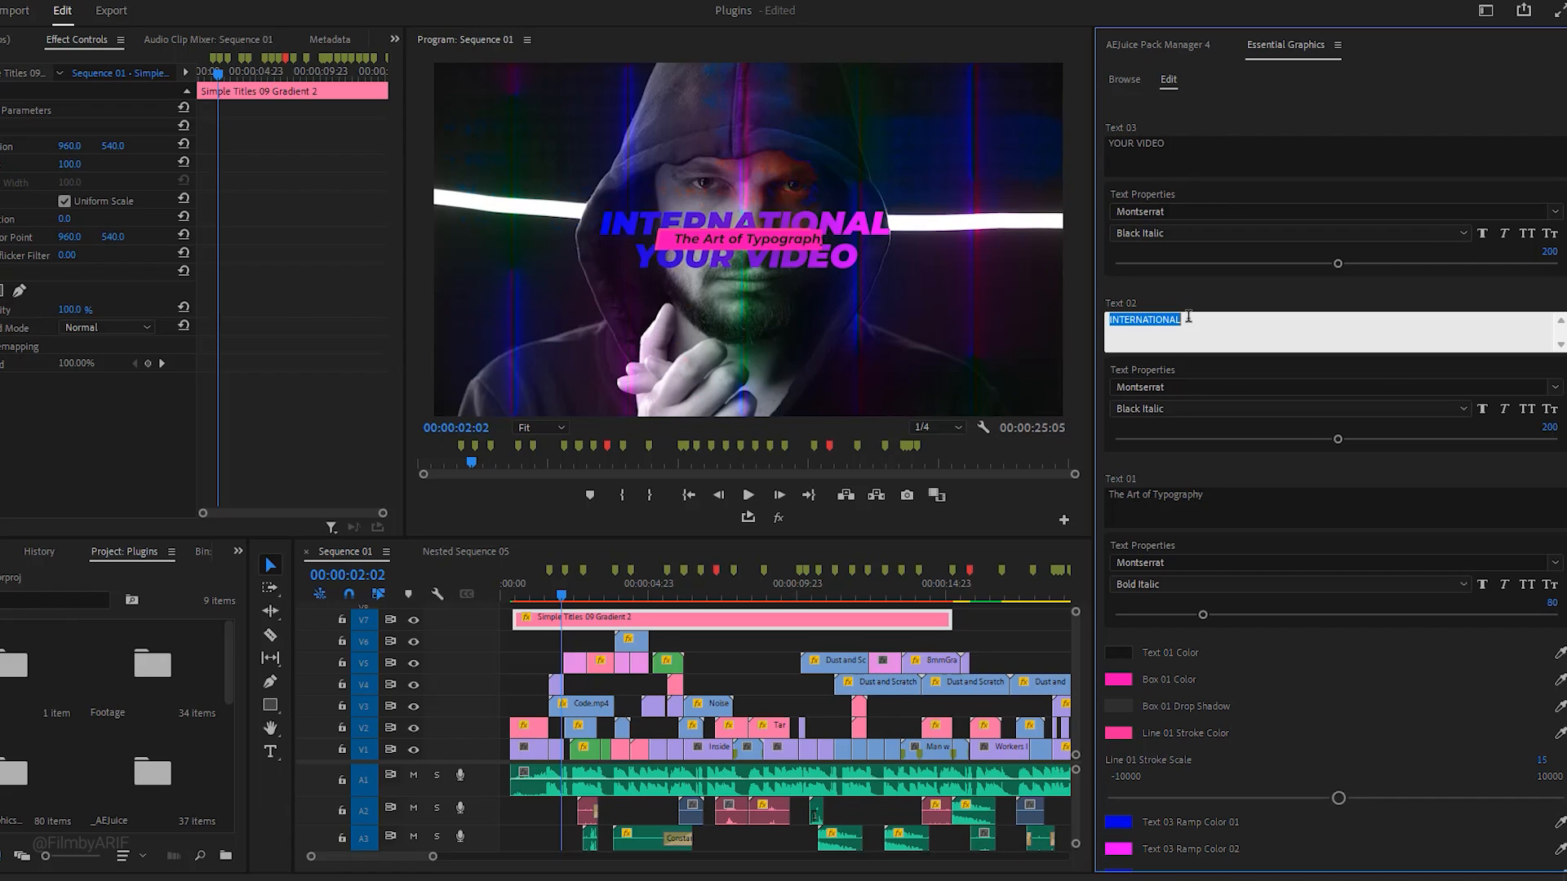
text(MAKE)
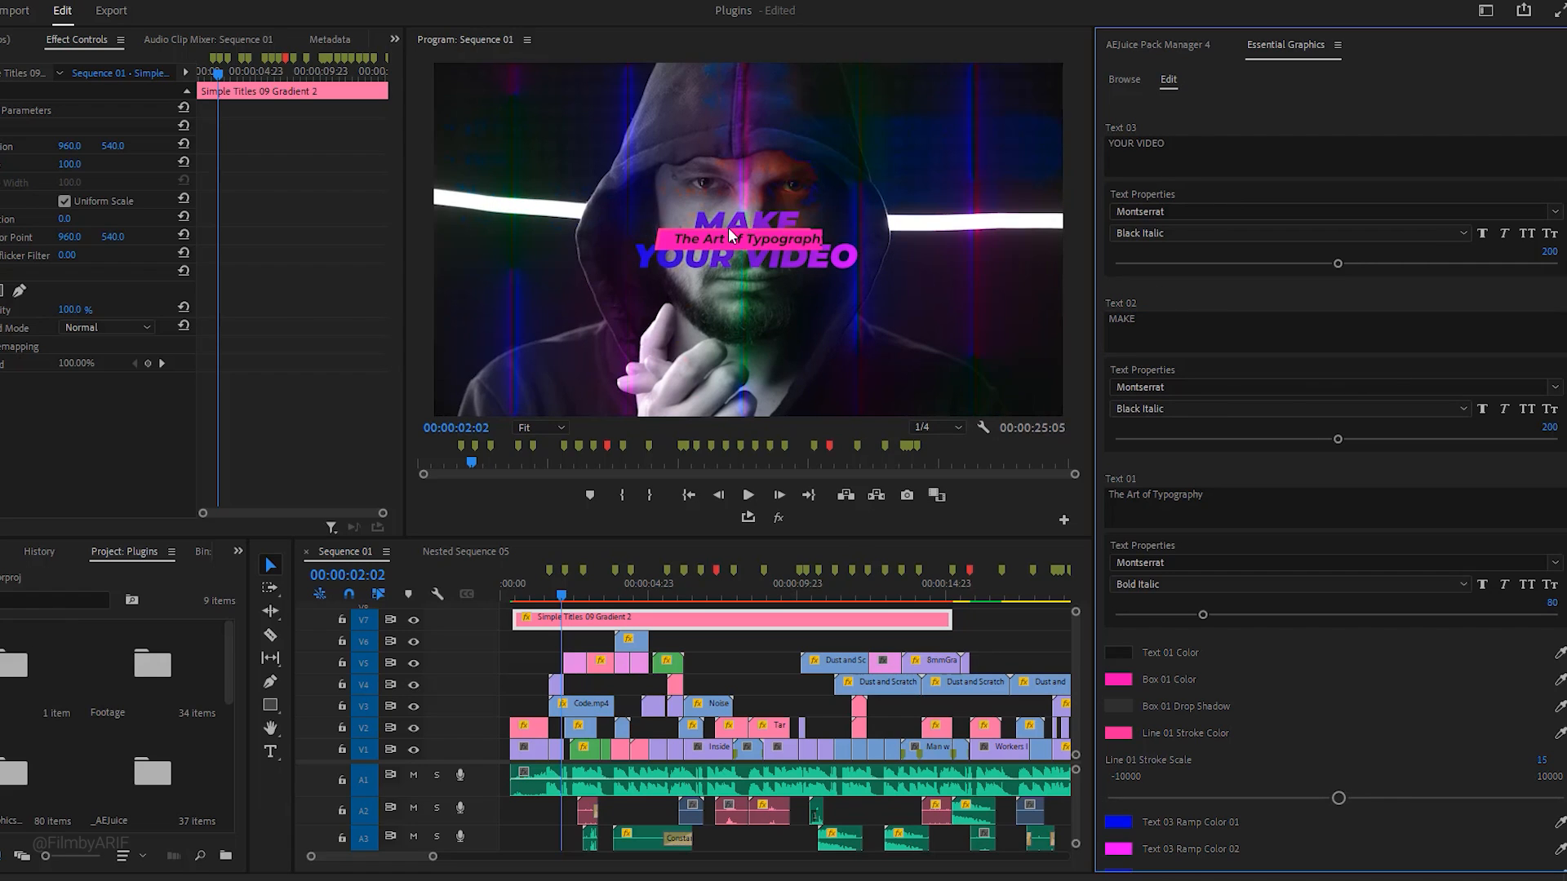
mouse_move(1227, 499)
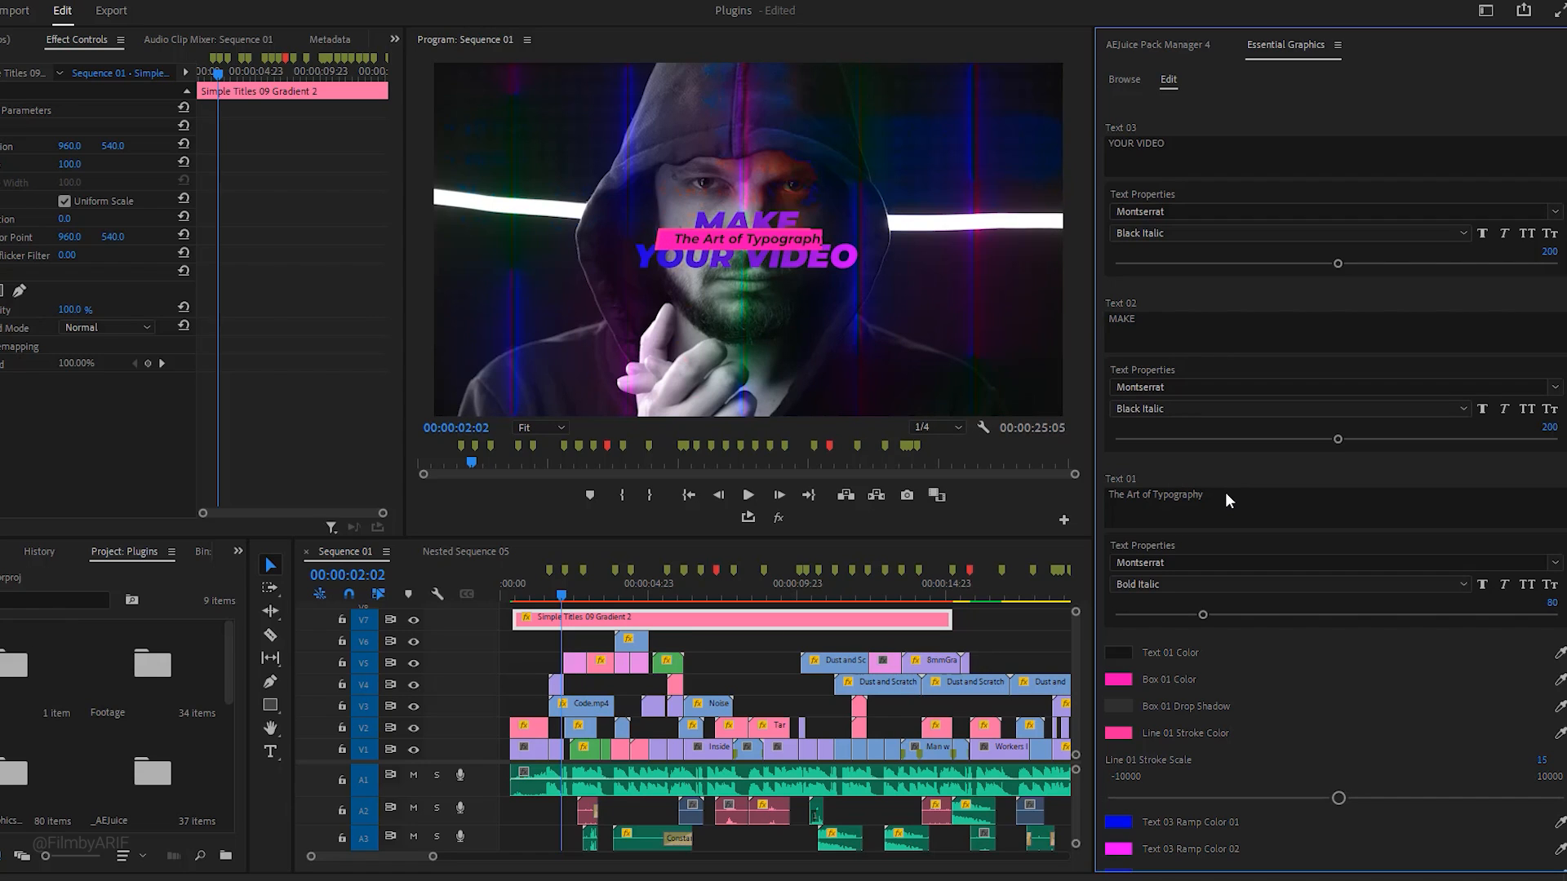
text(STAND)
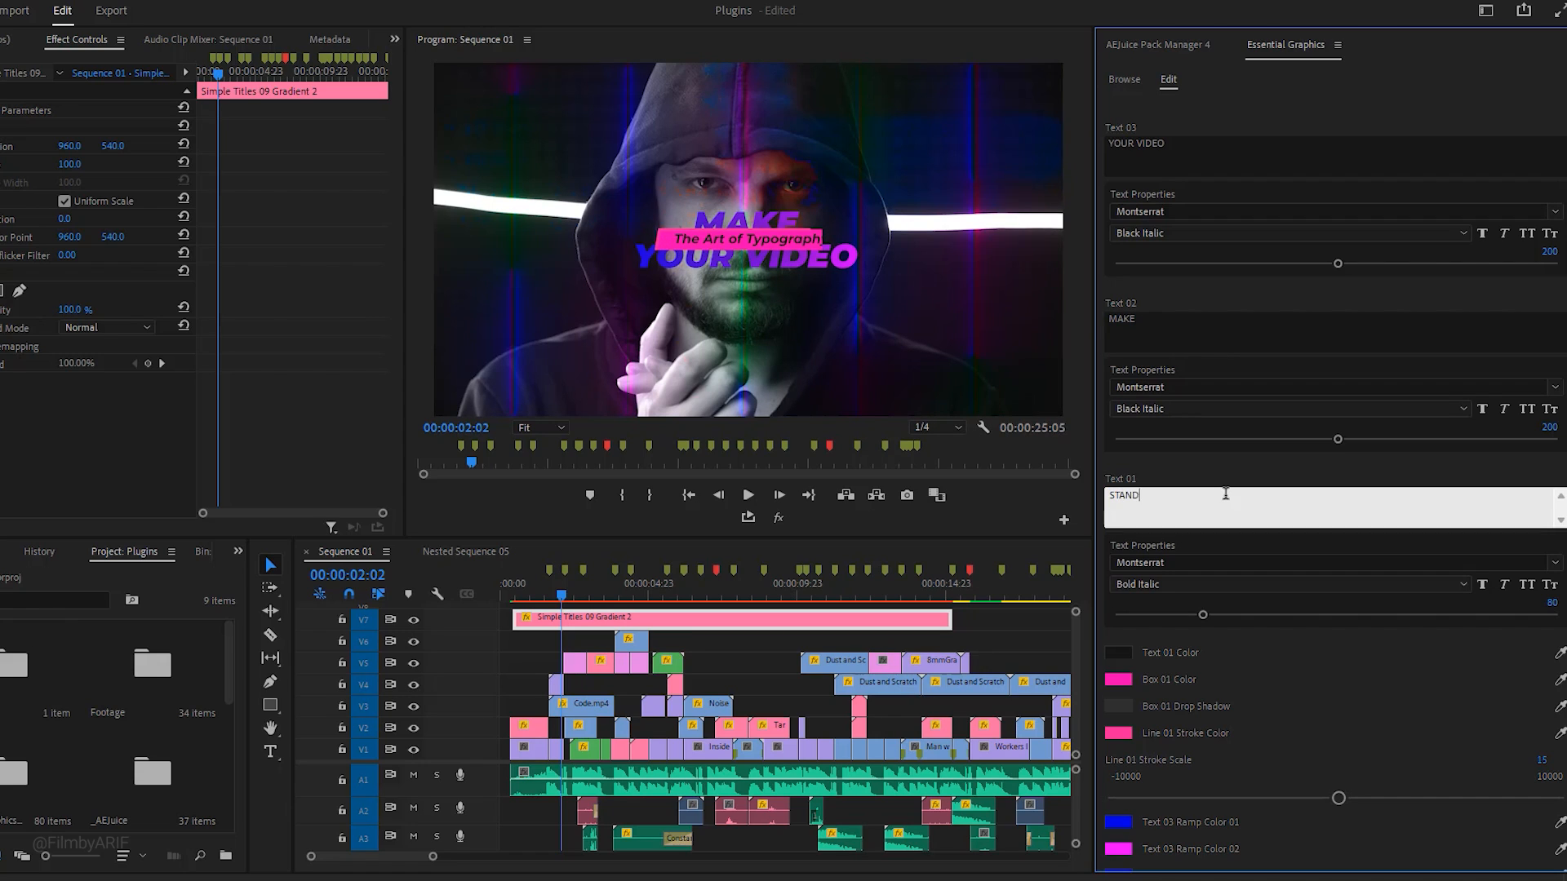
text(OUT)
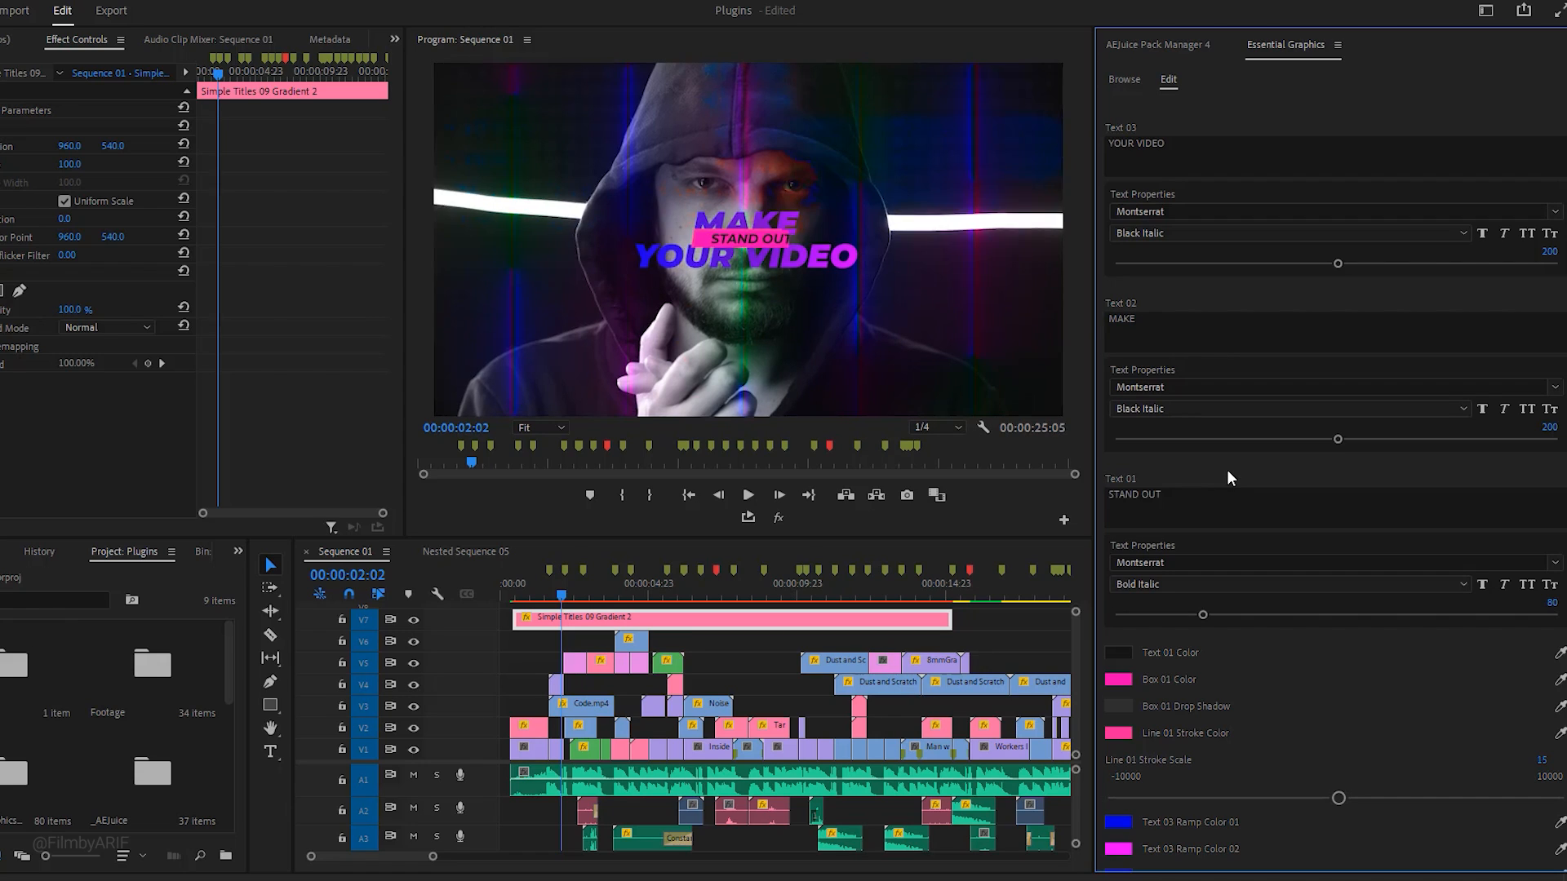
mouse_move(715, 254)
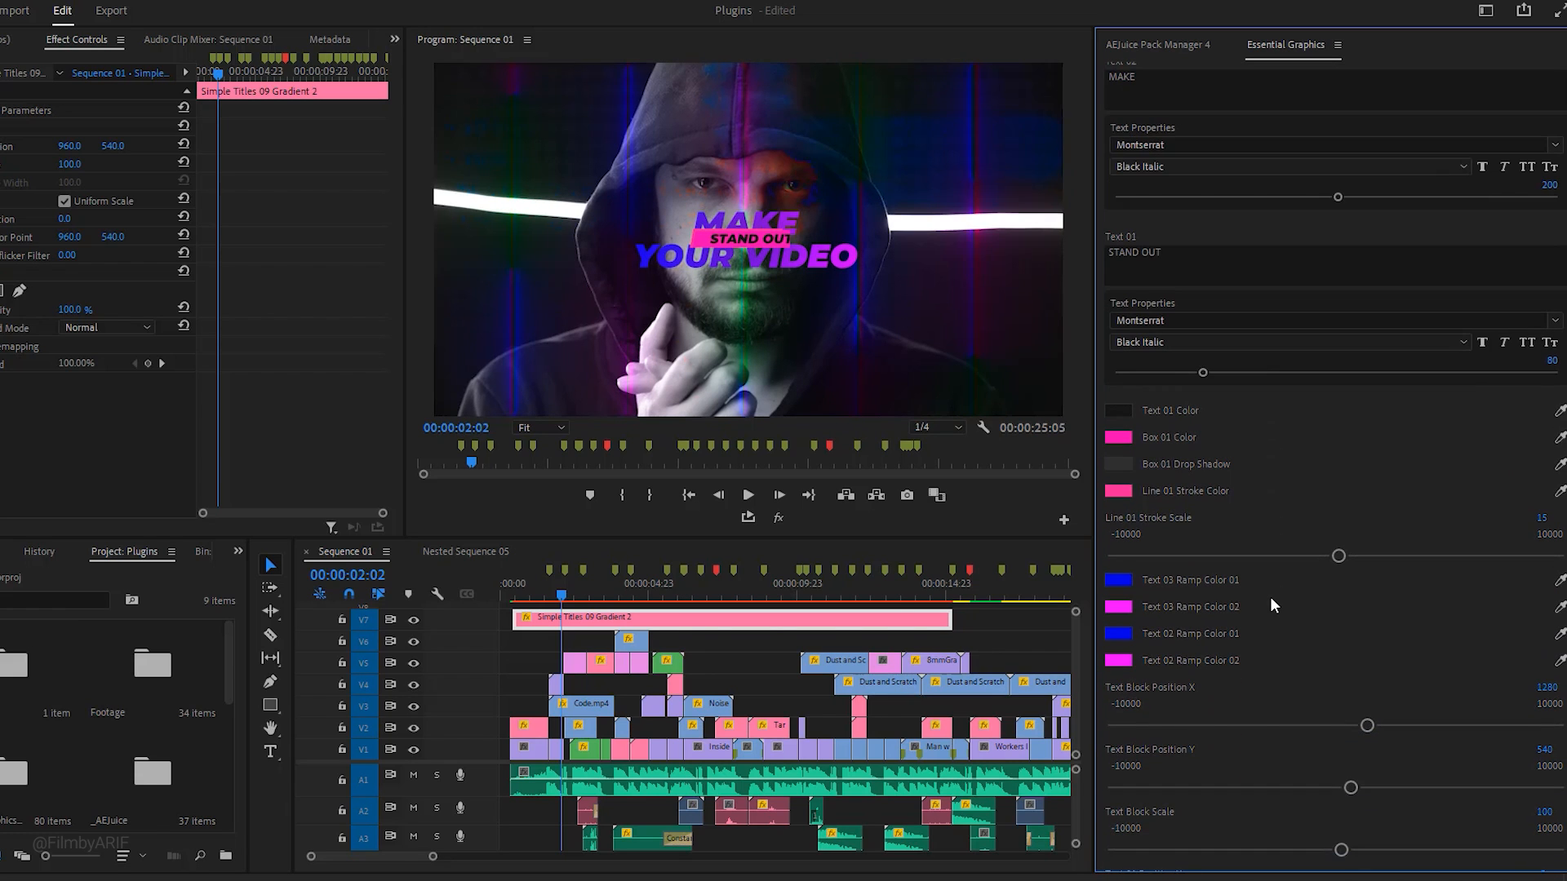
Set the YOUR VIDEO and MAKE gradient ramp colours to white (FFFFFF).
click(1117, 580)
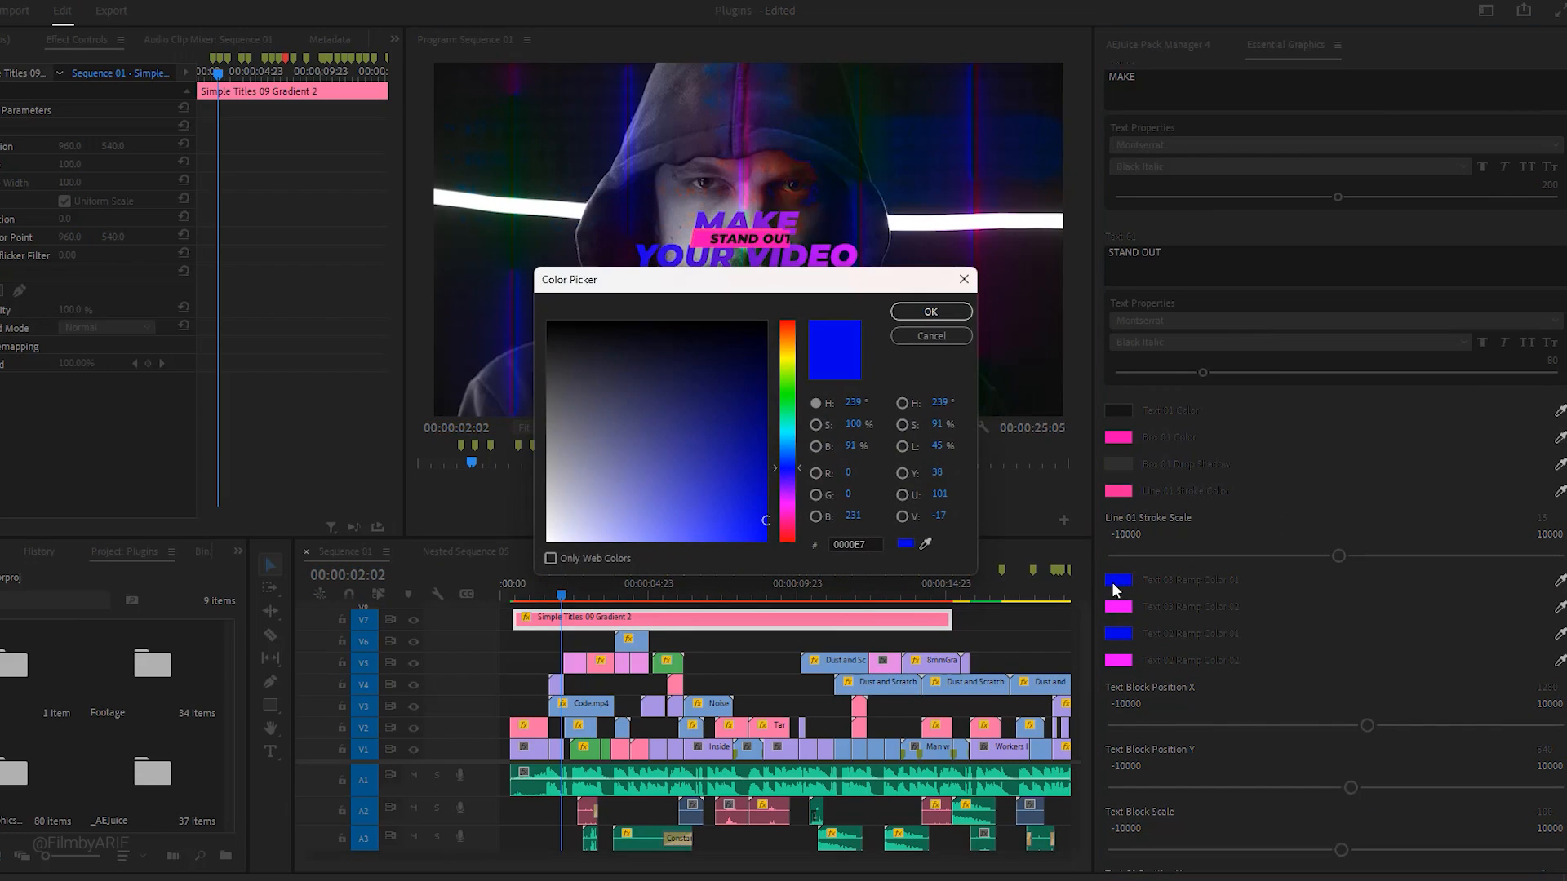
click(929, 311)
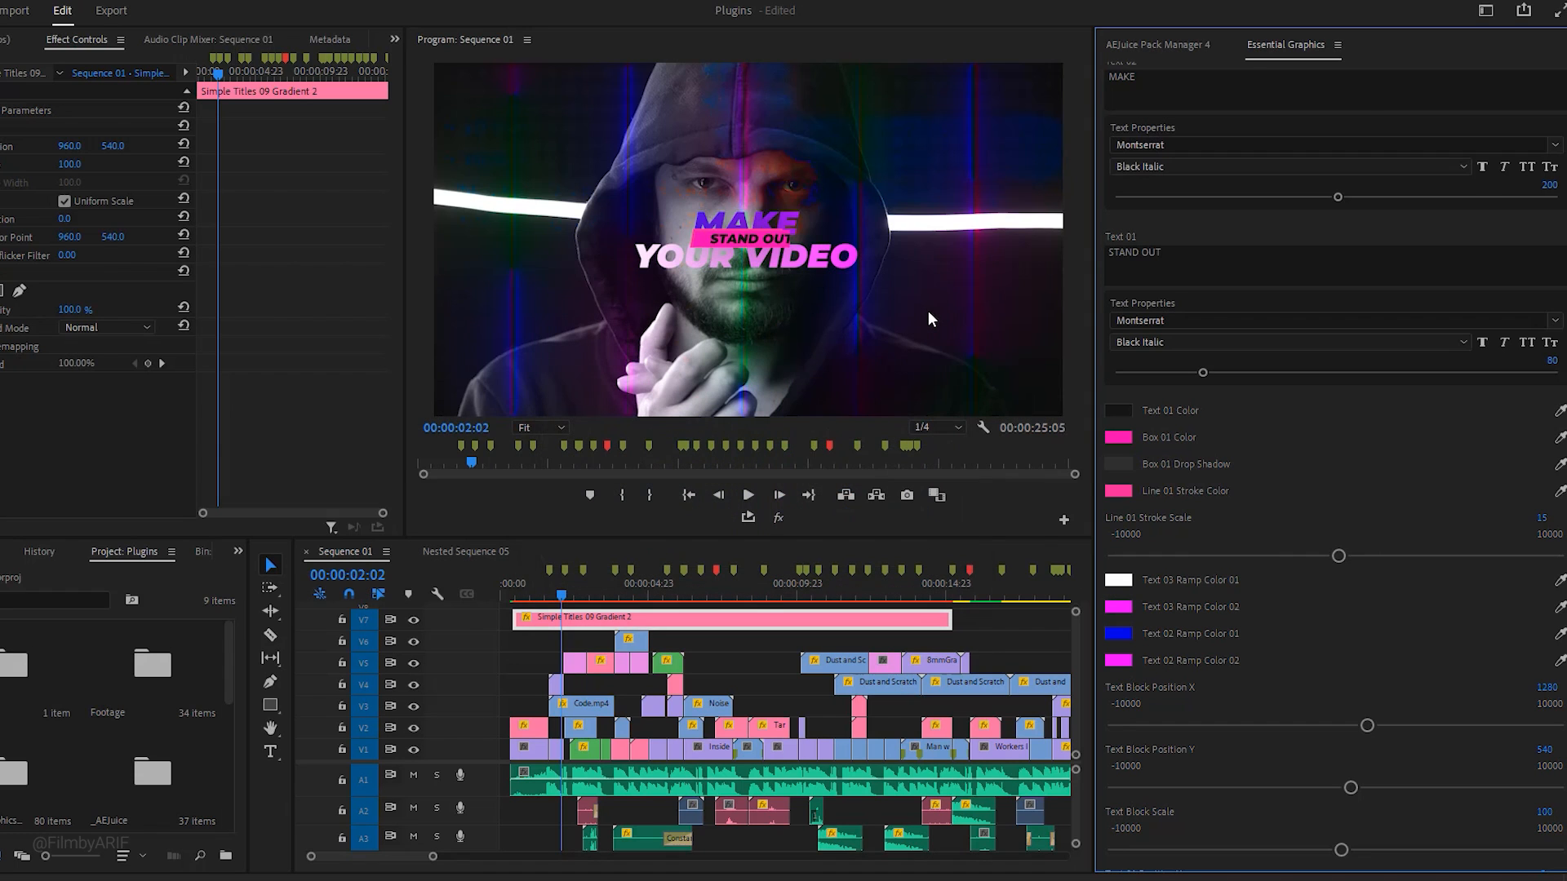
click(1118, 633)
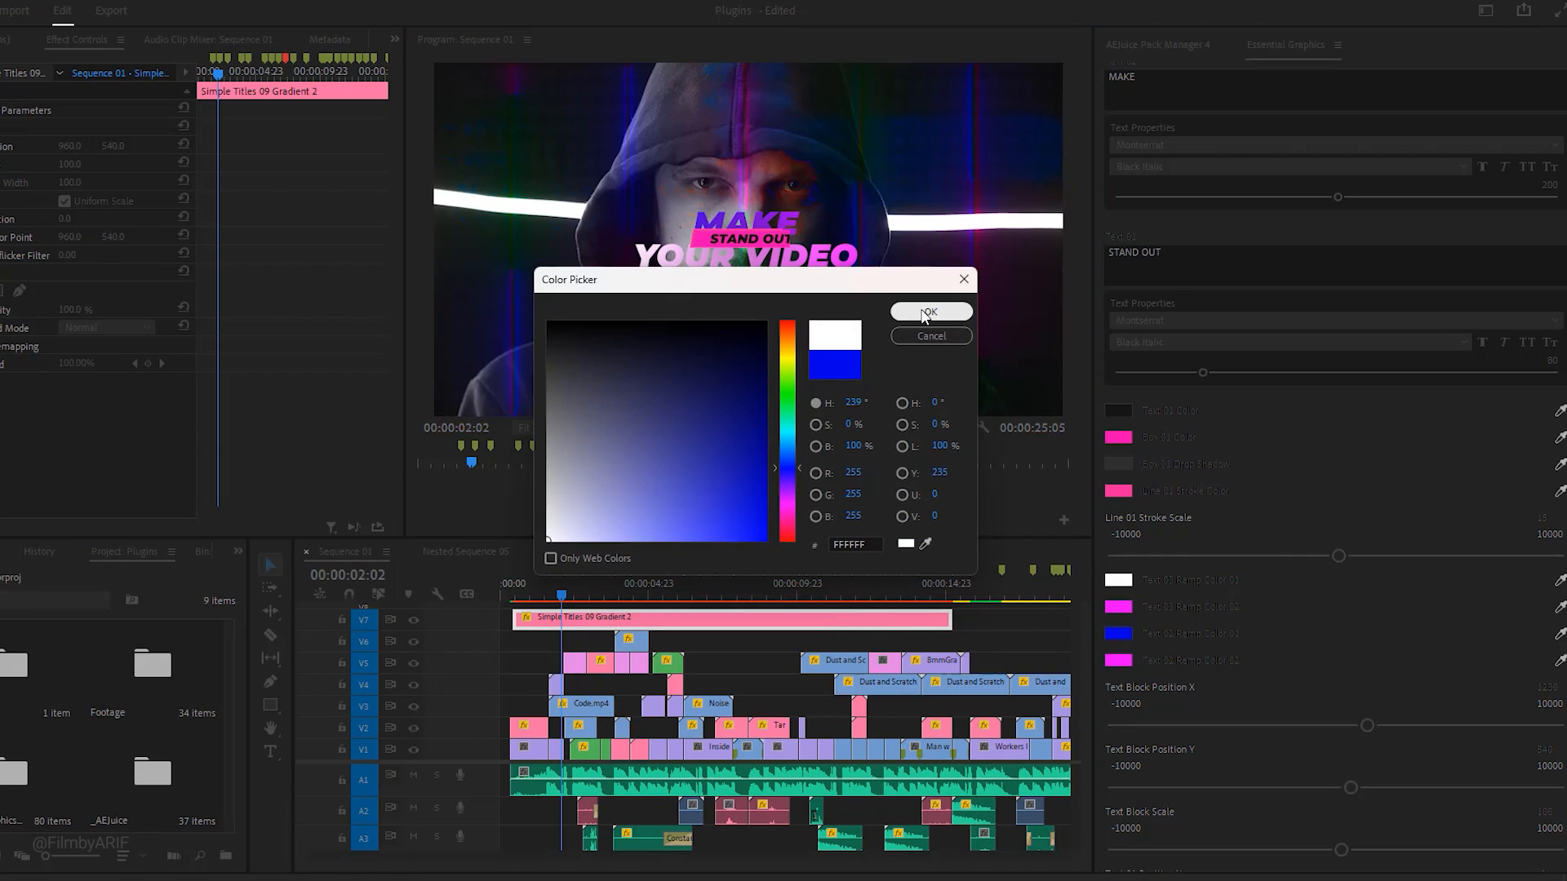
click(929, 311)
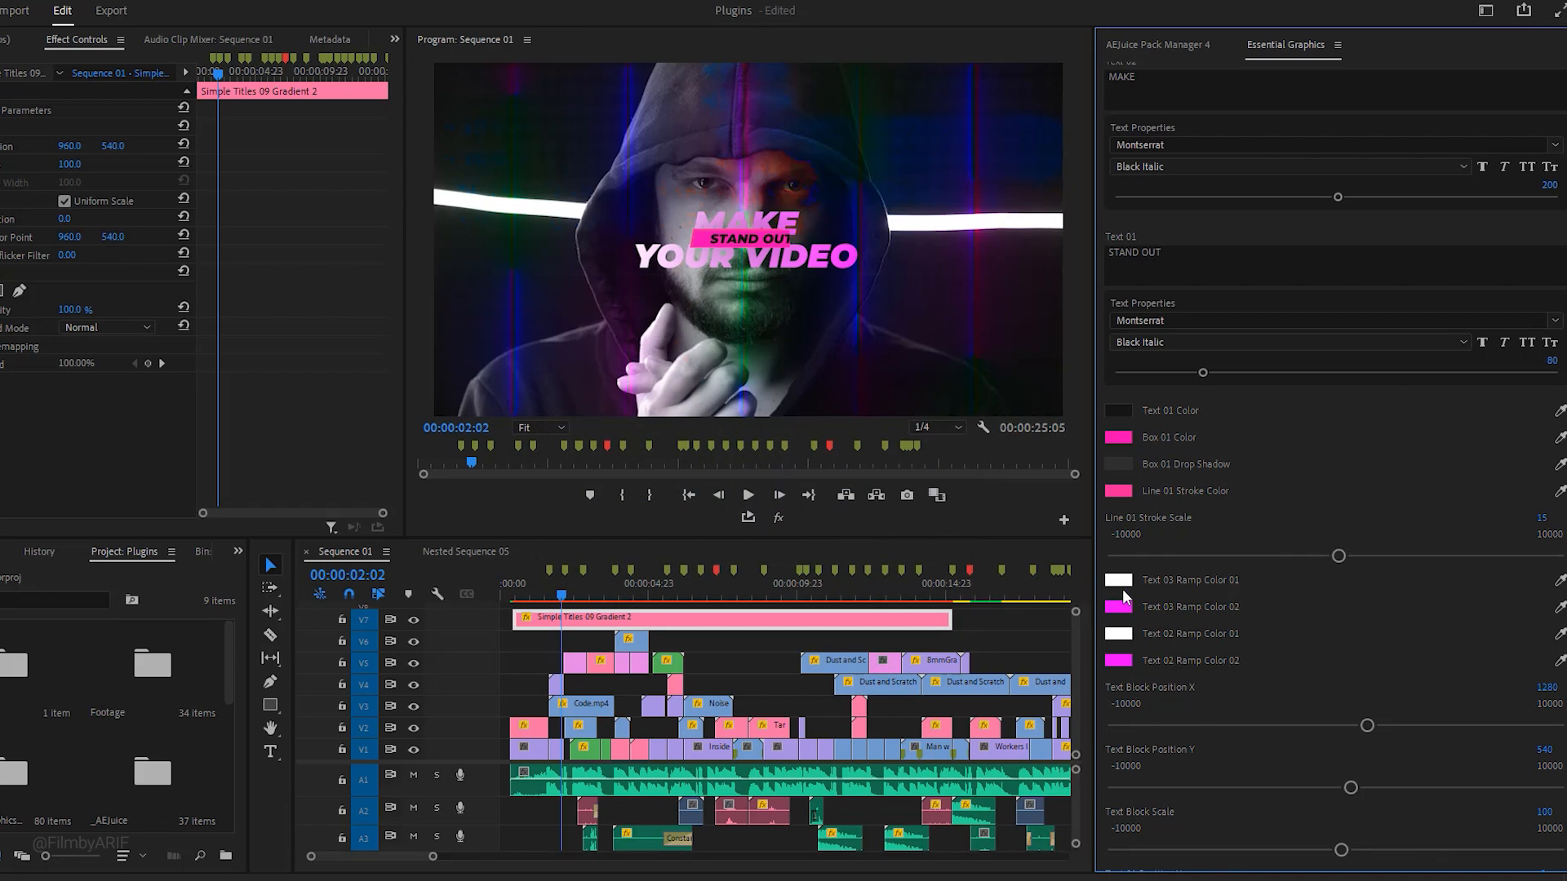
click(1118, 579)
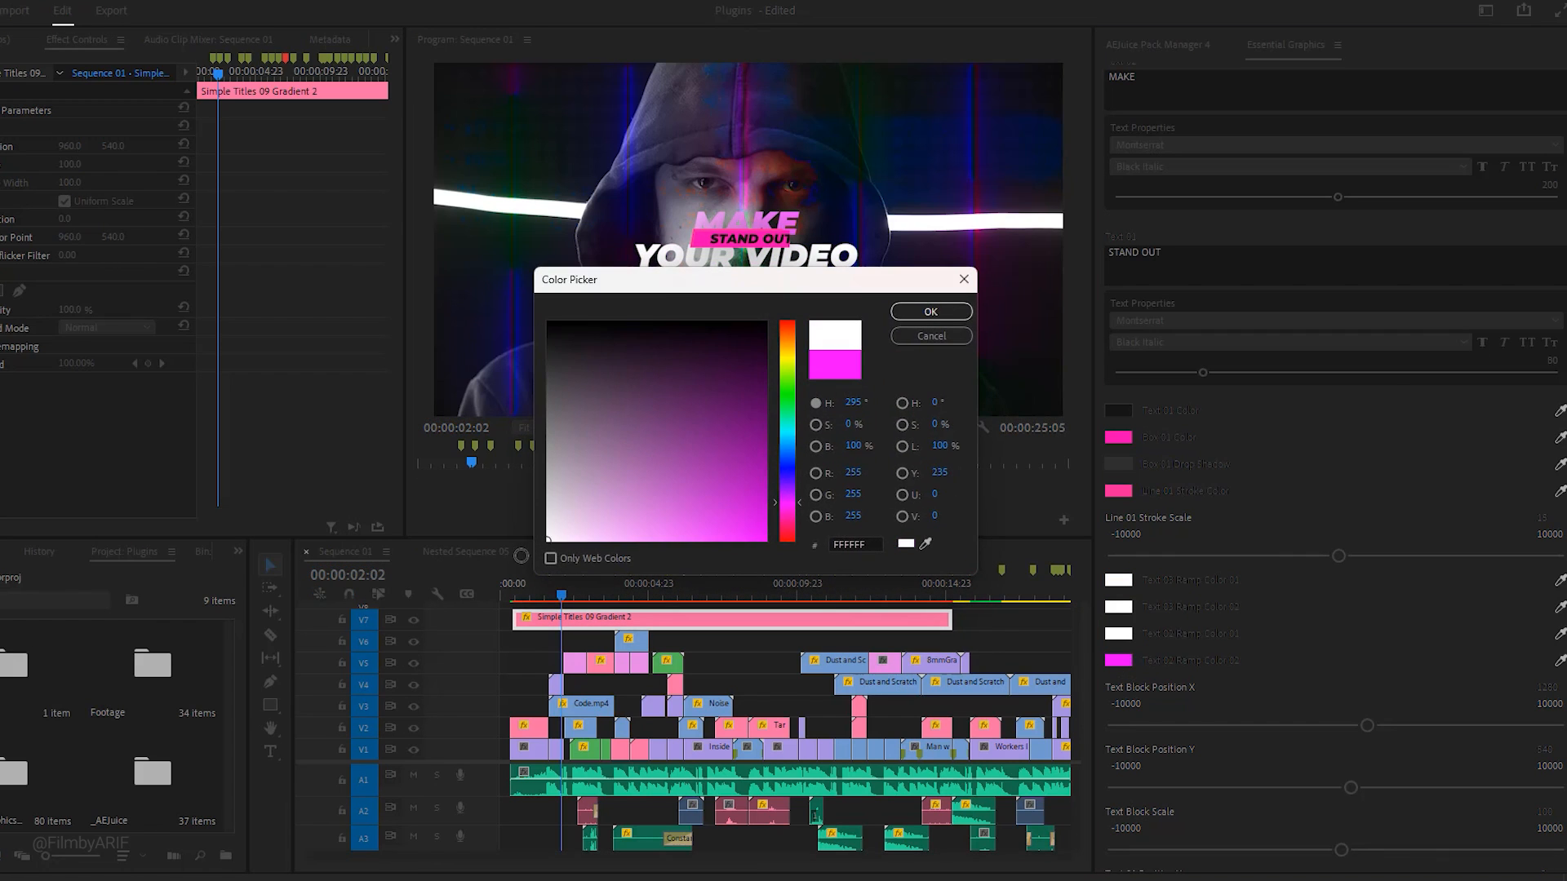
click(928, 311)
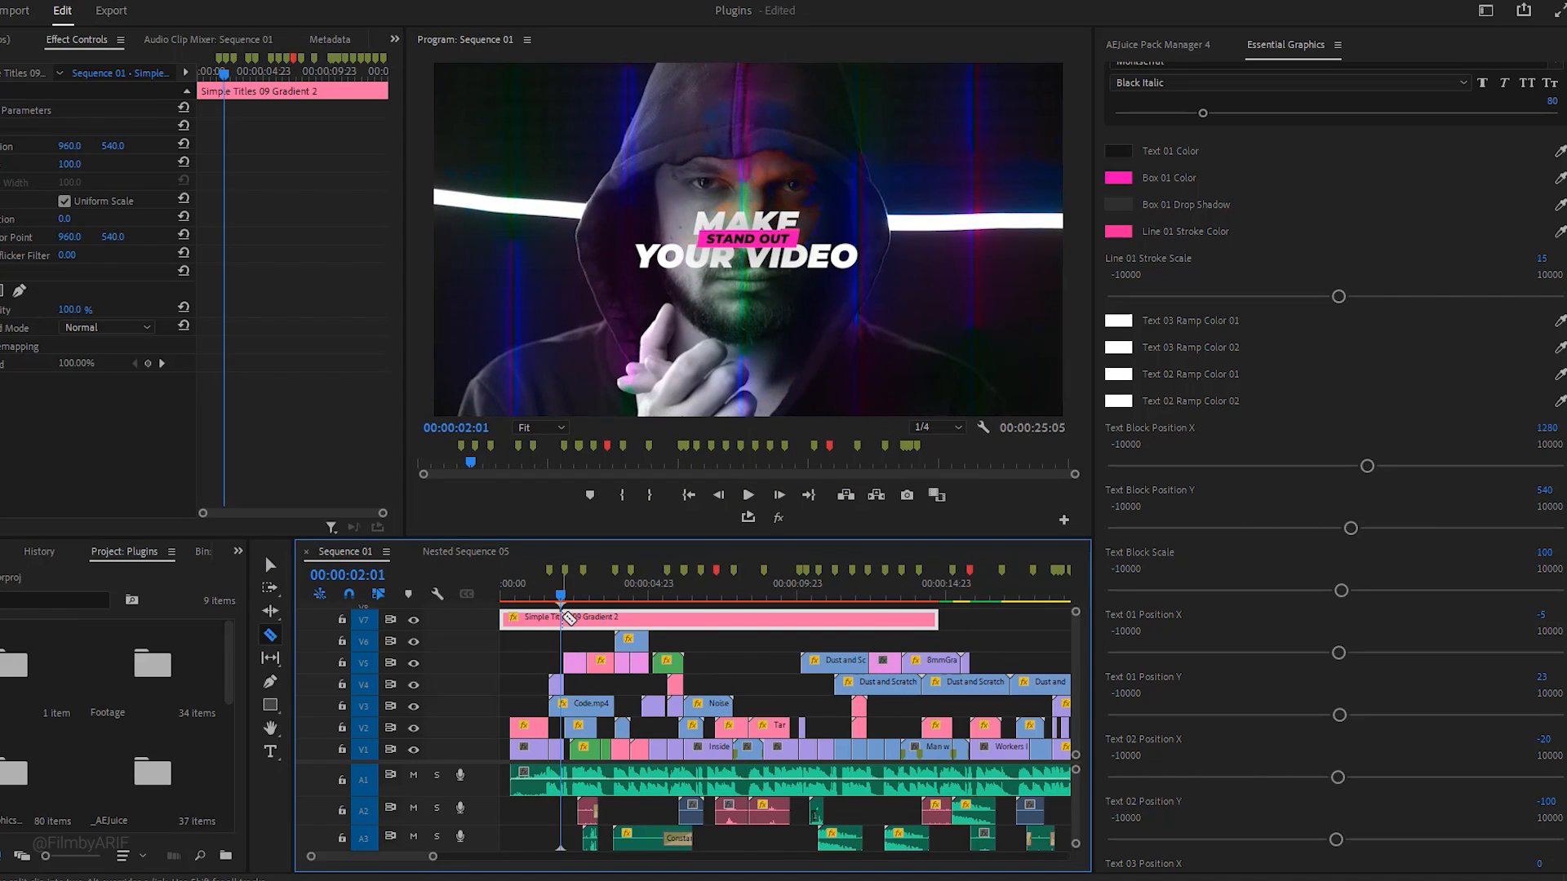
Cut the title clip near its start, keep it over the astronaut shot, and preview playback.
click(513, 595)
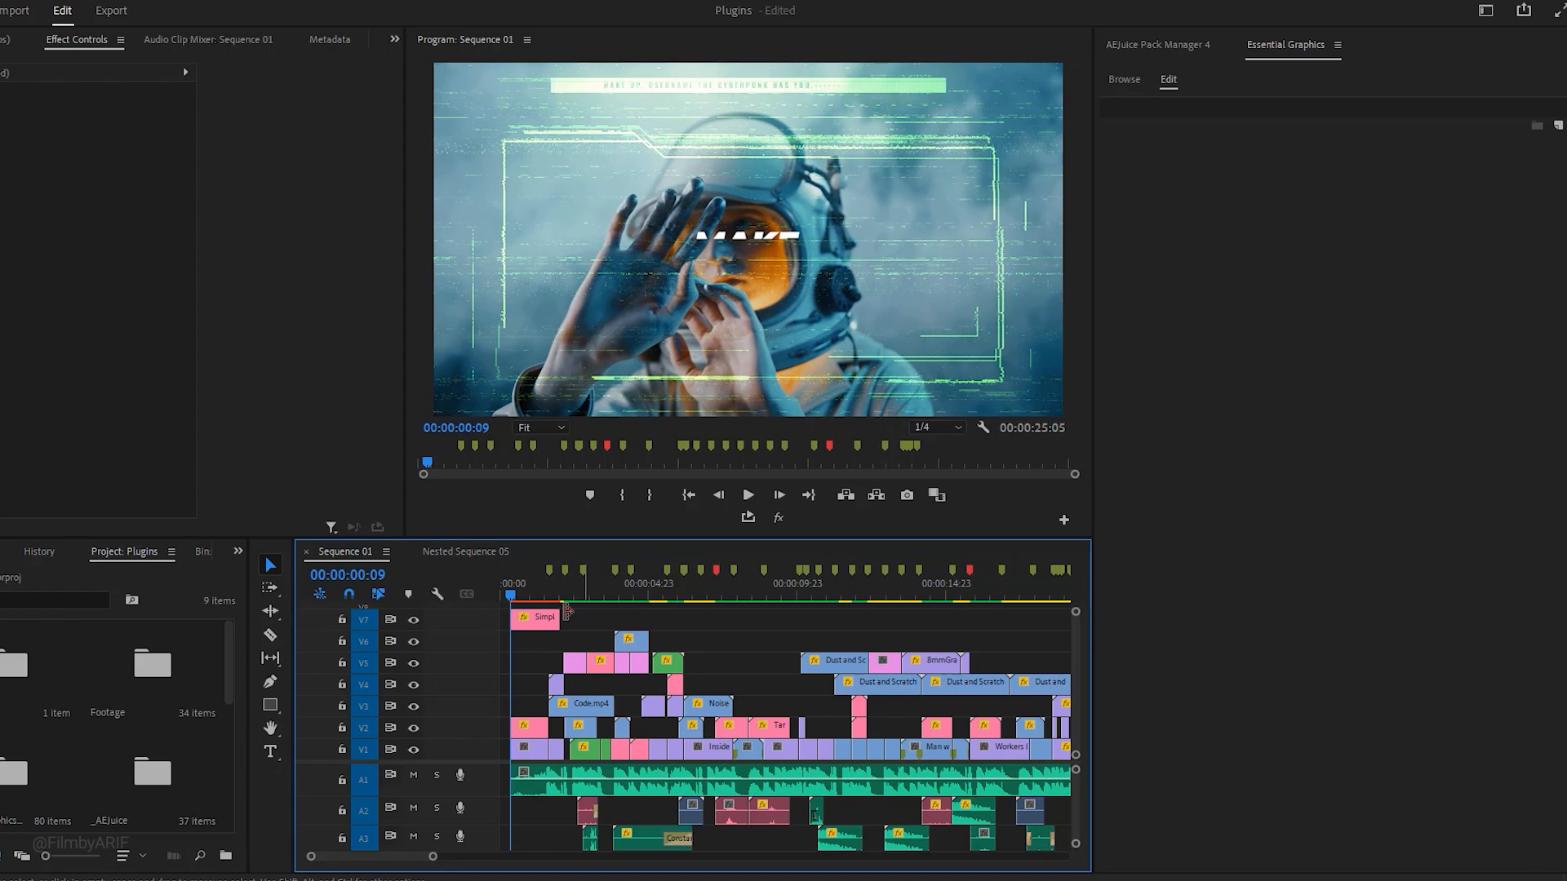
click(535, 617)
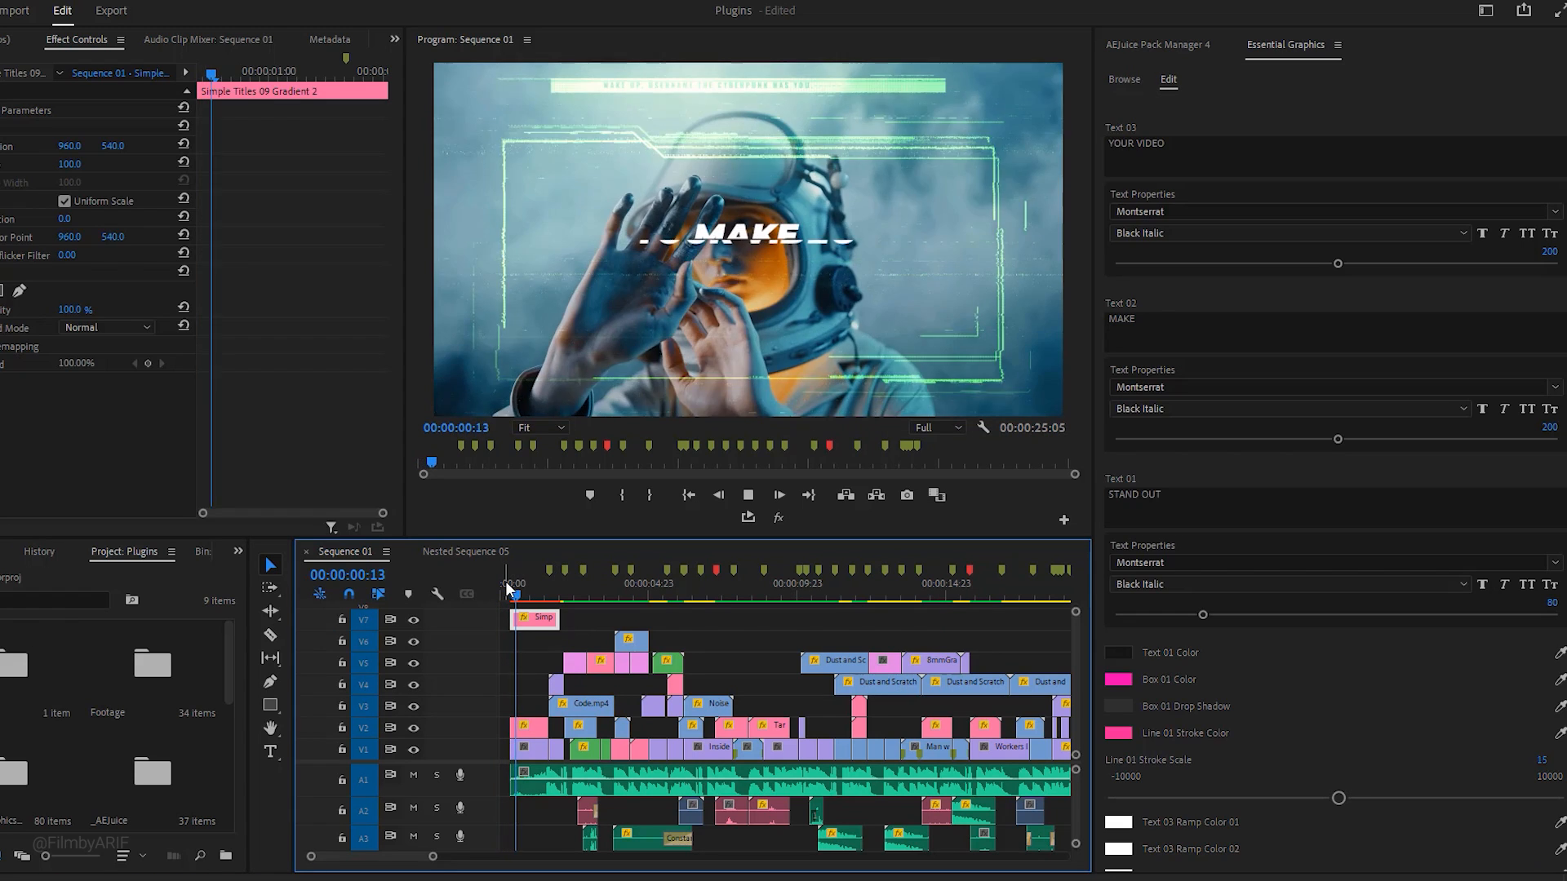